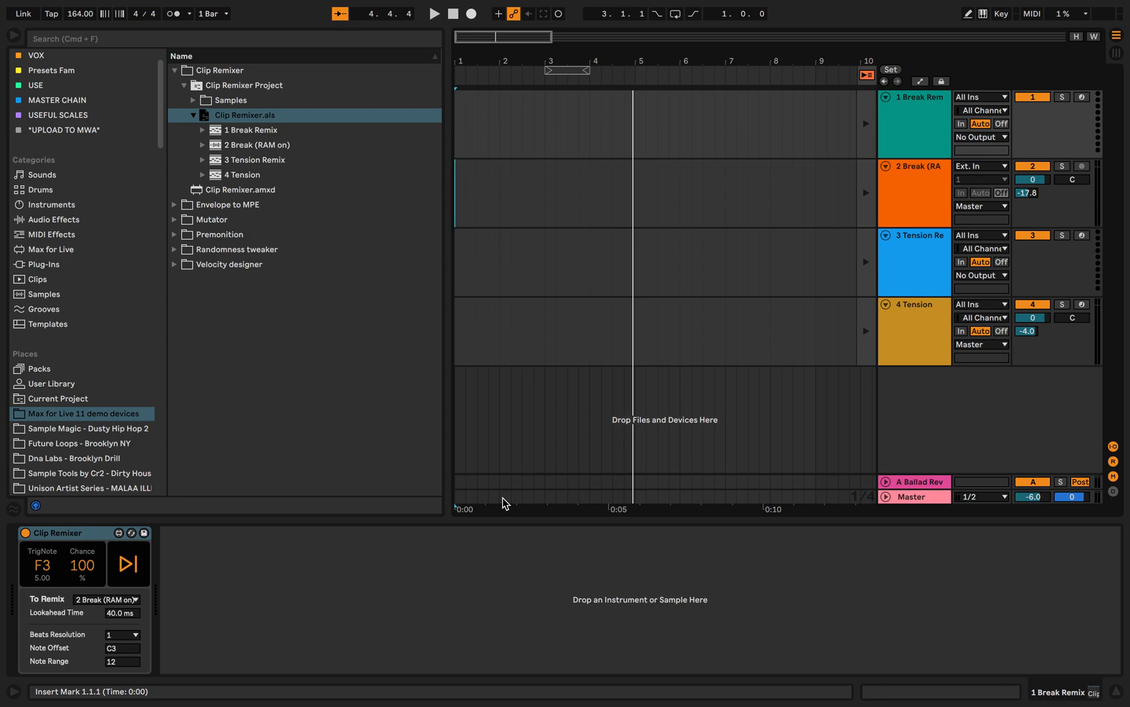
# Step: Collapse Clip Remixer and step through the Envelope to MPE, Velocity designer and Clip Remixer folders
pyautogui.click(174, 69)
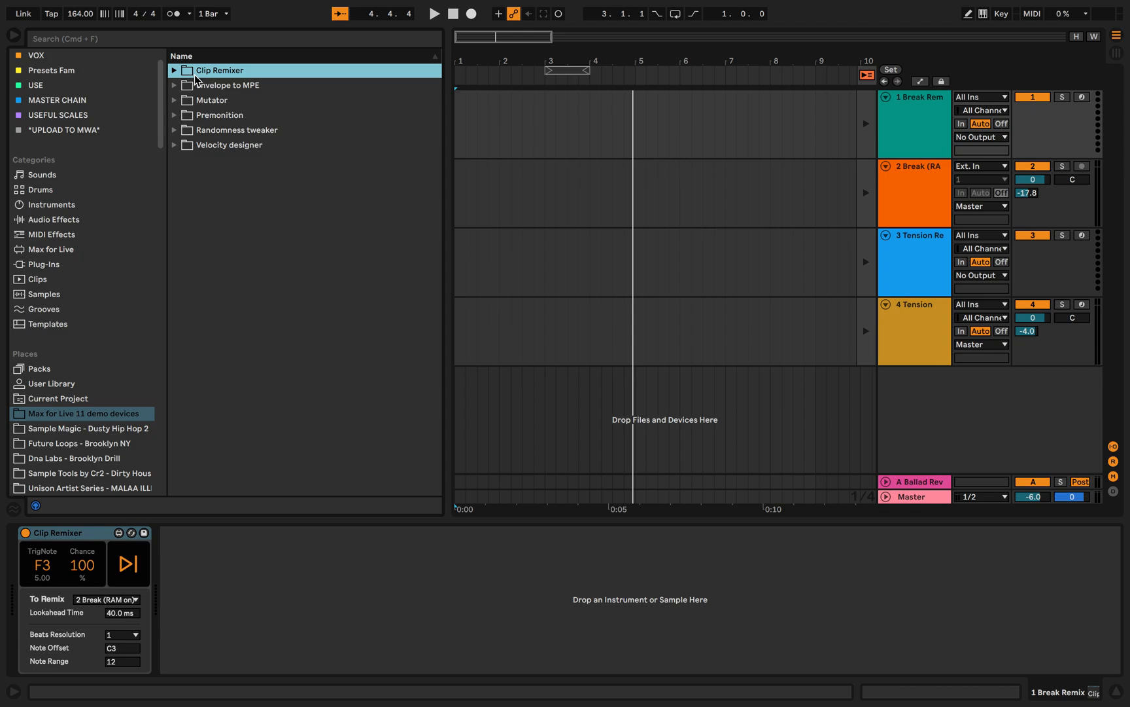
pyautogui.click(230, 85)
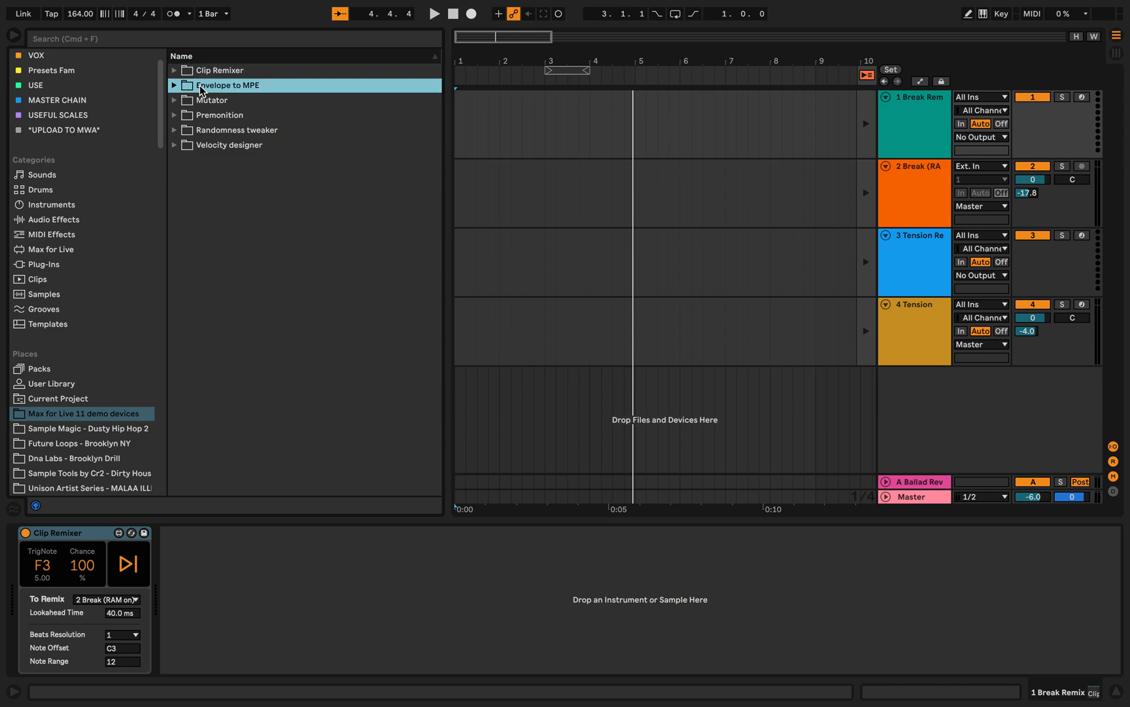
pyautogui.click(231, 145)
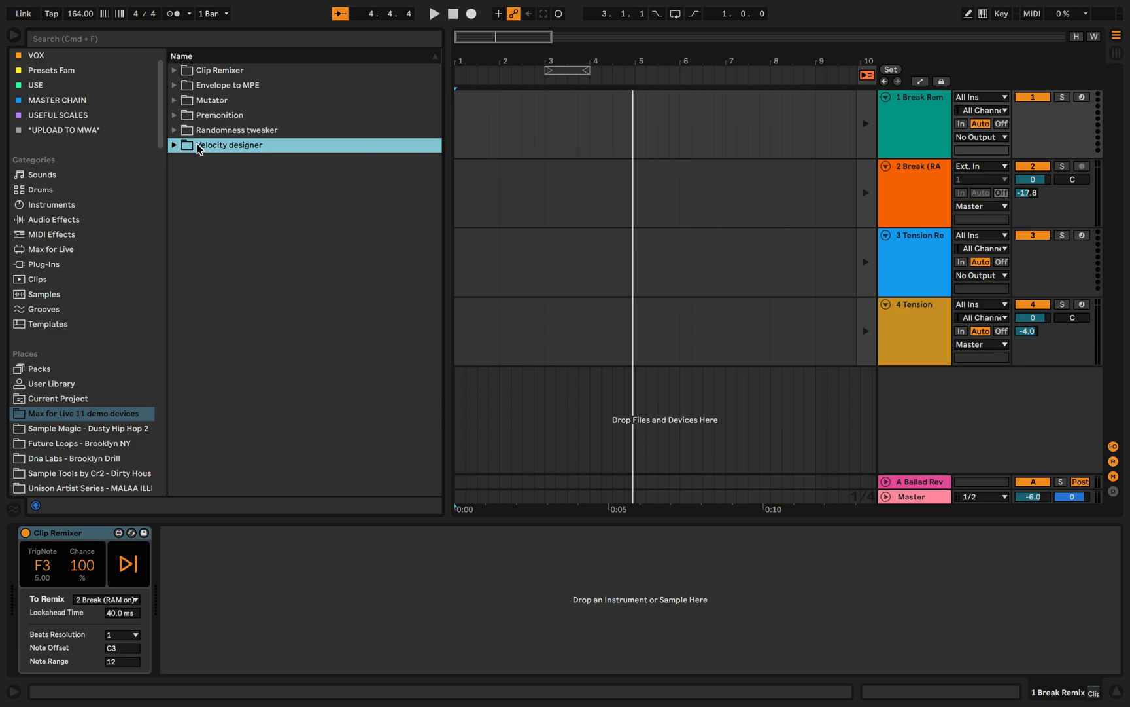
pyautogui.click(220, 69)
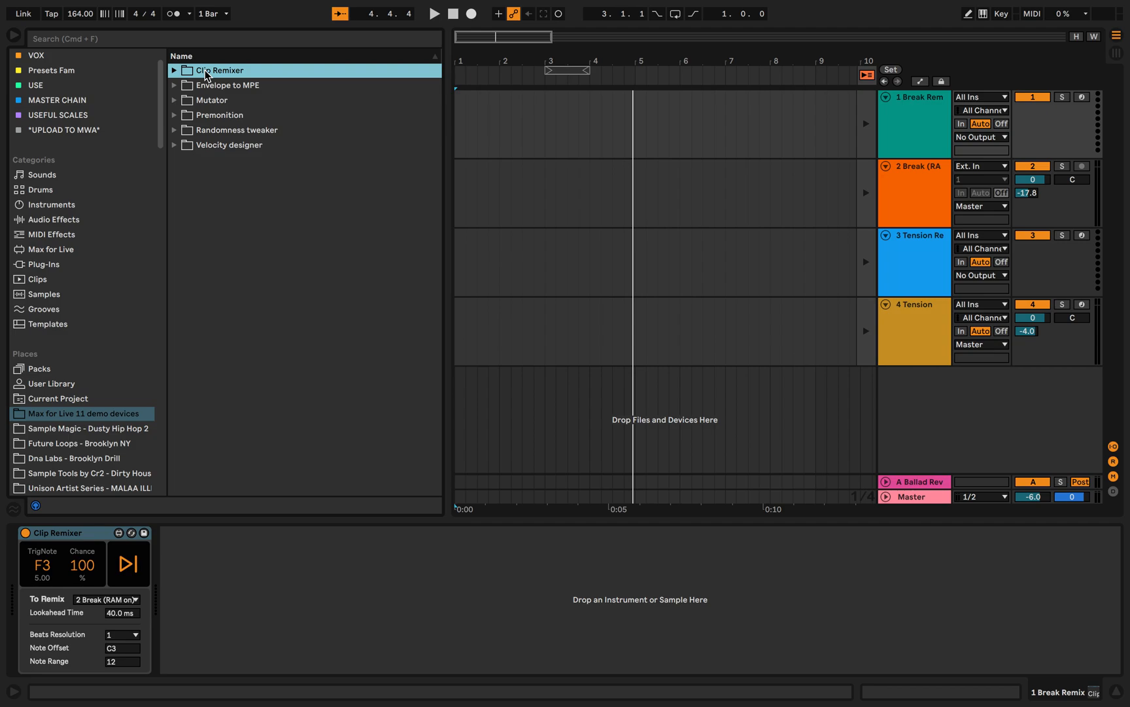
pyautogui.moveTo(177, 79)
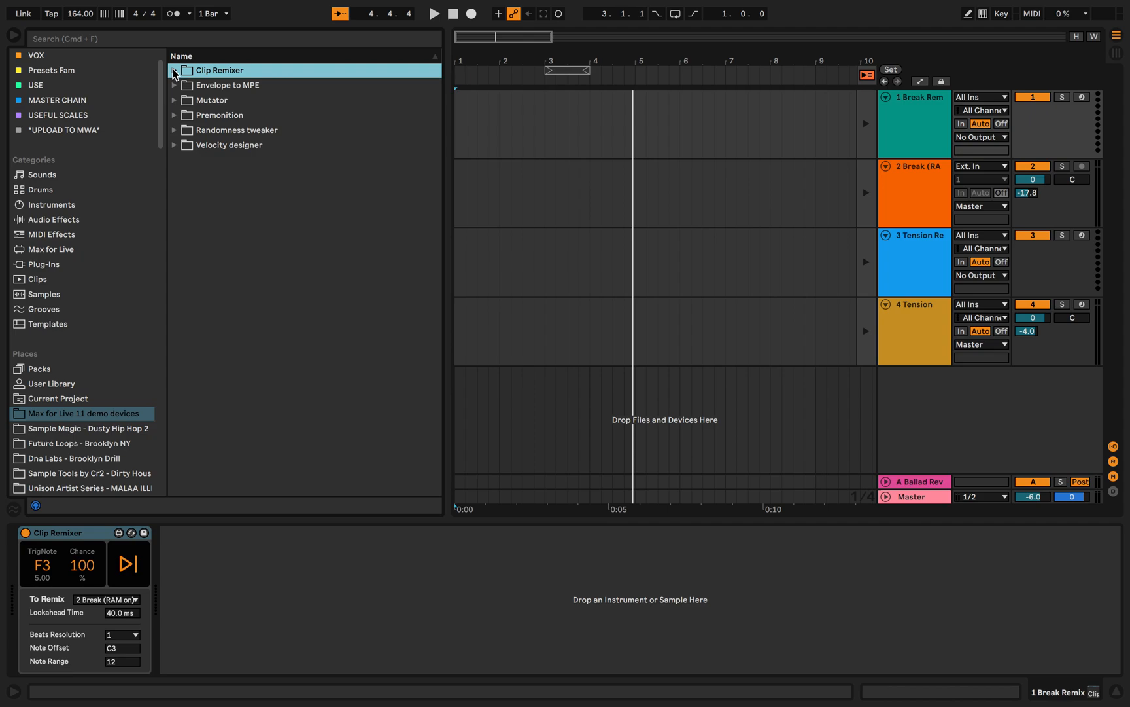
# Step: Expand Clip Remixer down to Clip Remixer.als and reveal the set's tracks
pyautogui.click(174, 69)
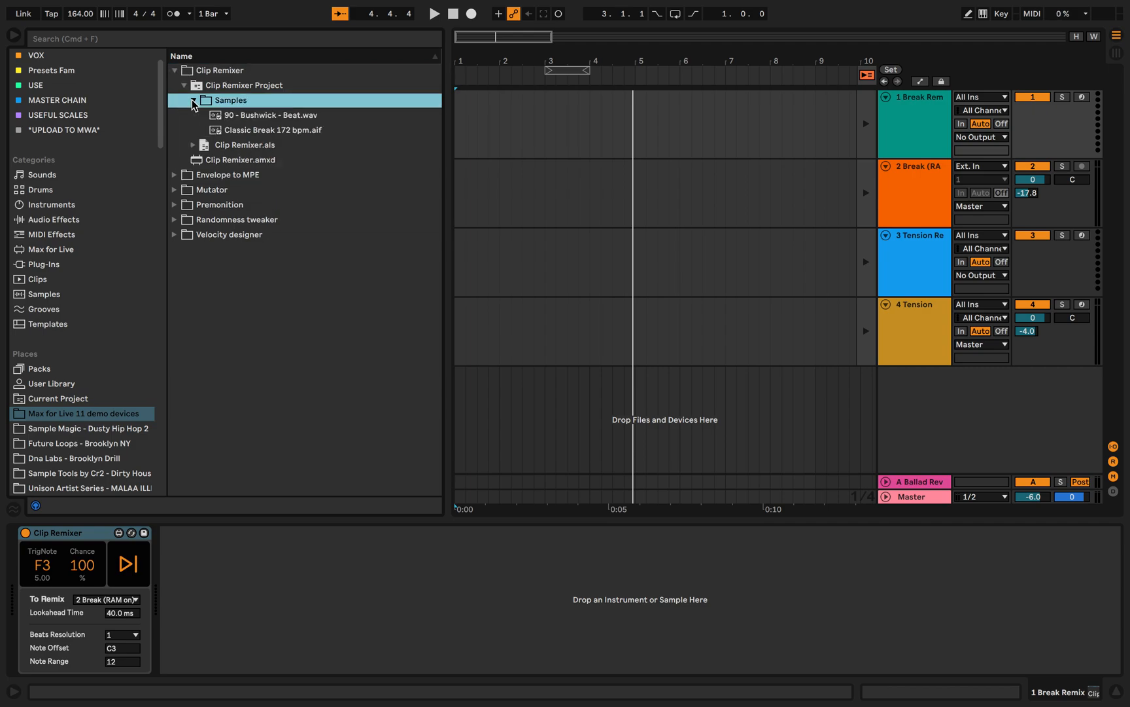
pyautogui.click(174, 69)
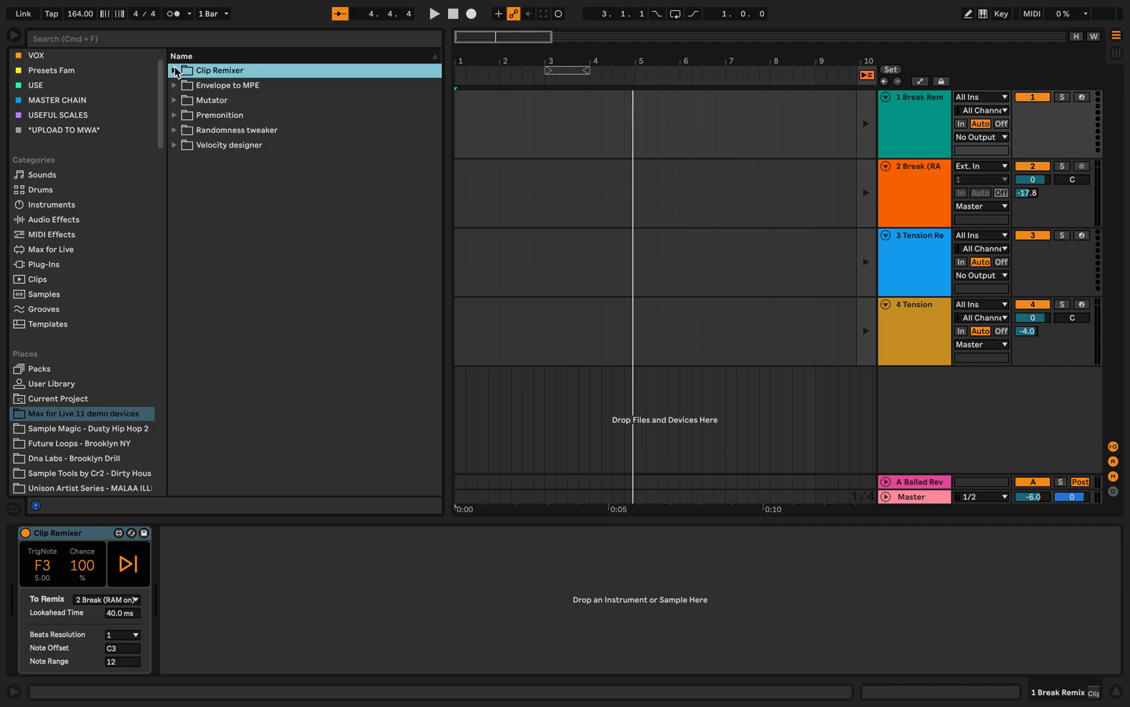
pyautogui.click(174, 71)
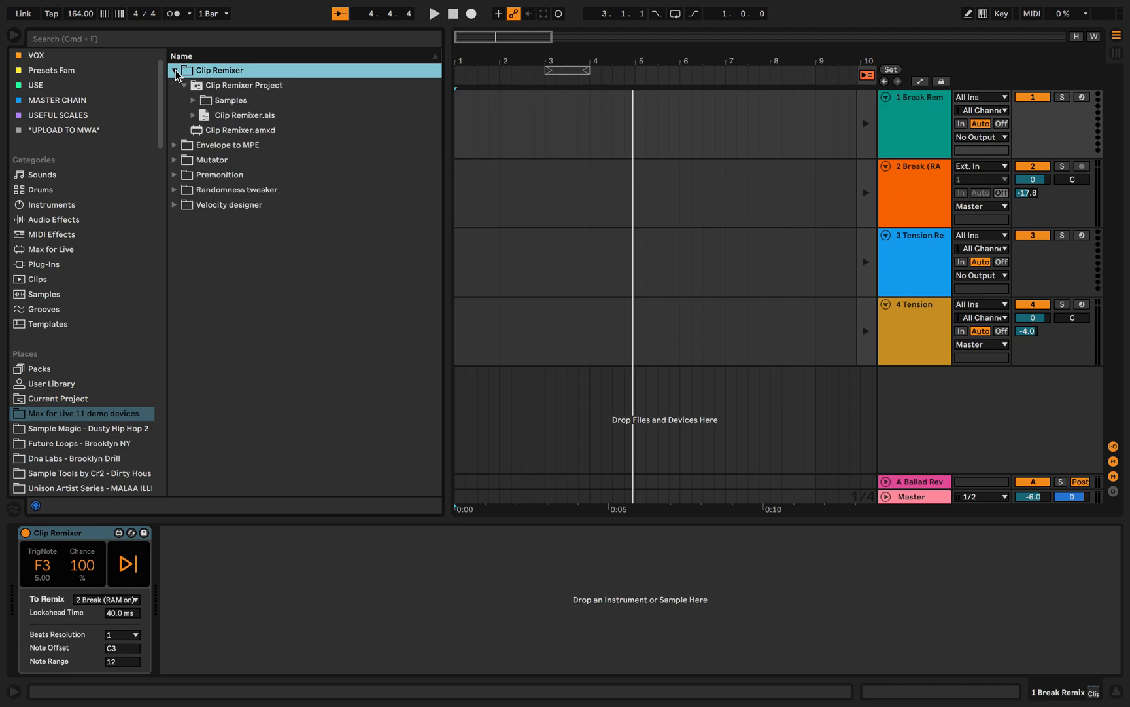
pyautogui.click(243, 86)
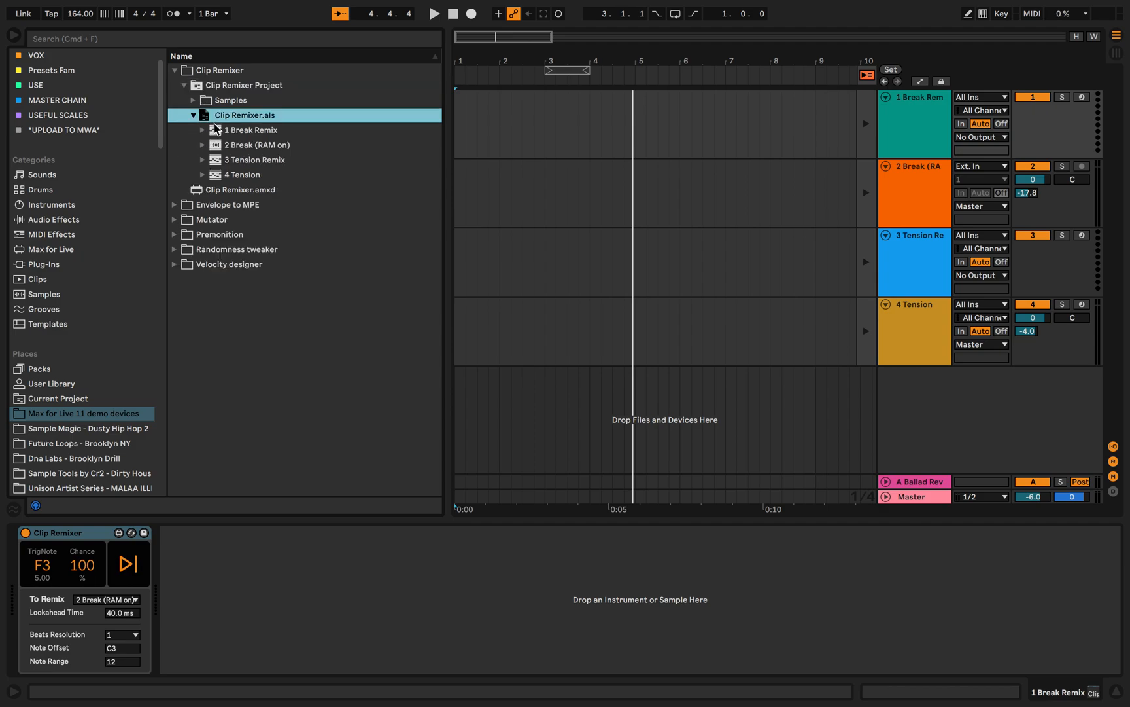
pyautogui.click(184, 85)
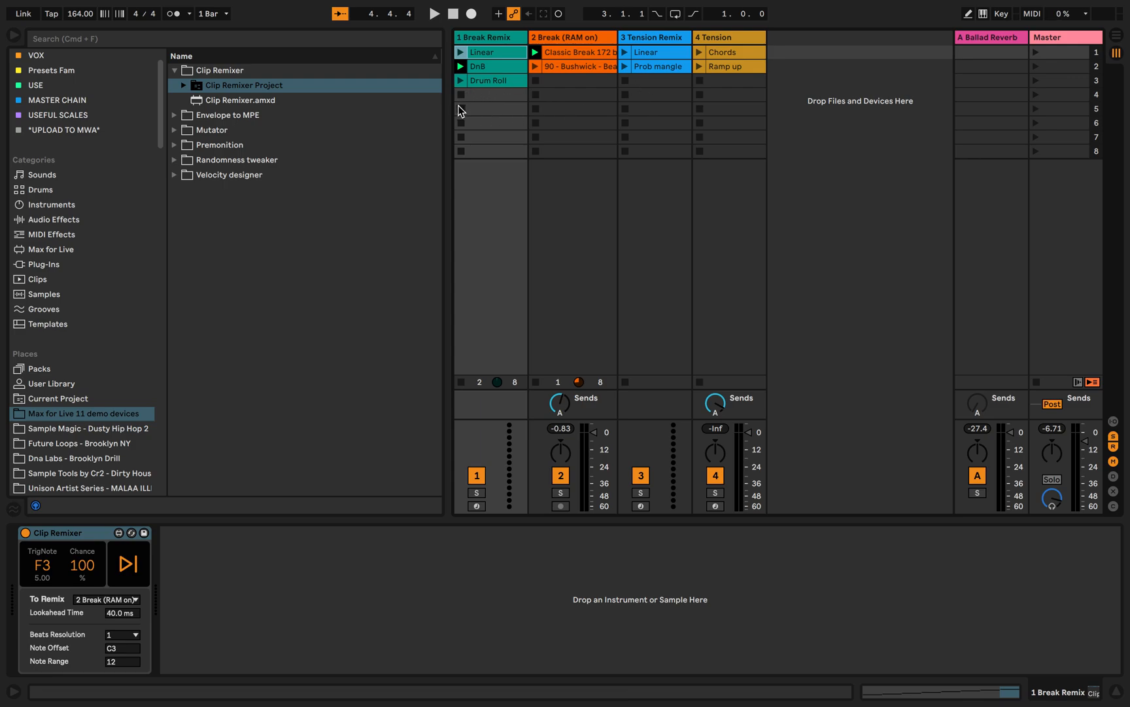
pyautogui.moveTo(484, 127)
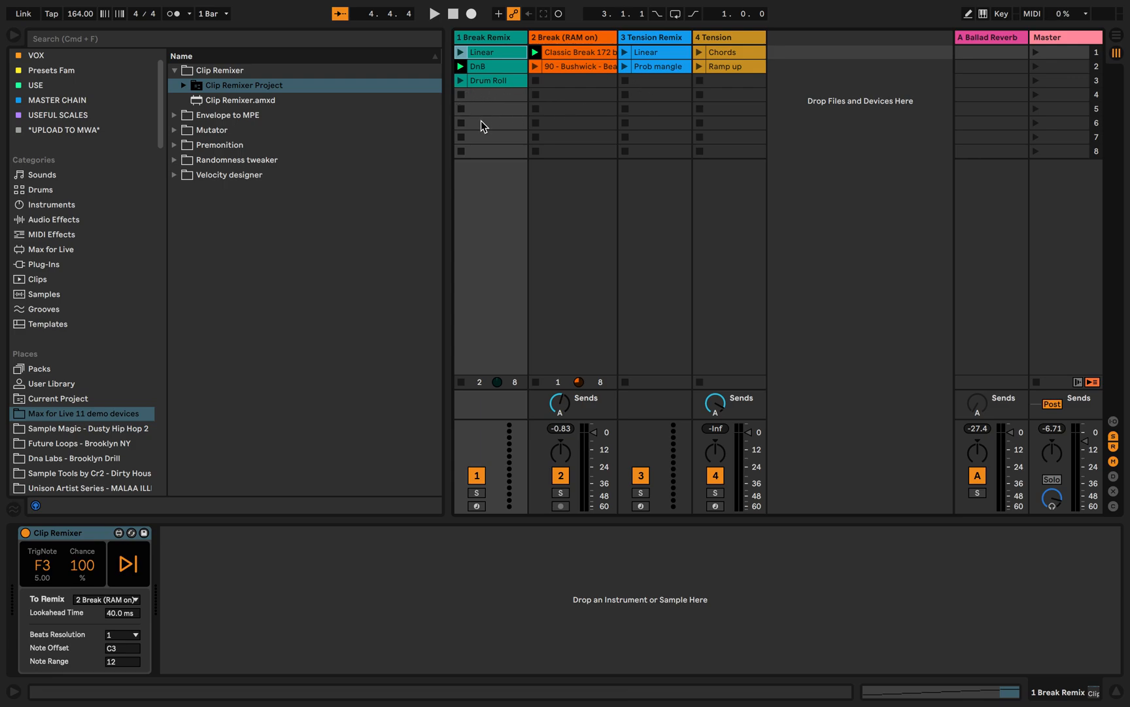
# Step: Play the set, solo Break Remix and launch its Linear, DnB and Drum Roll clips
pyautogui.click(433, 13)
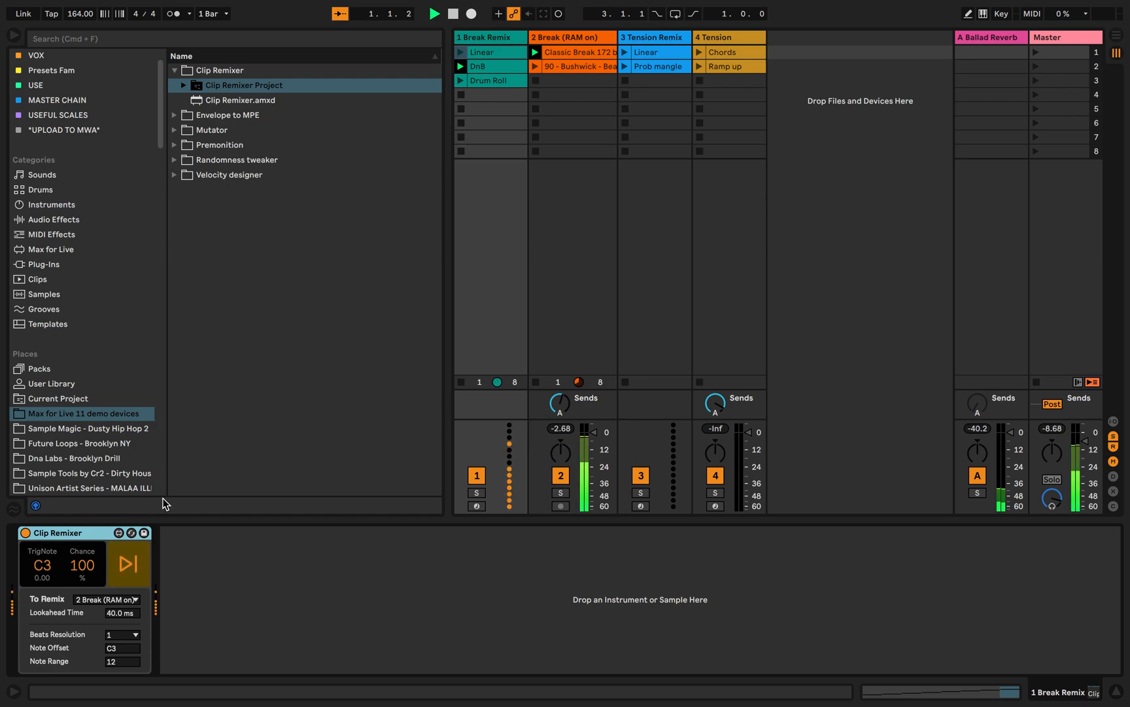
pyautogui.click(433, 13)
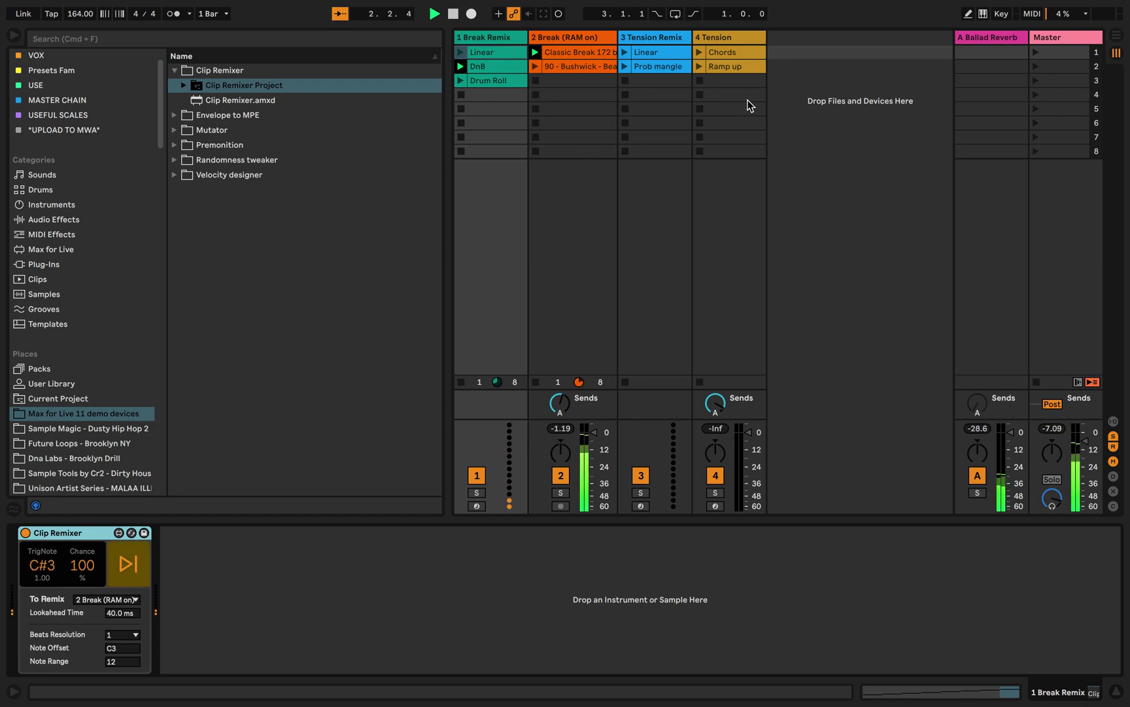
pyautogui.click(476, 493)
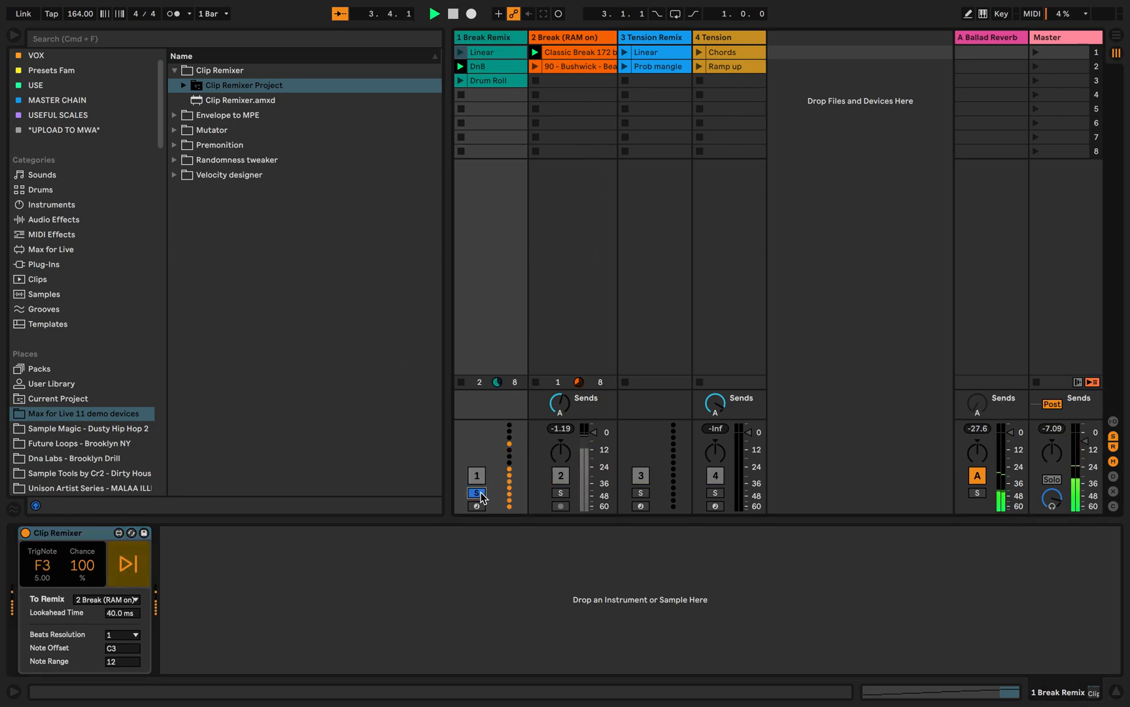
pyautogui.click(462, 52)
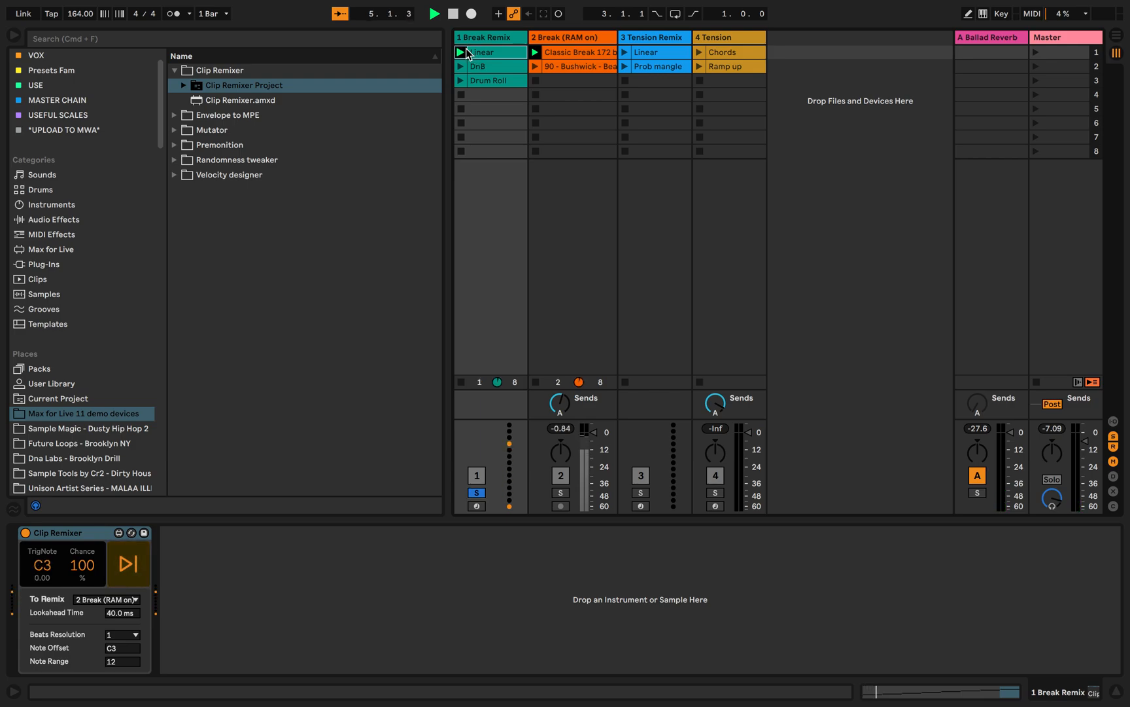
pyautogui.click(461, 52)
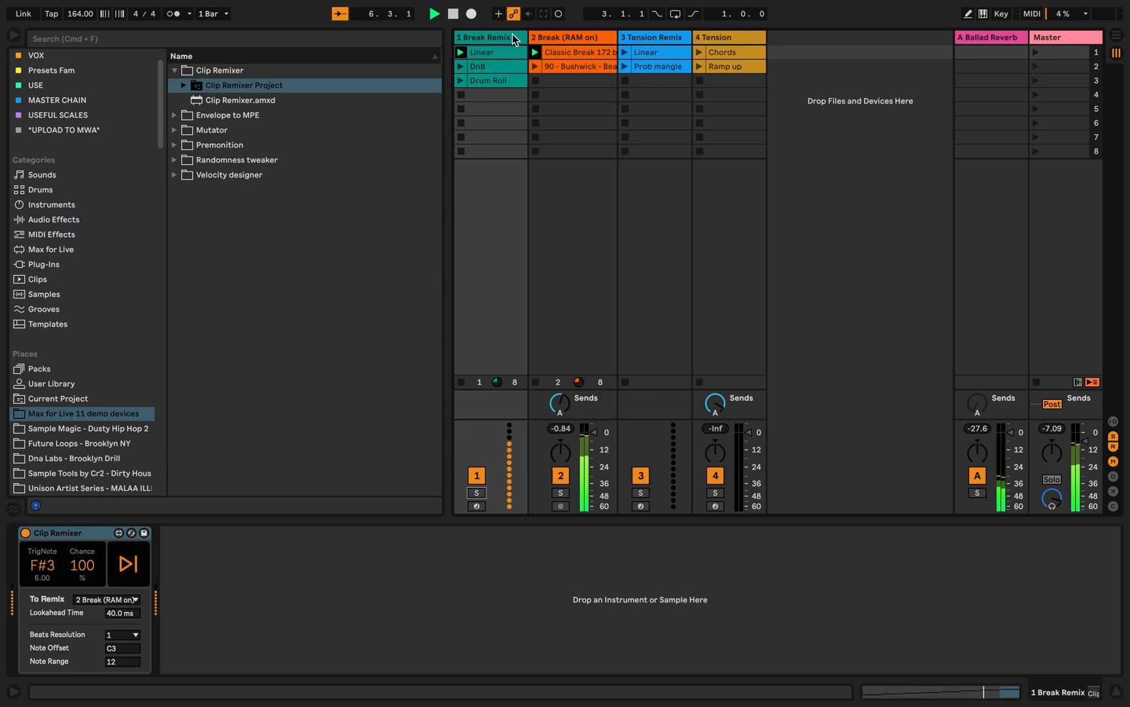
pyautogui.click(462, 66)
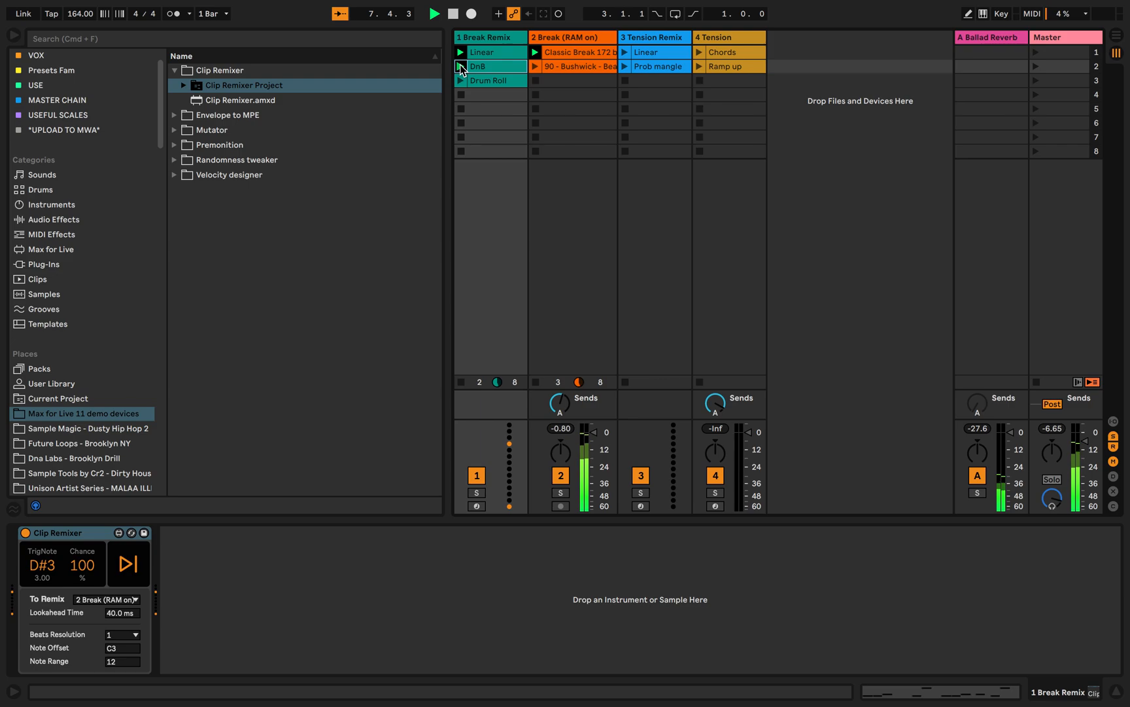
pyautogui.click(462, 80)
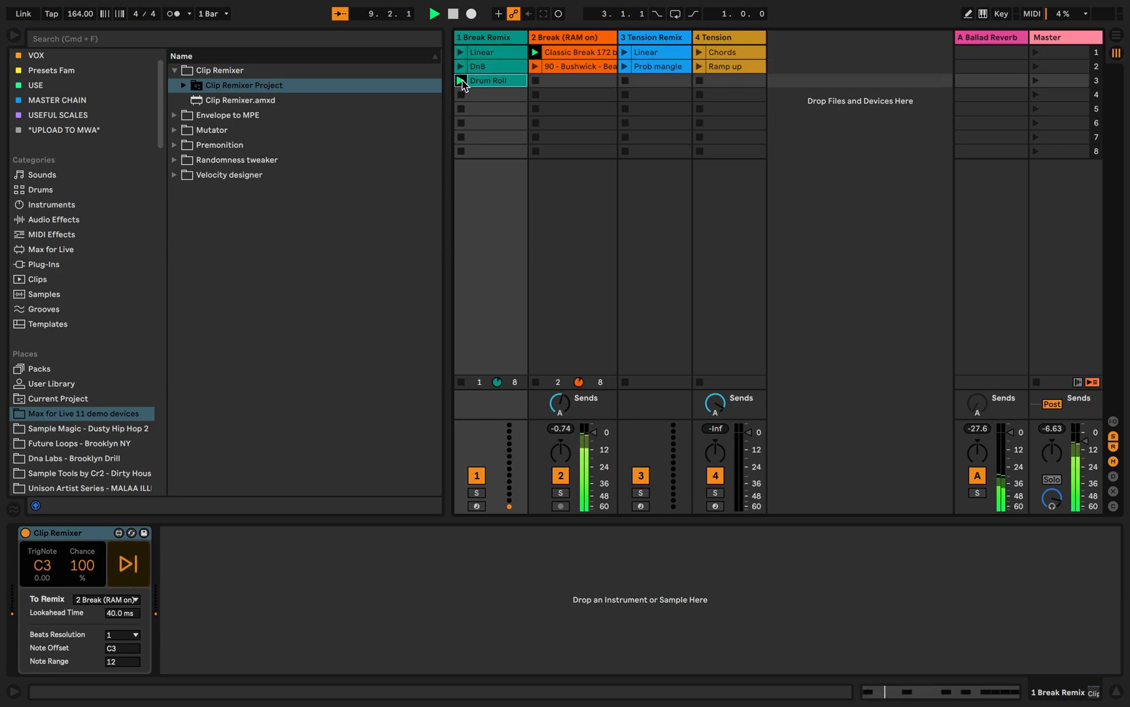
pyautogui.click(461, 80)
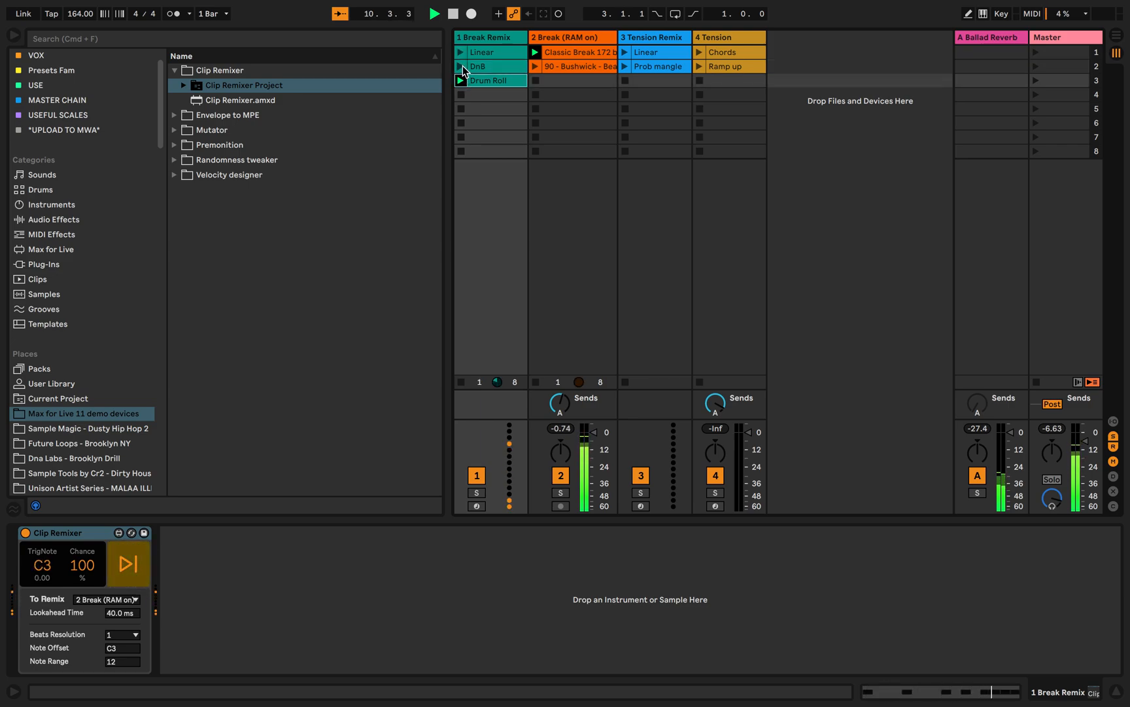
pyautogui.click(462, 66)
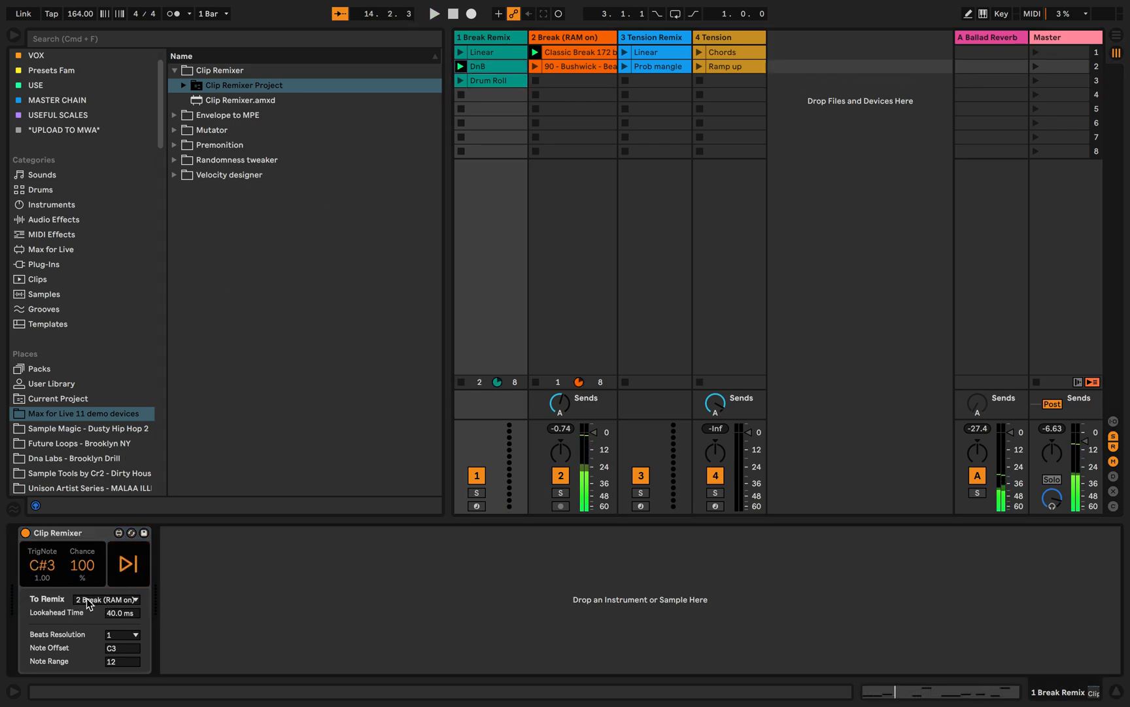
# Step: Set Clip Remixer's Lookahead Time to 102 ms and choose a different beat resolution
pyautogui.click(107, 599)
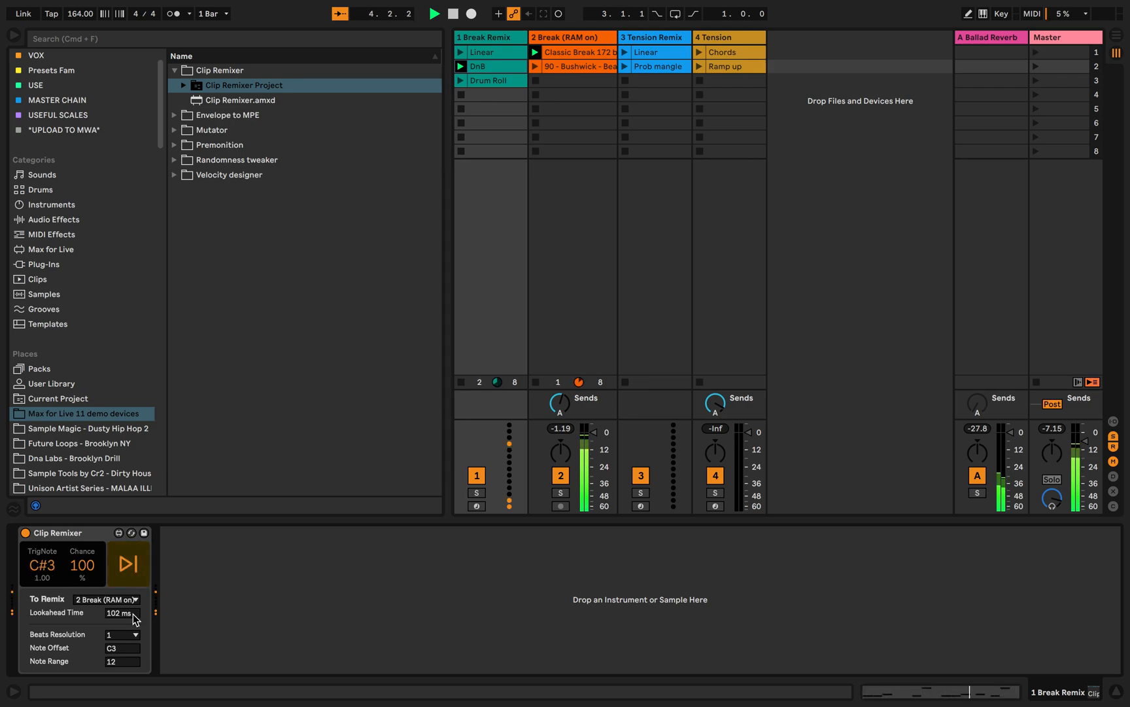
pyautogui.click(135, 635)
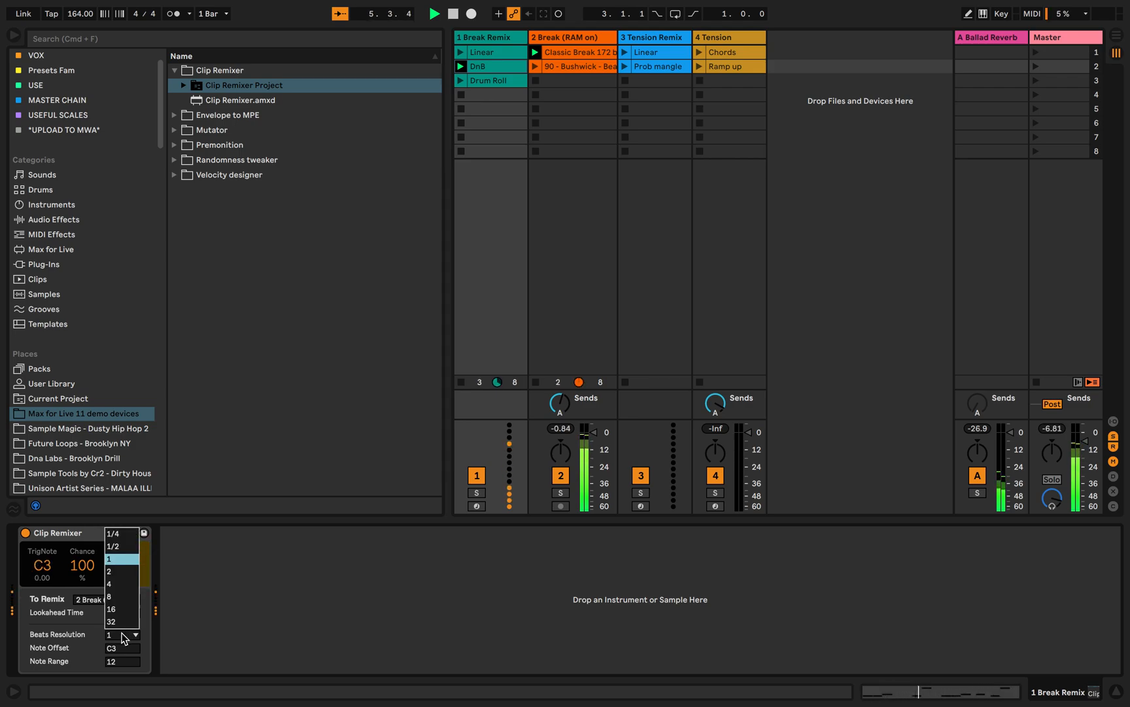
pyautogui.click(111, 621)
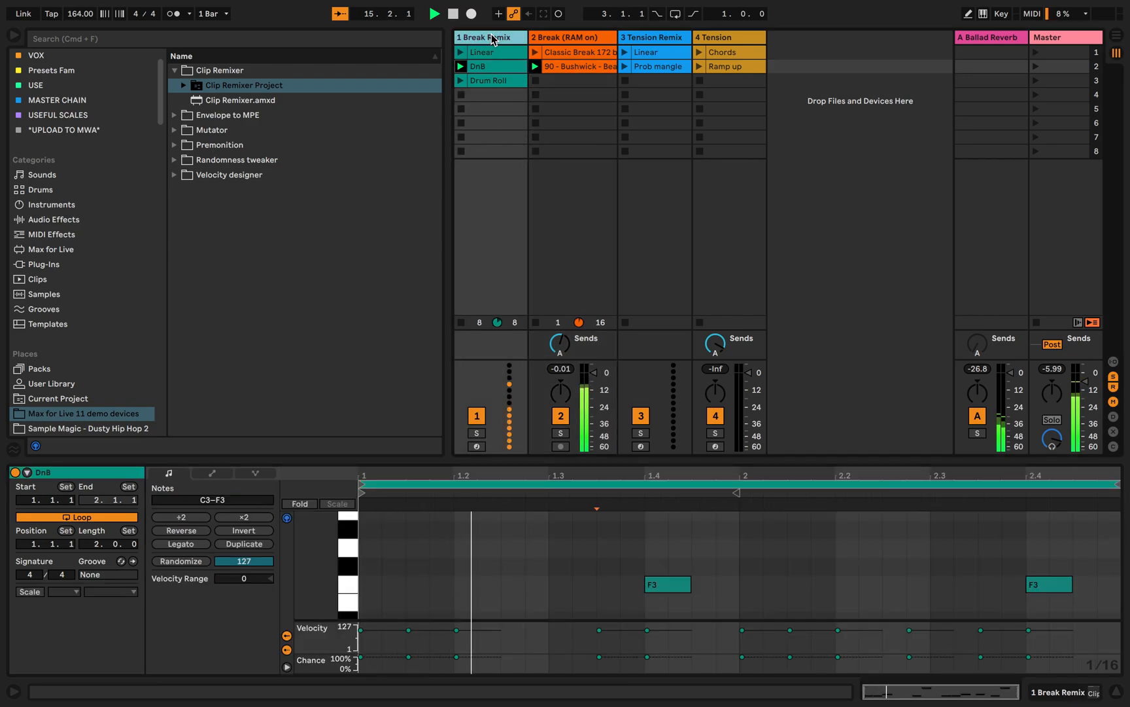
# Step: View the Bushwick beat and Linear clips and the Break Remix track's devices
pyautogui.click(577, 67)
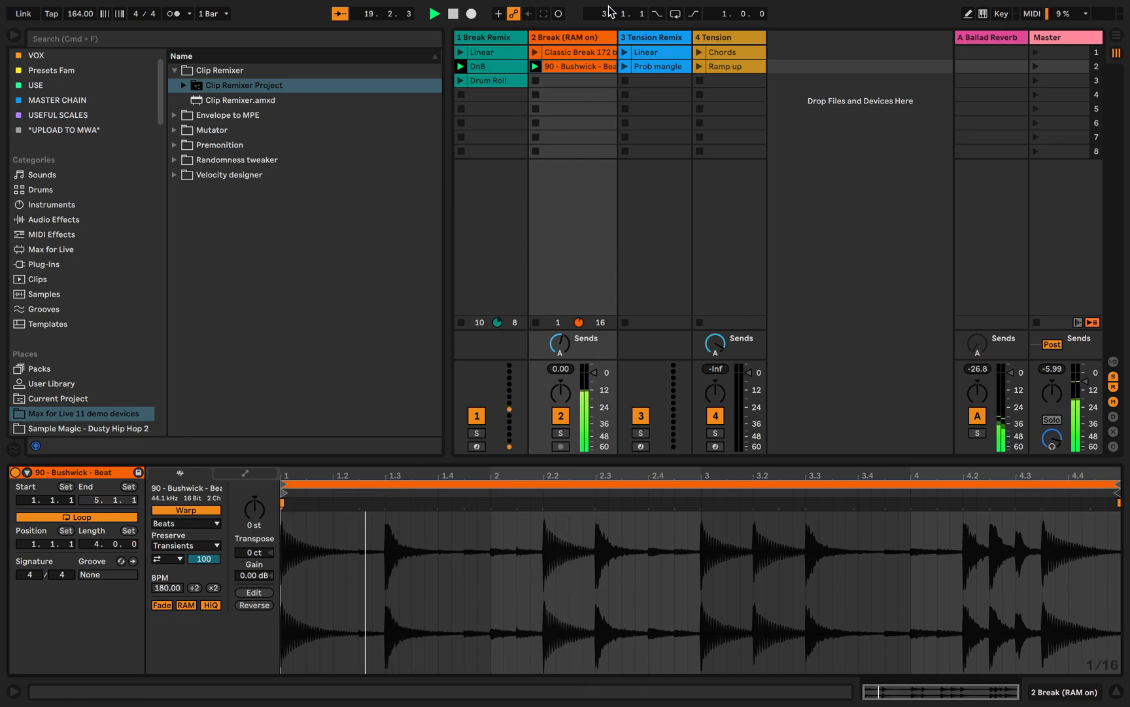
pyautogui.click(535, 52)
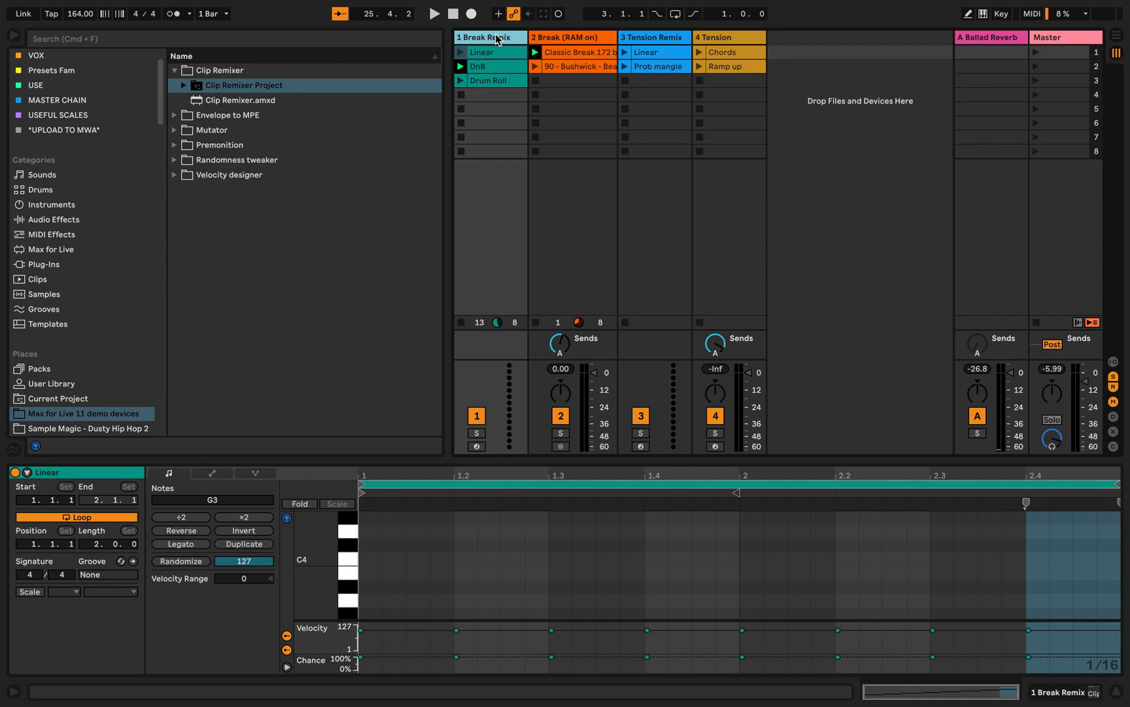
pyautogui.click(491, 53)
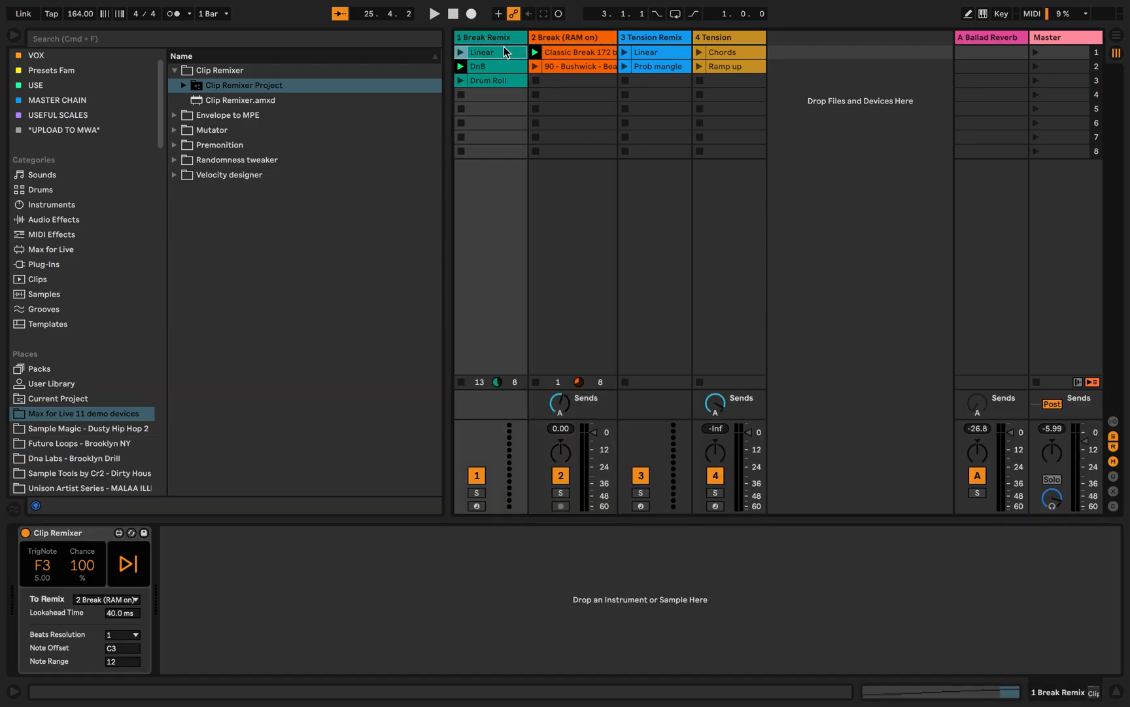
pyautogui.doubleClick(482, 52)
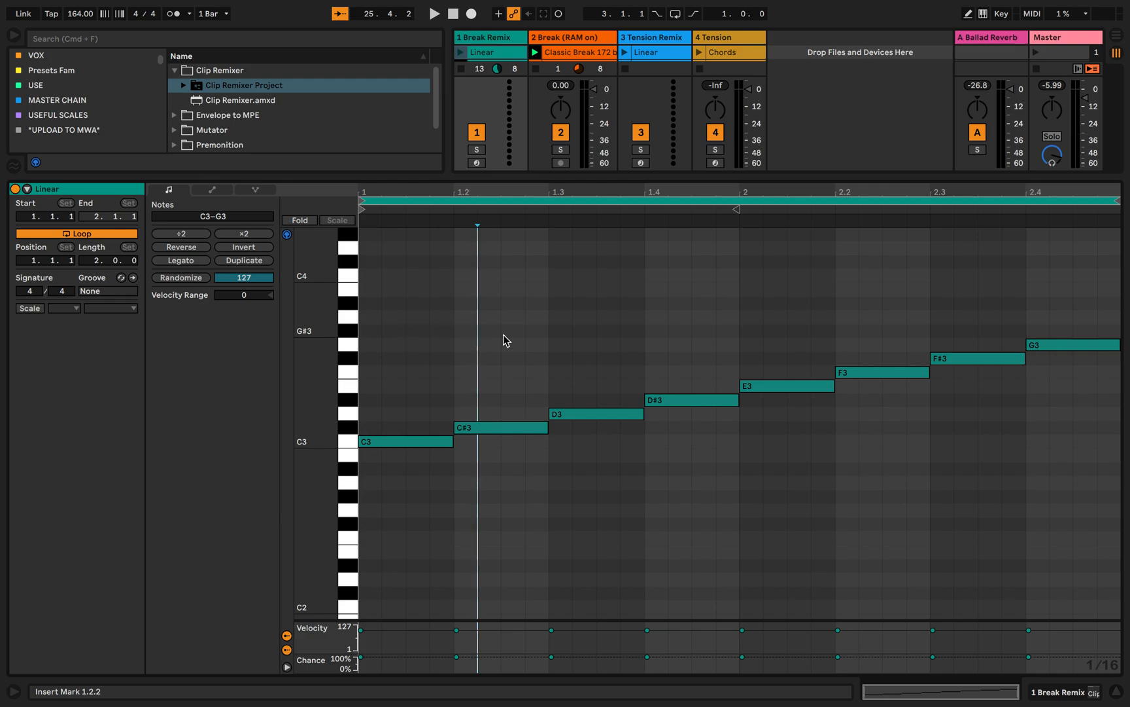
pyautogui.moveTo(634, 225)
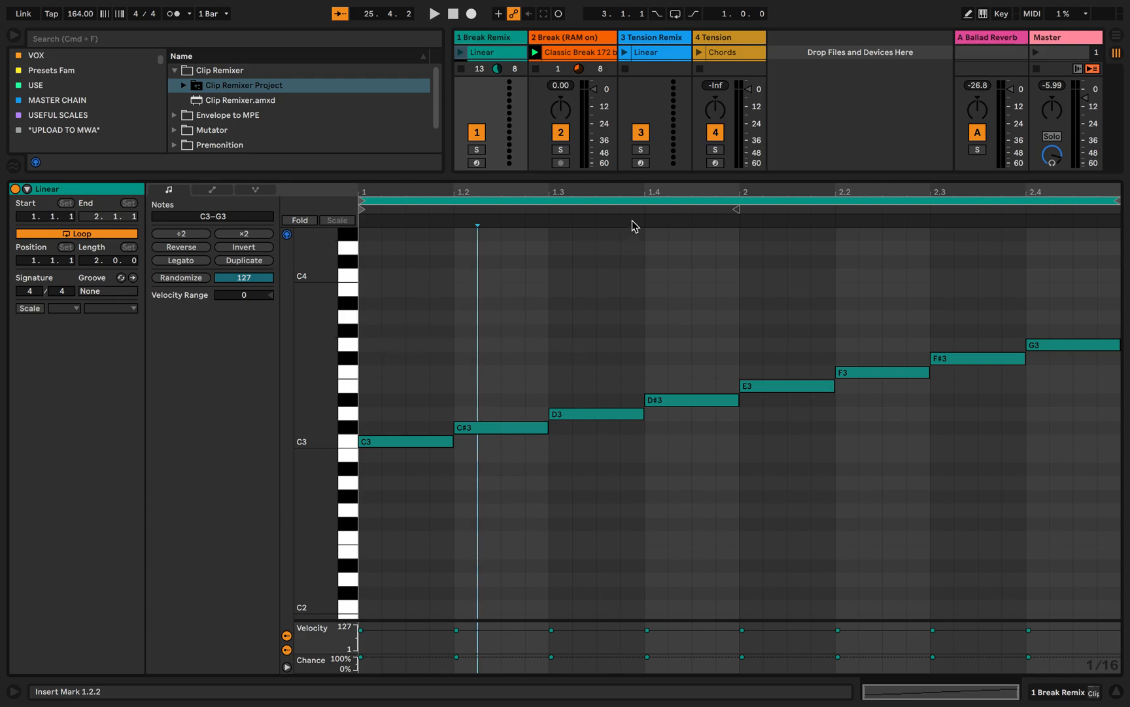
# Step: Start the Break Remix clips playing and show the DnB clip's notes
pyautogui.click(433, 13)
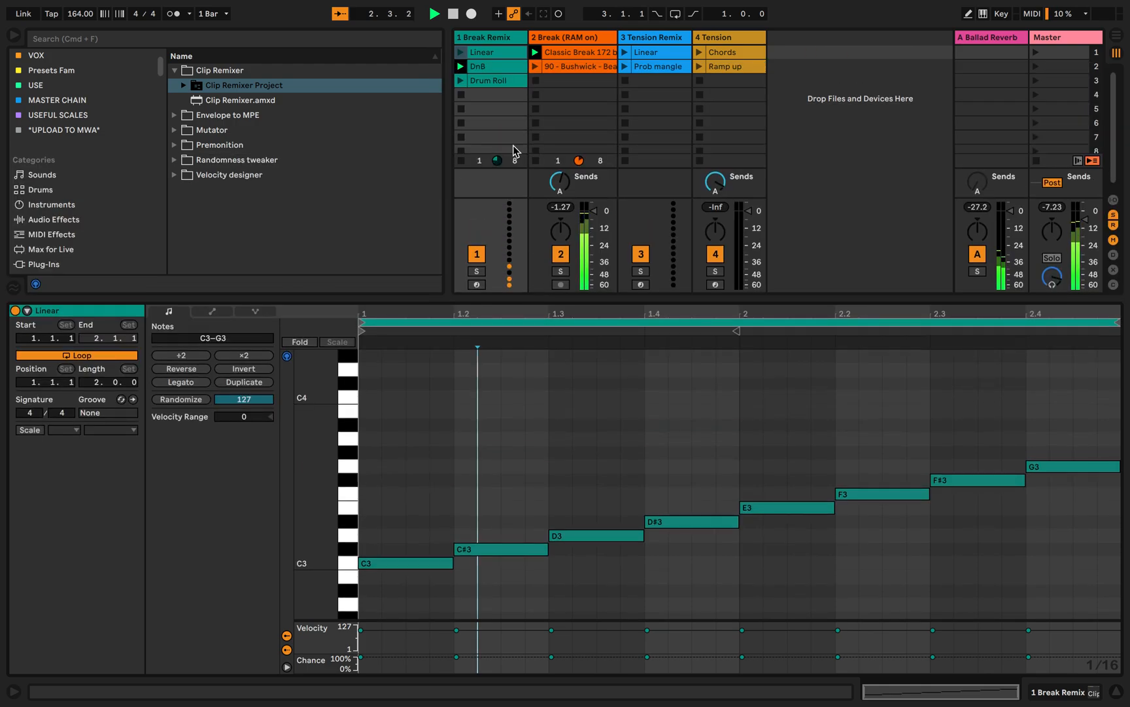
pyautogui.click(459, 66)
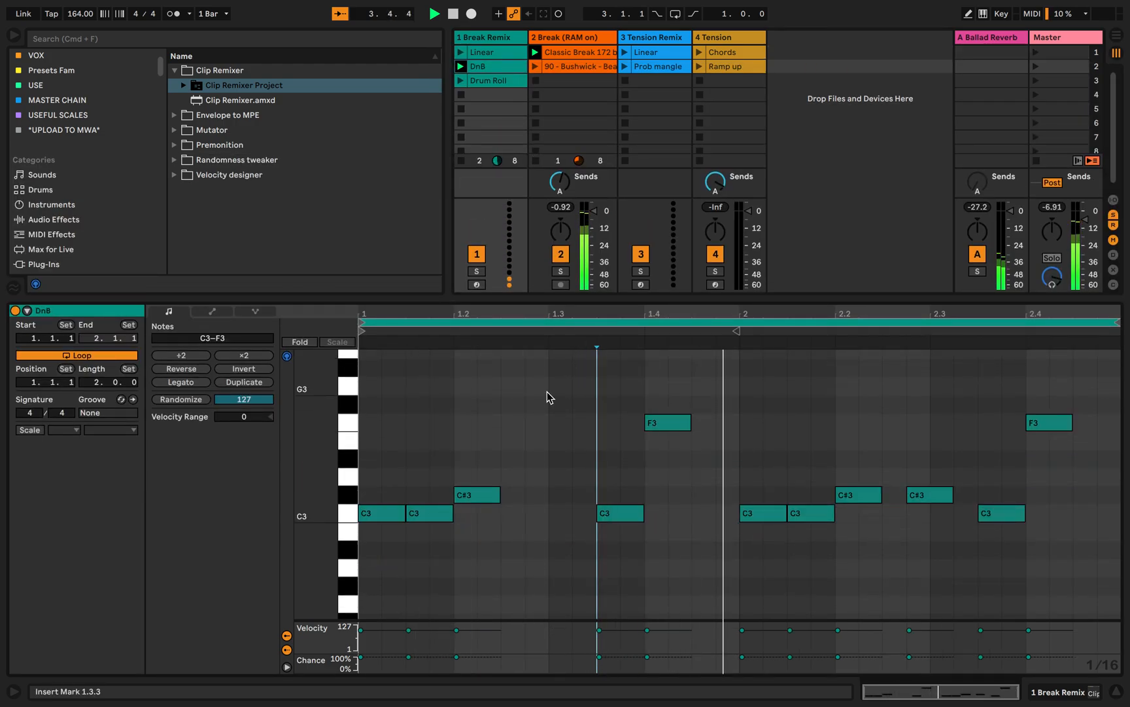
pyautogui.click(476, 494)
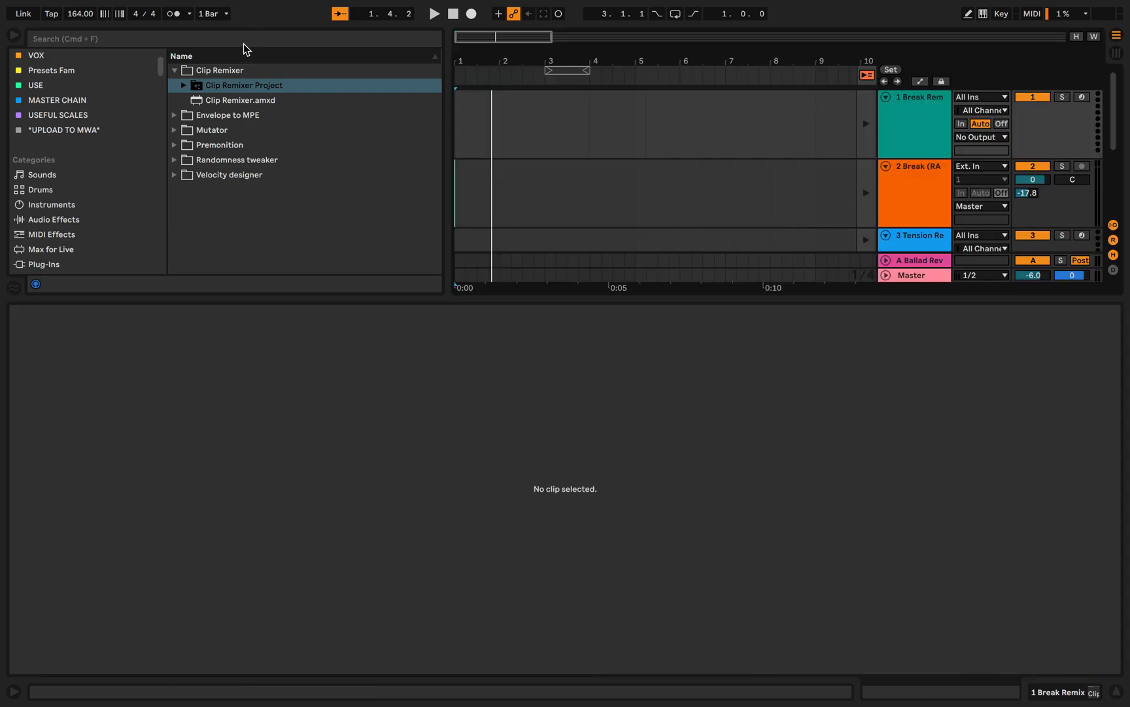
# Step: Search 'break' and slice Break Chopped 100 bpm.wav to a new MIDI track with 26 transient slices
pyautogui.write('b')
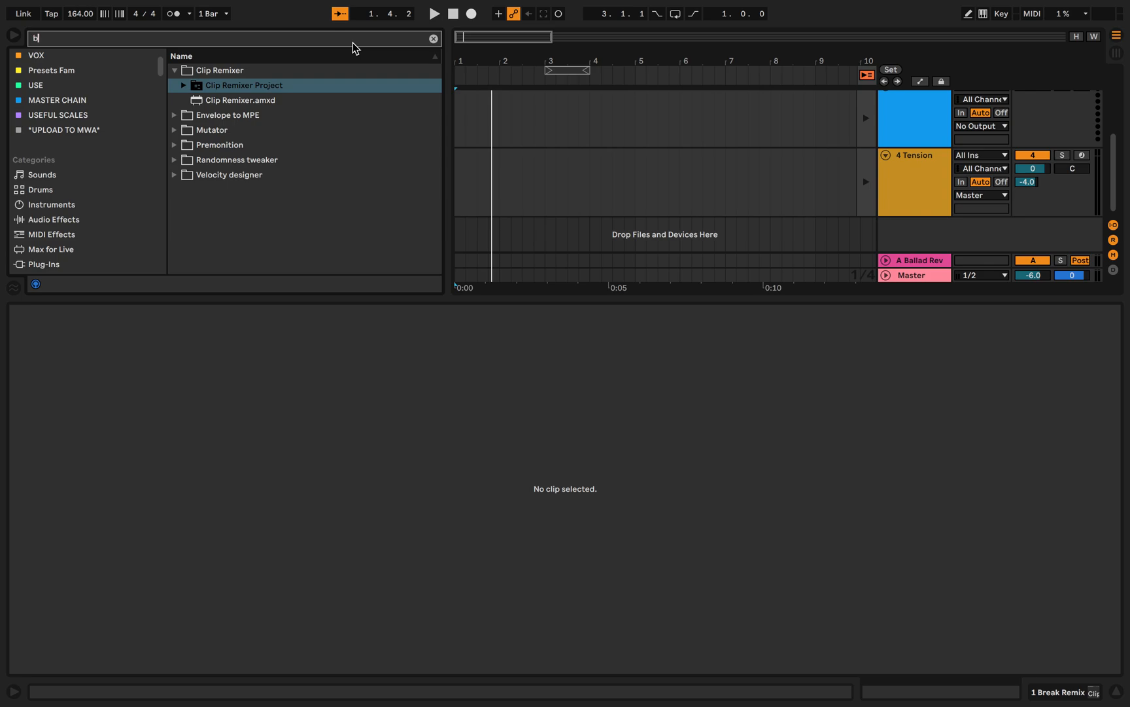
pyautogui.write('reak')
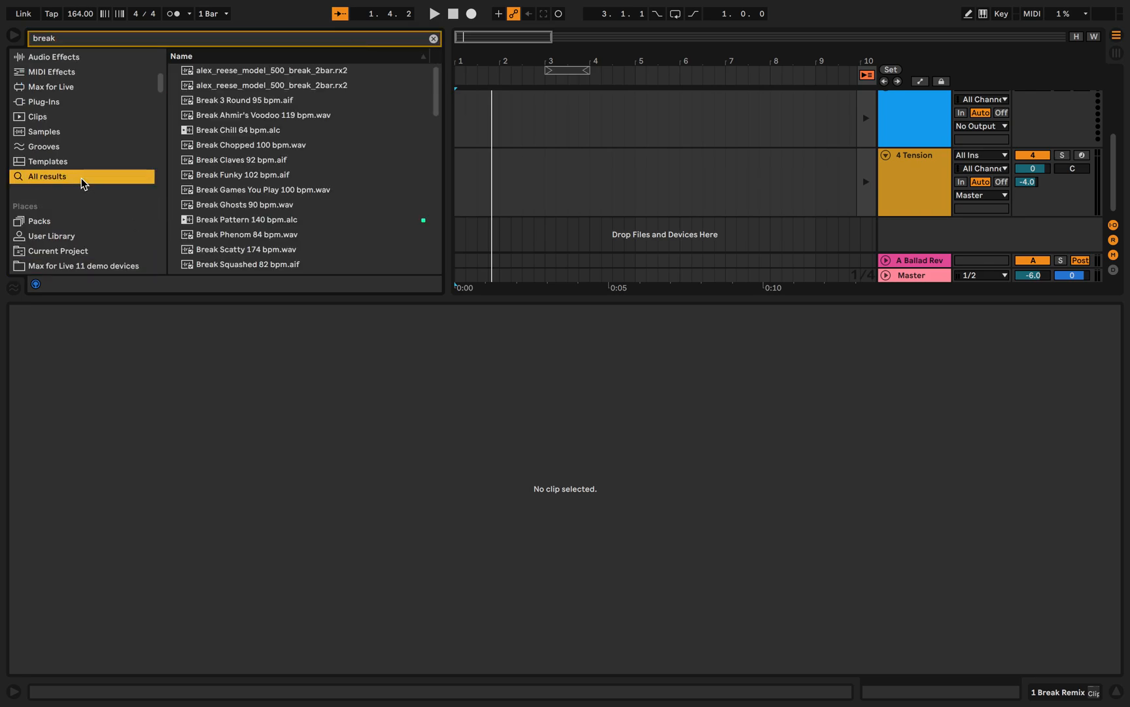
pyautogui.click(248, 145)
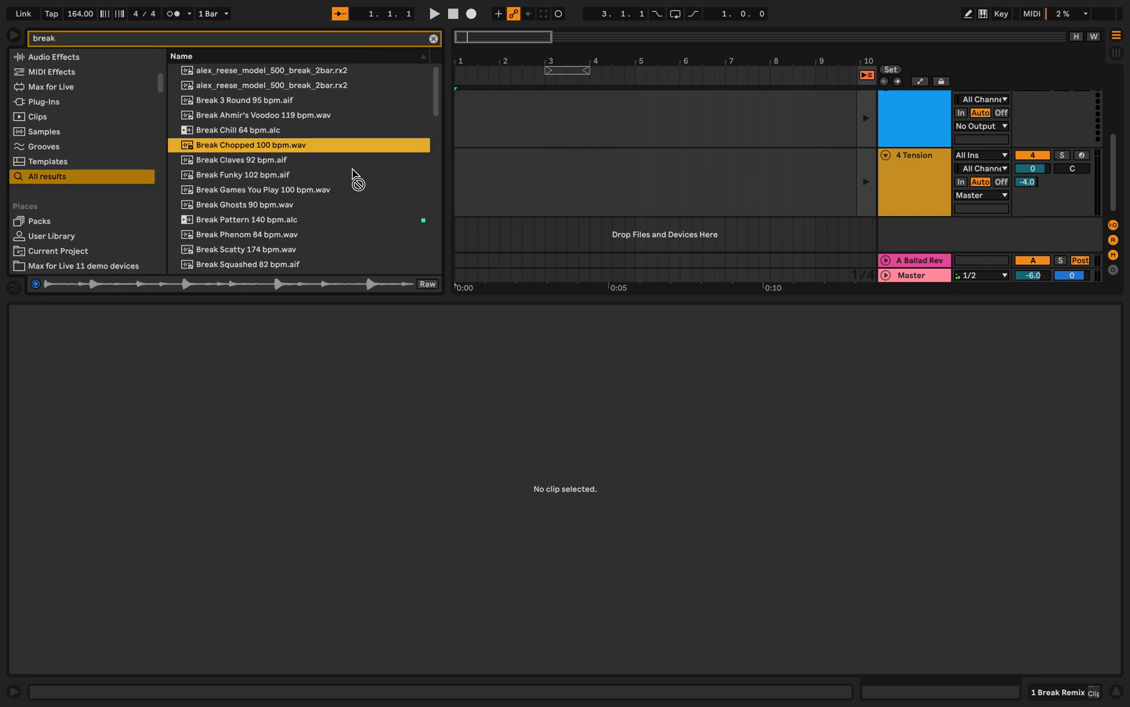
pyautogui.rightClick(248, 144)
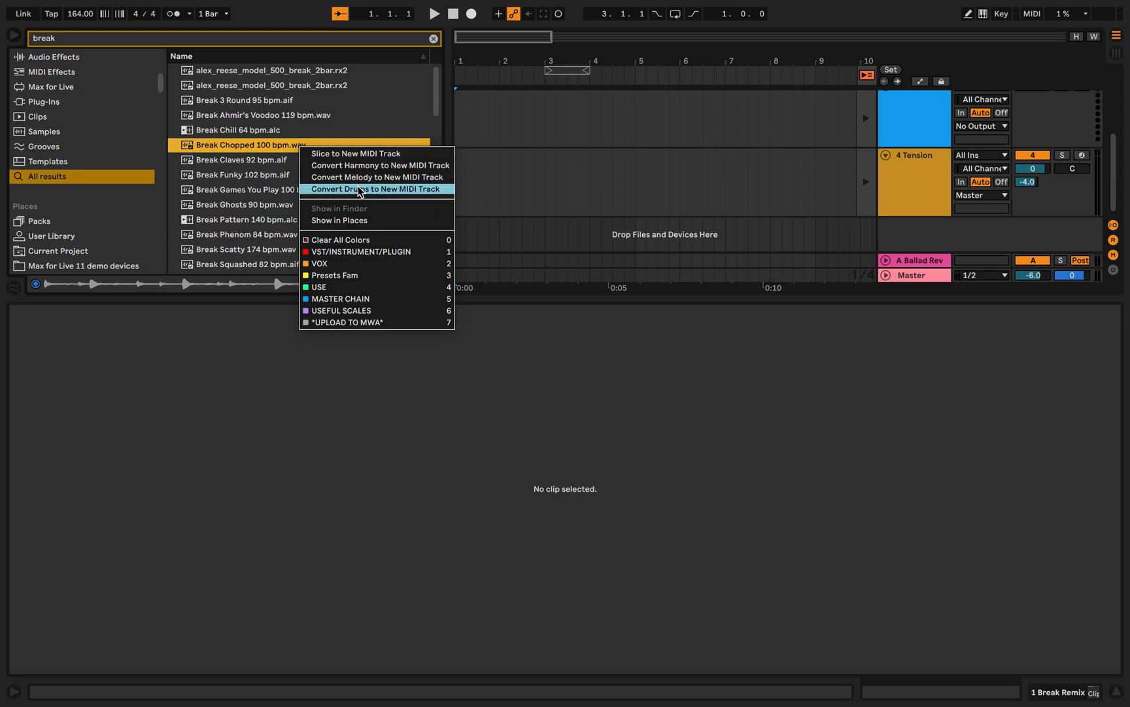
pyautogui.click(354, 153)
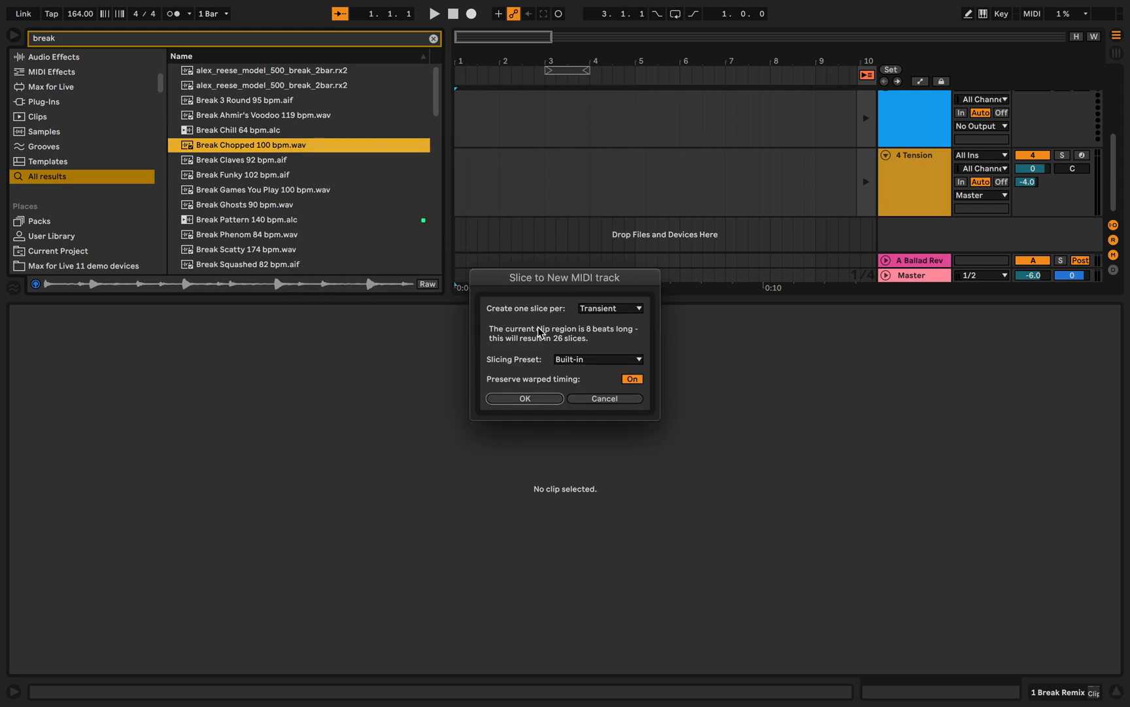
pyautogui.moveTo(525, 398)
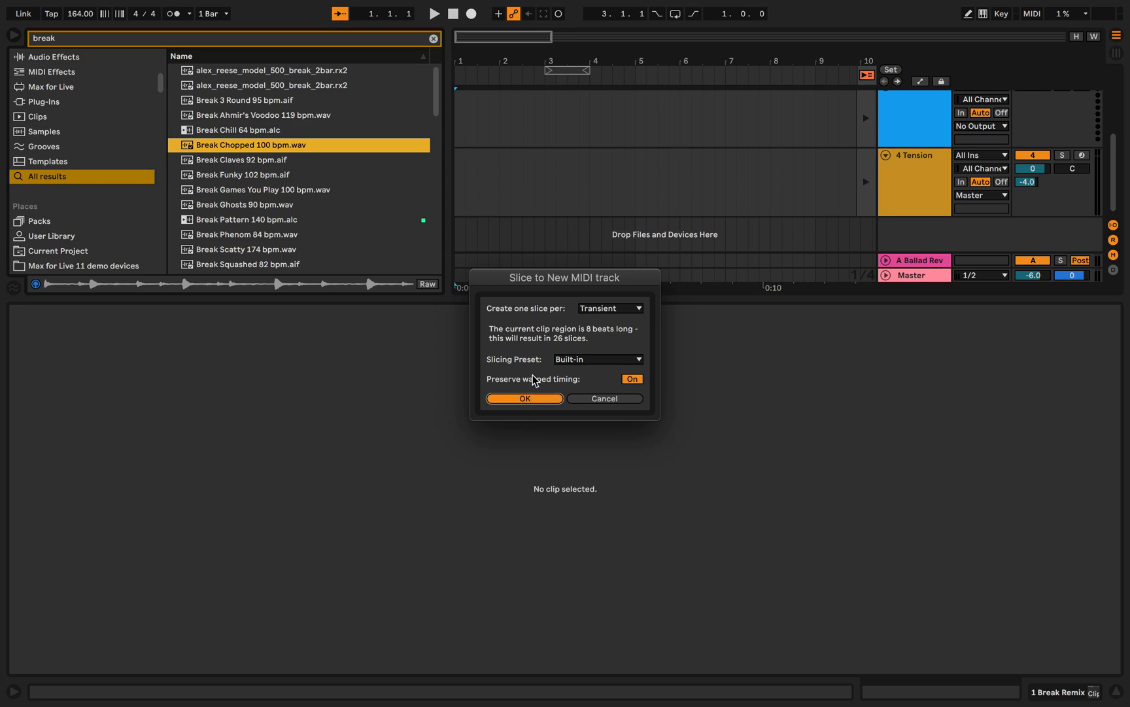
pyautogui.click(525, 397)
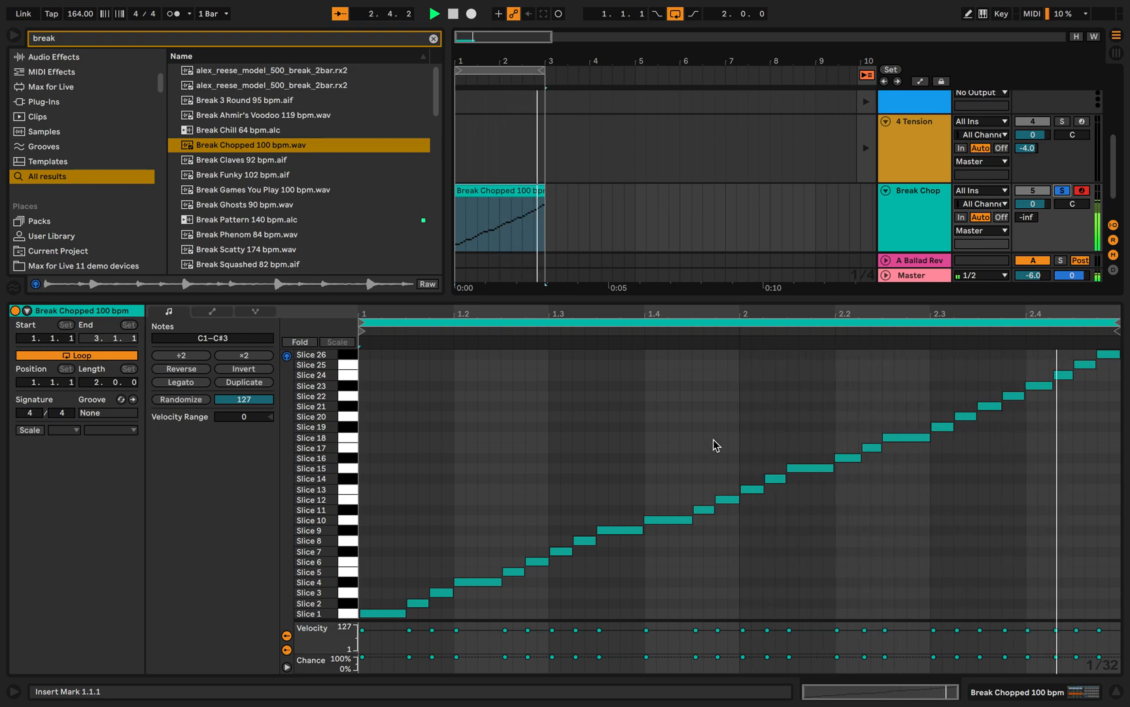
pyautogui.click(620, 530)
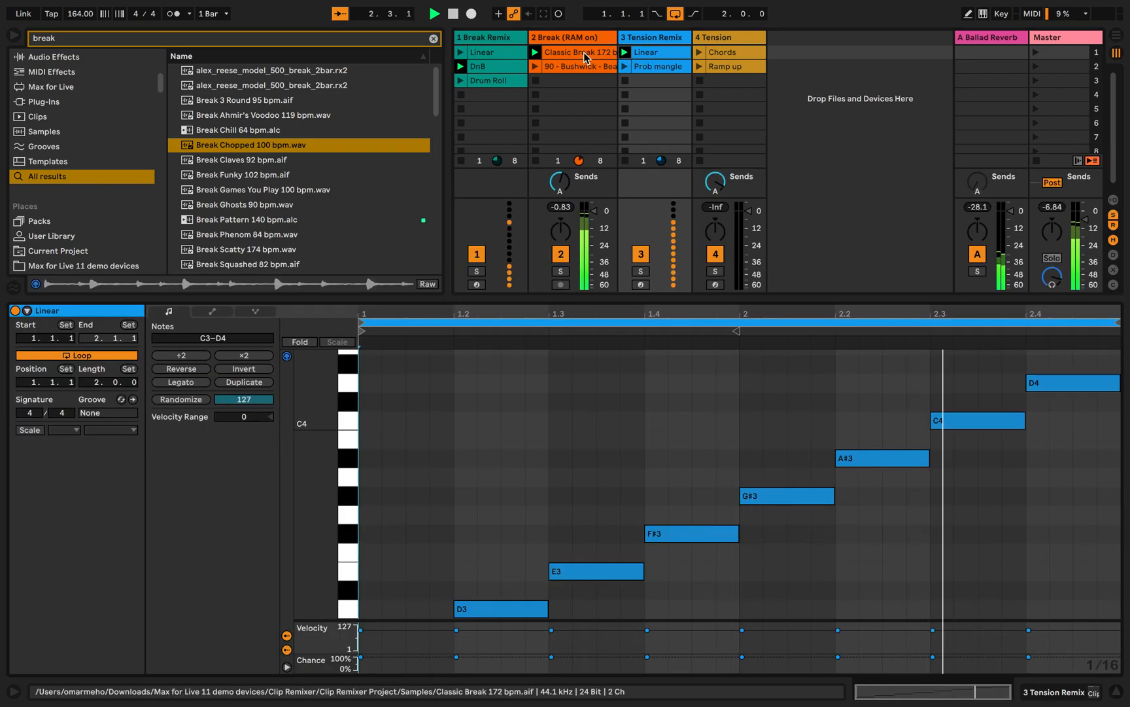
# Step: Launch the Break clip, view Tension Remix's Clip Remixer, launch Drum Roll and Chords, and clear the search
pyautogui.click(656, 66)
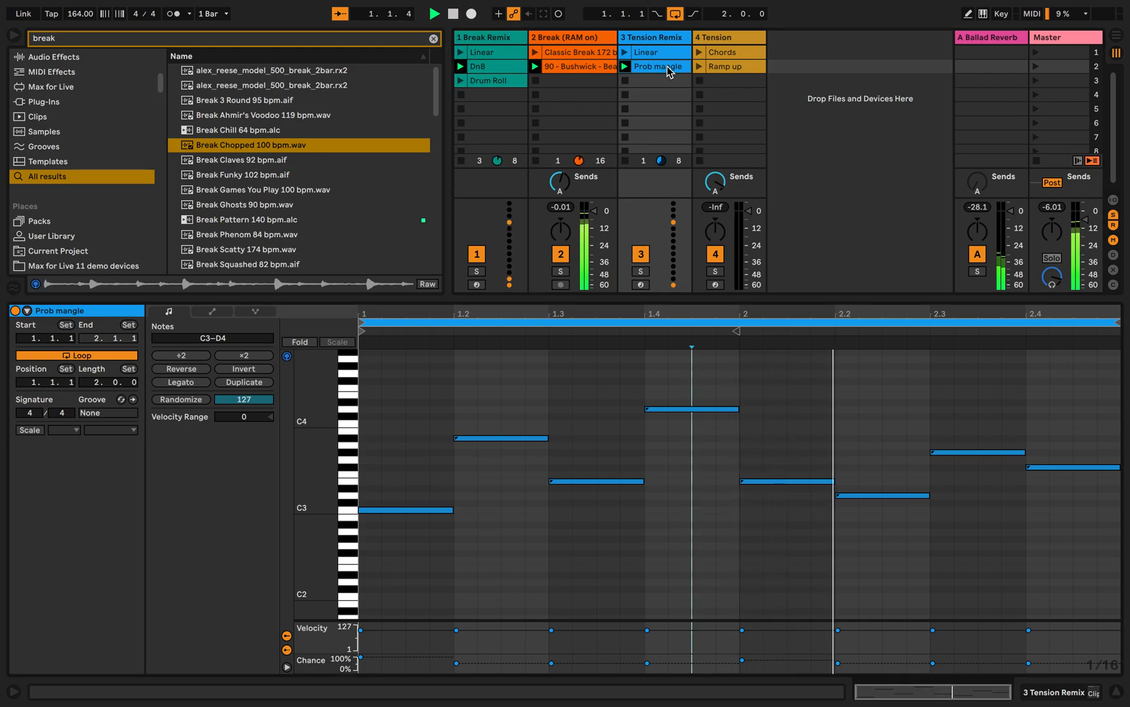
pyautogui.click(646, 52)
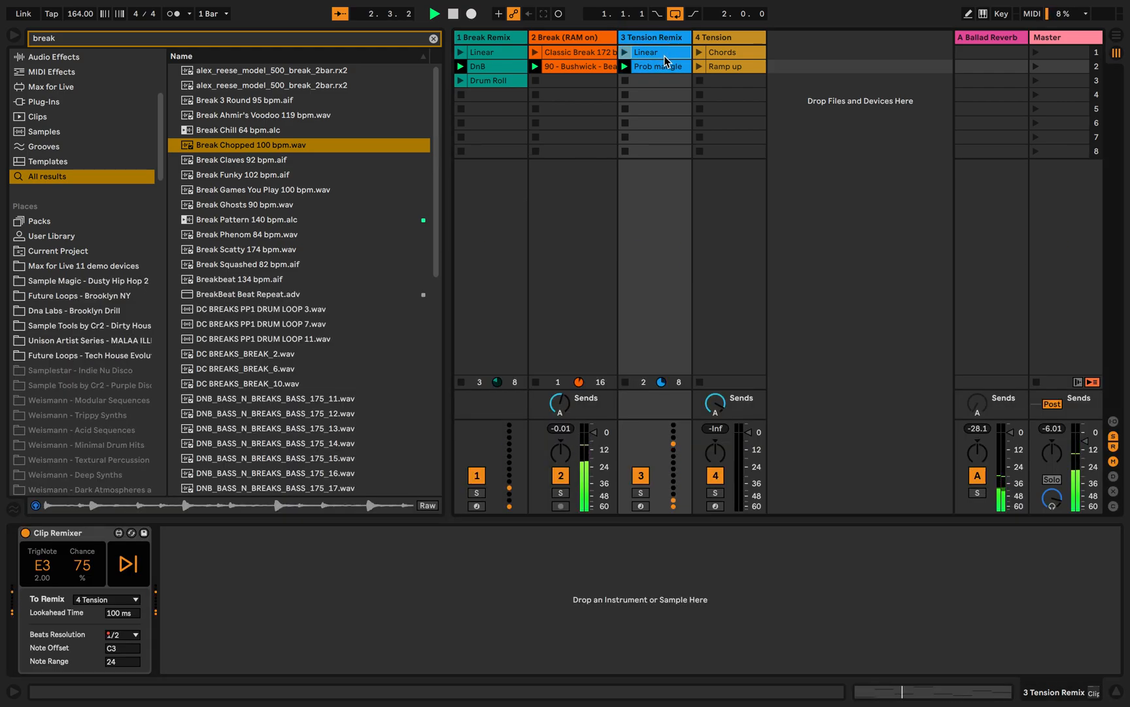
pyautogui.click(729, 37)
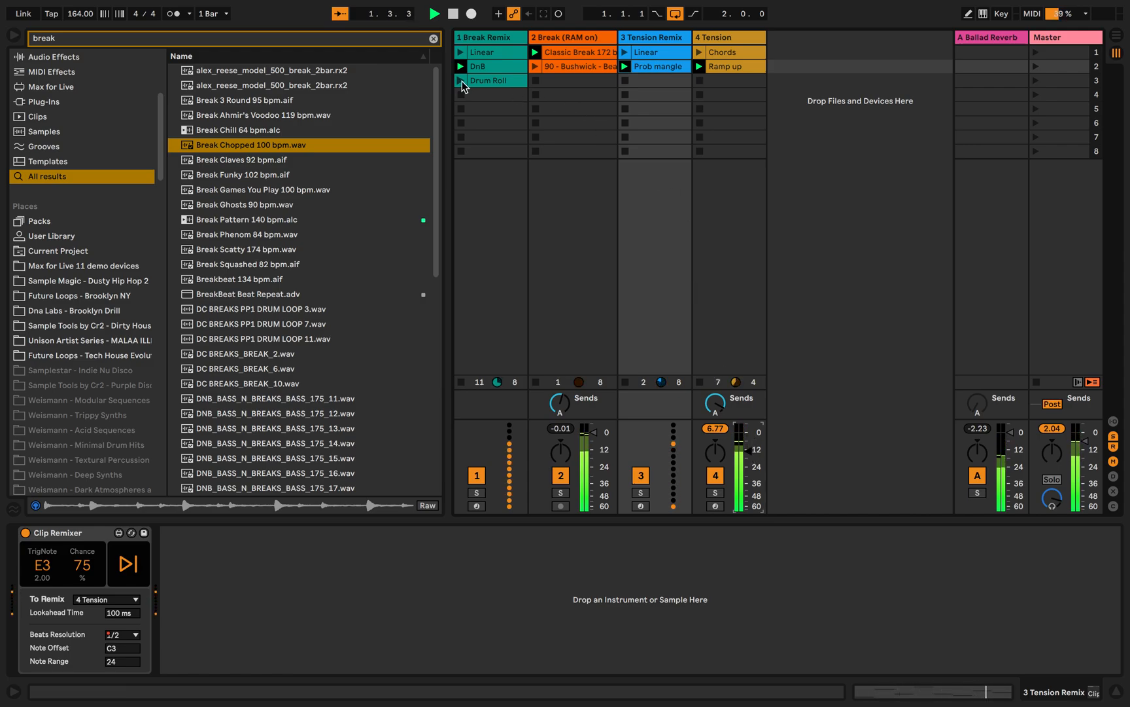
pyautogui.click(461, 65)
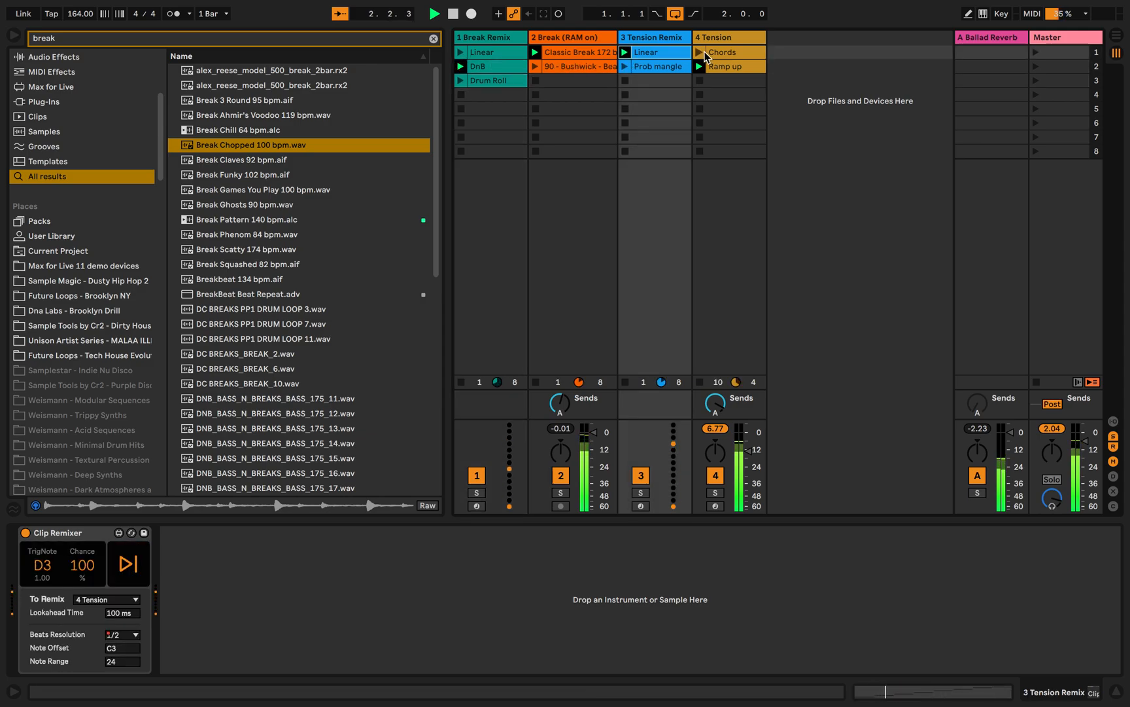
pyautogui.click(535, 65)
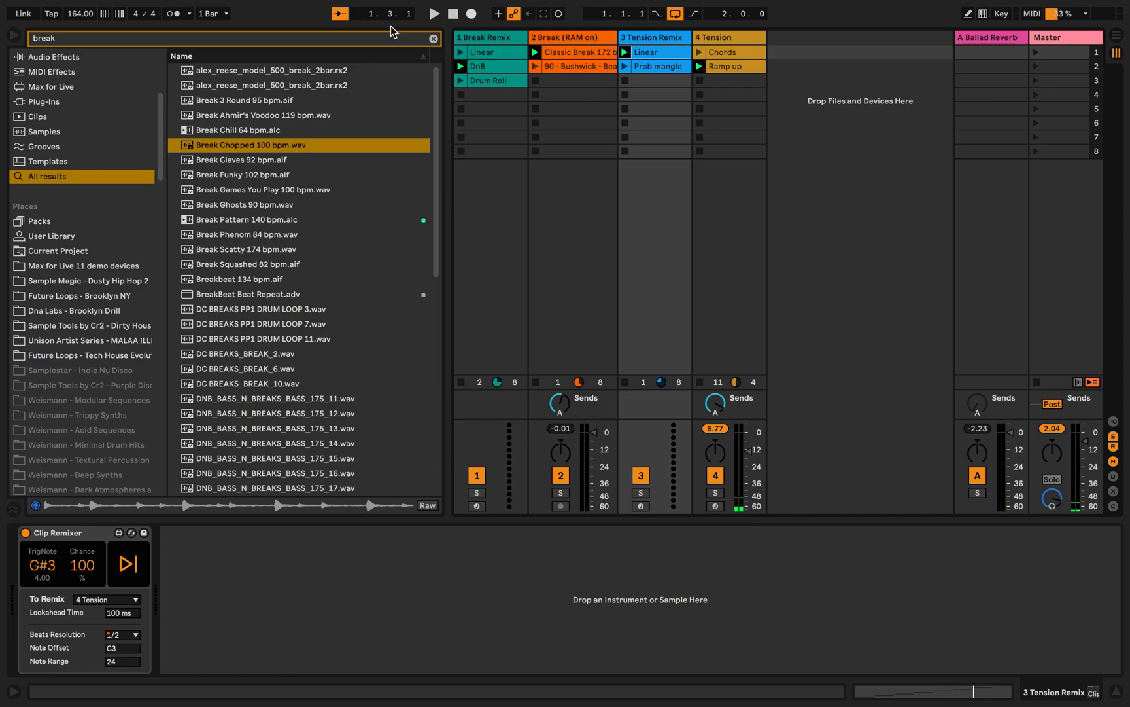
pyautogui.click(433, 38)
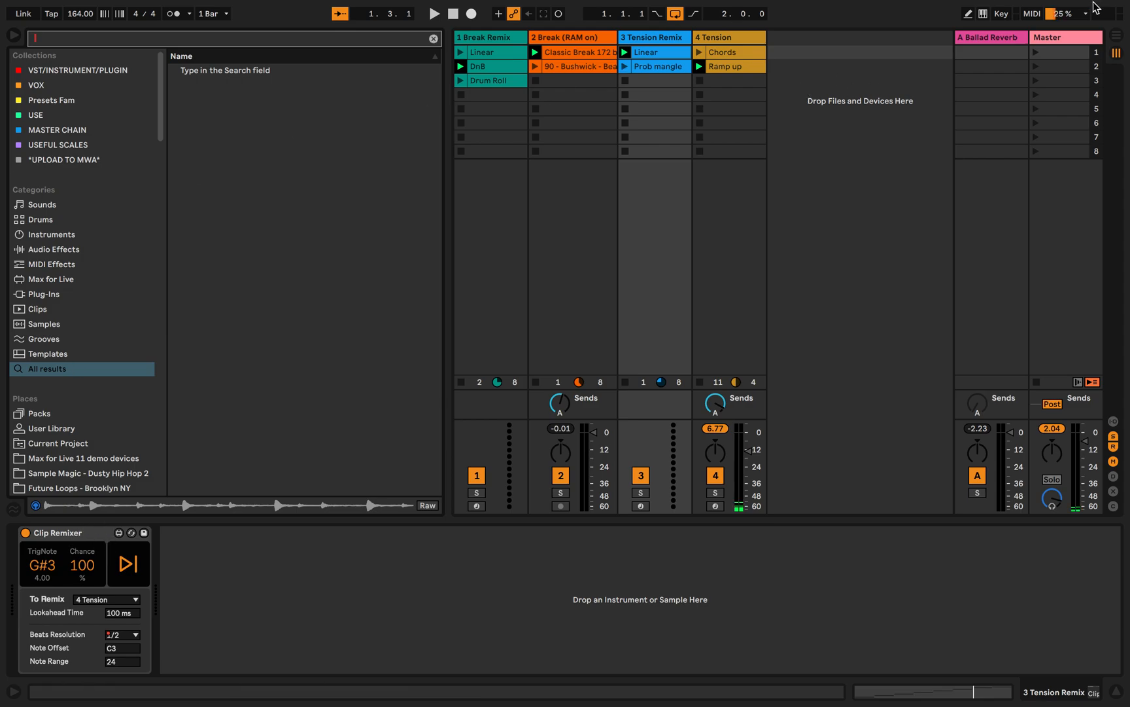
# Step: Browse Max for Live 11 demo devices to Clip Remixer Project and keep 4 Tension as the remix target
pyautogui.press('Tab')
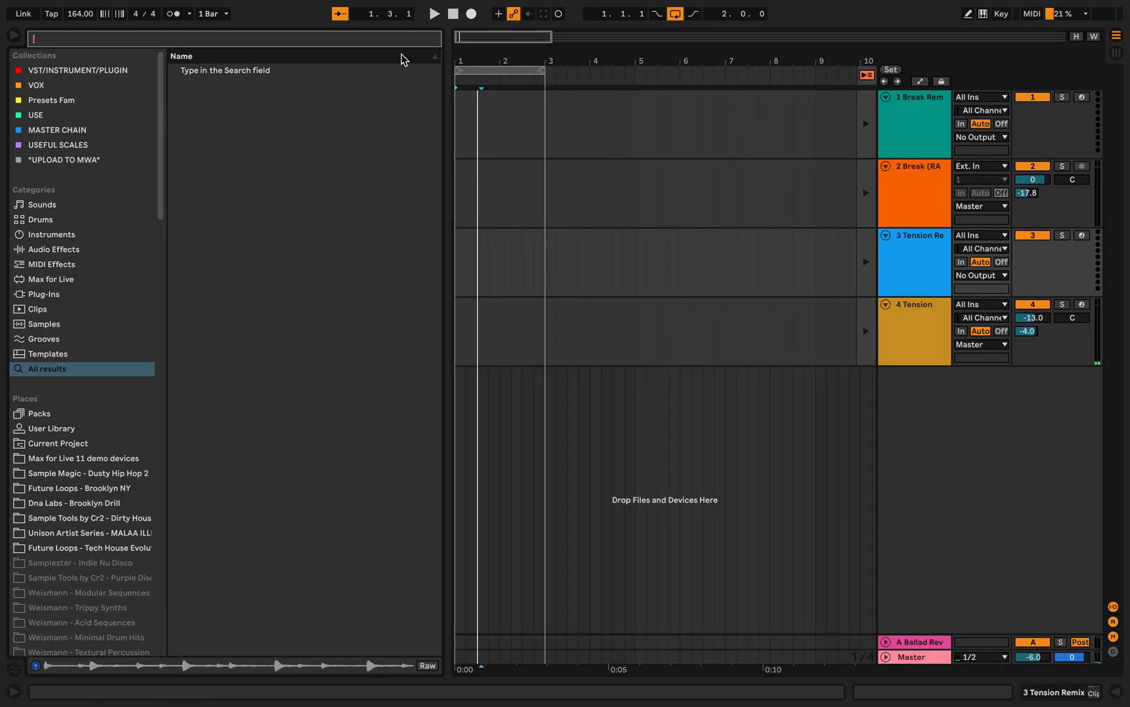
pyautogui.click(82, 443)
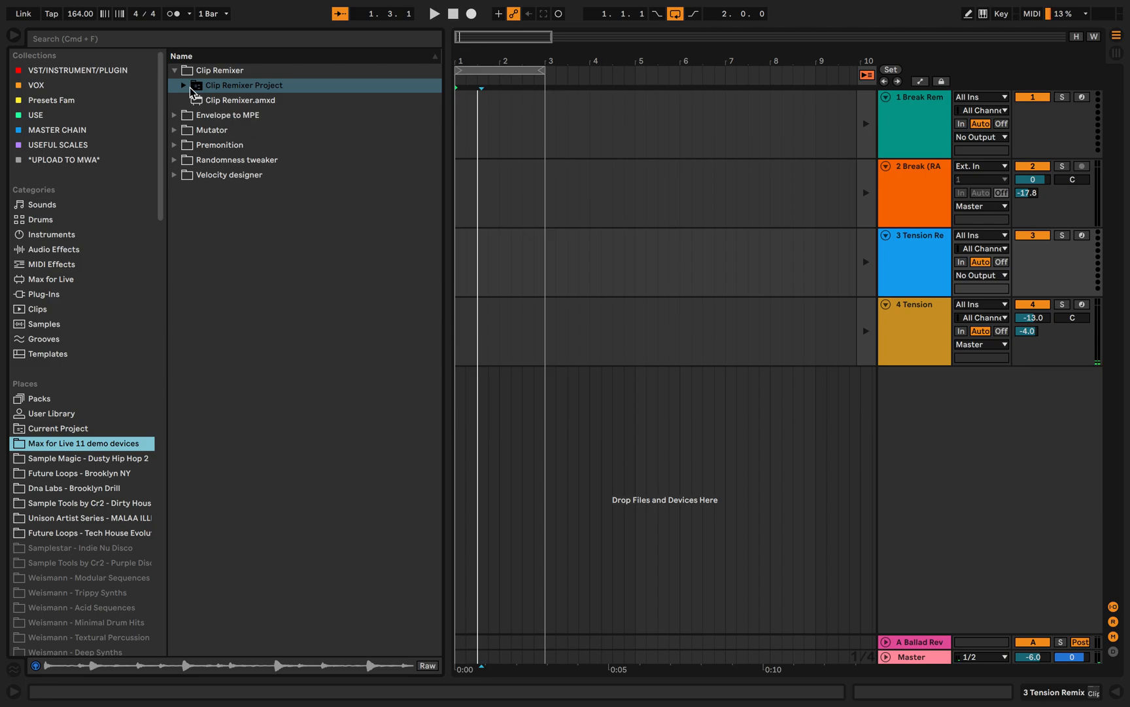
pyautogui.doubleClick(241, 100)
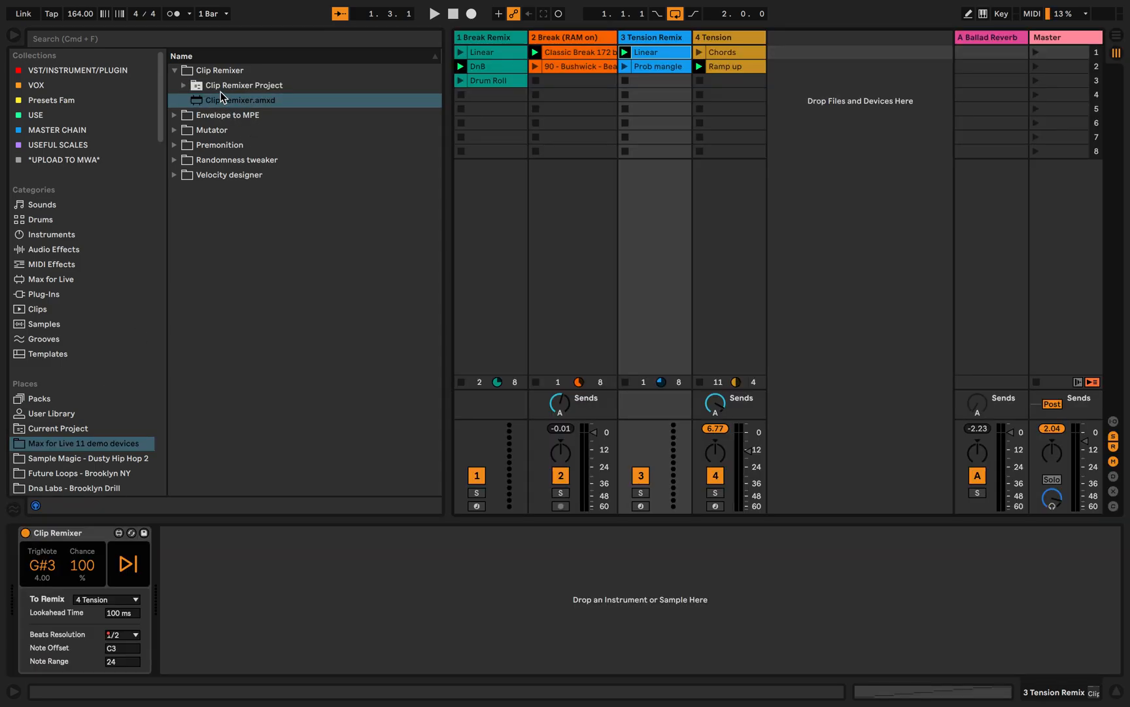
pyautogui.click(244, 85)
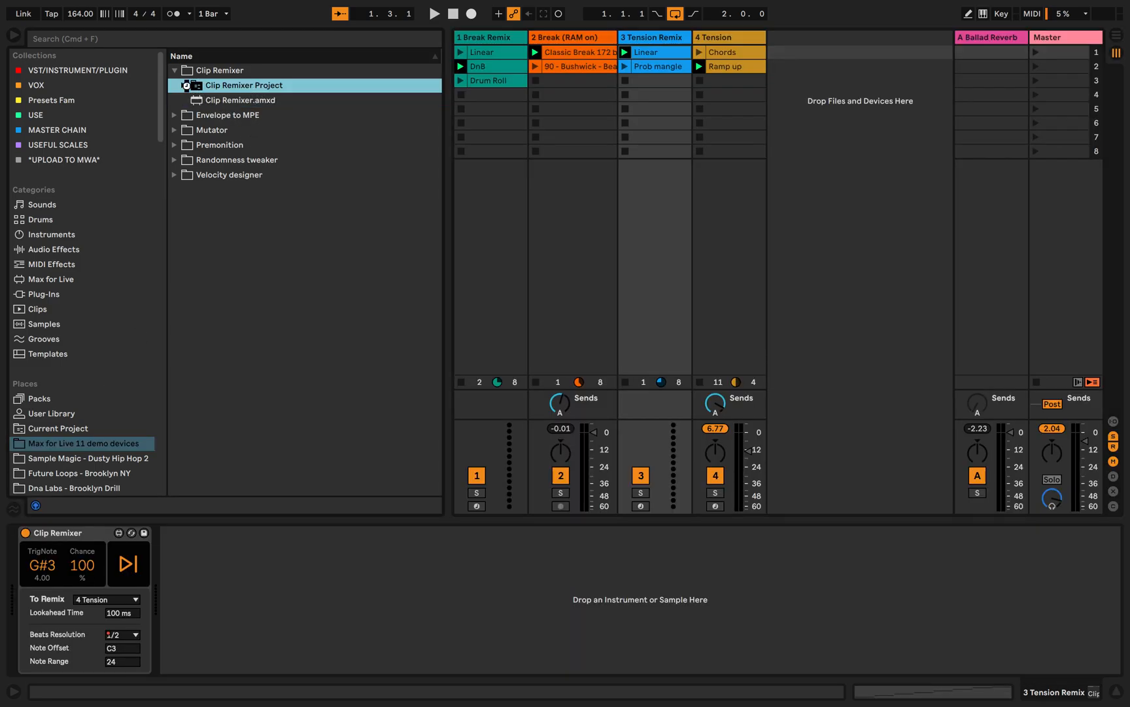
pyautogui.click(184, 85)
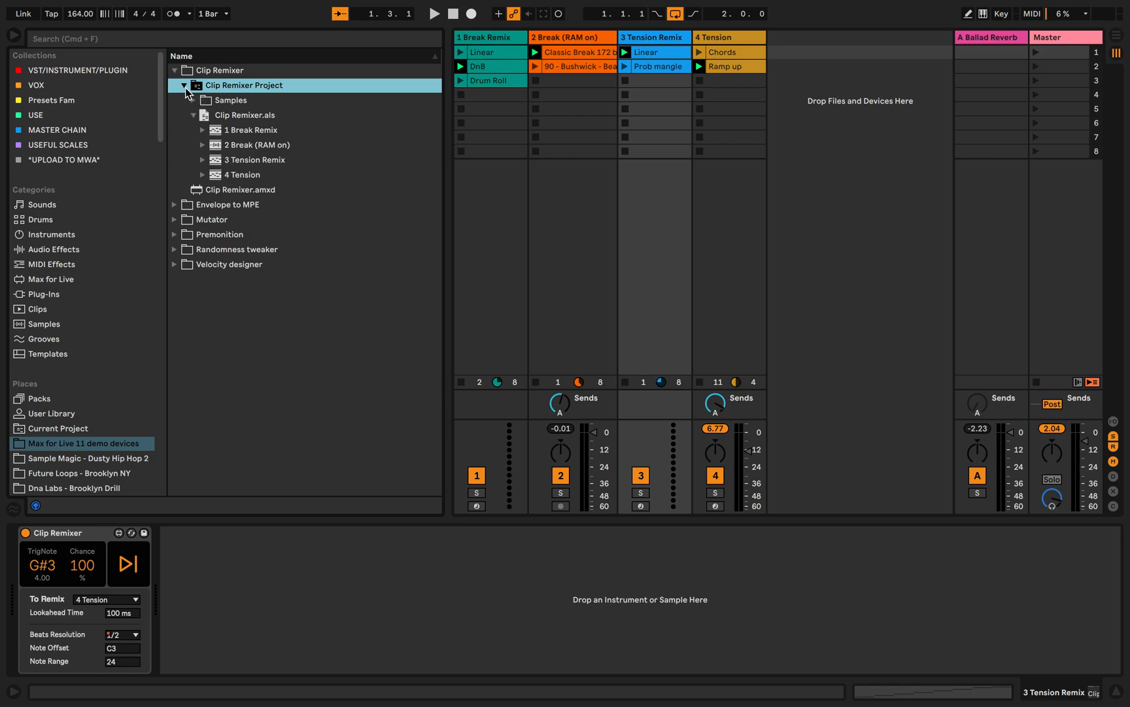
pyautogui.click(183, 85)
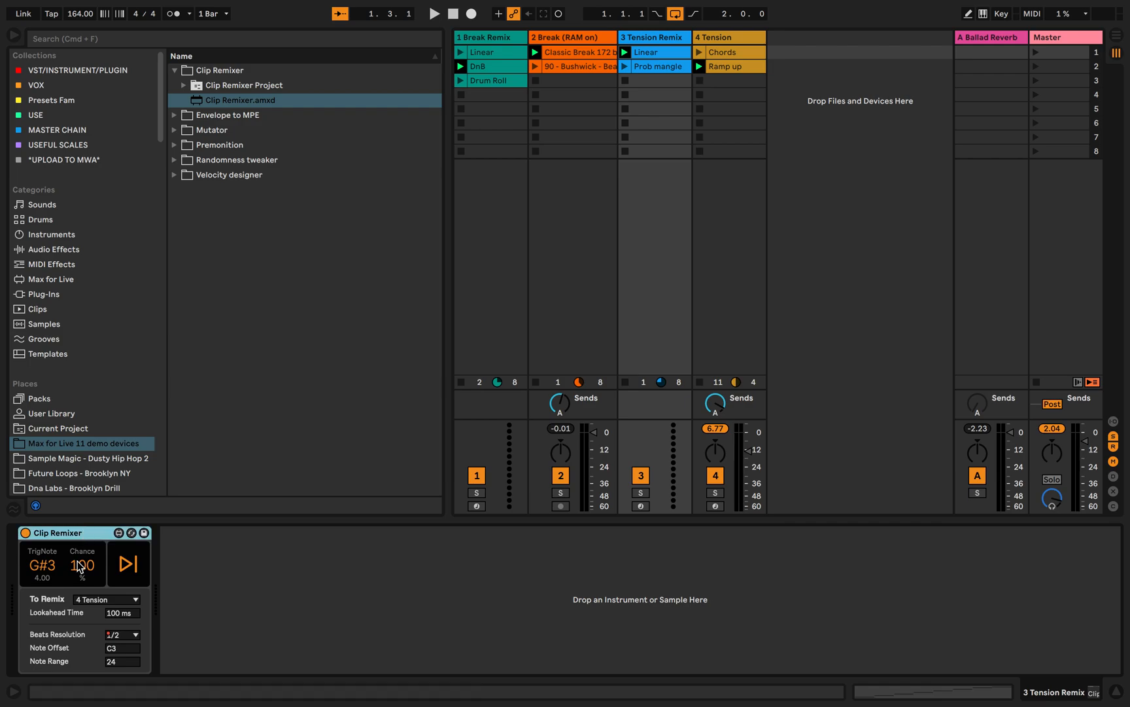
pyautogui.click(107, 600)
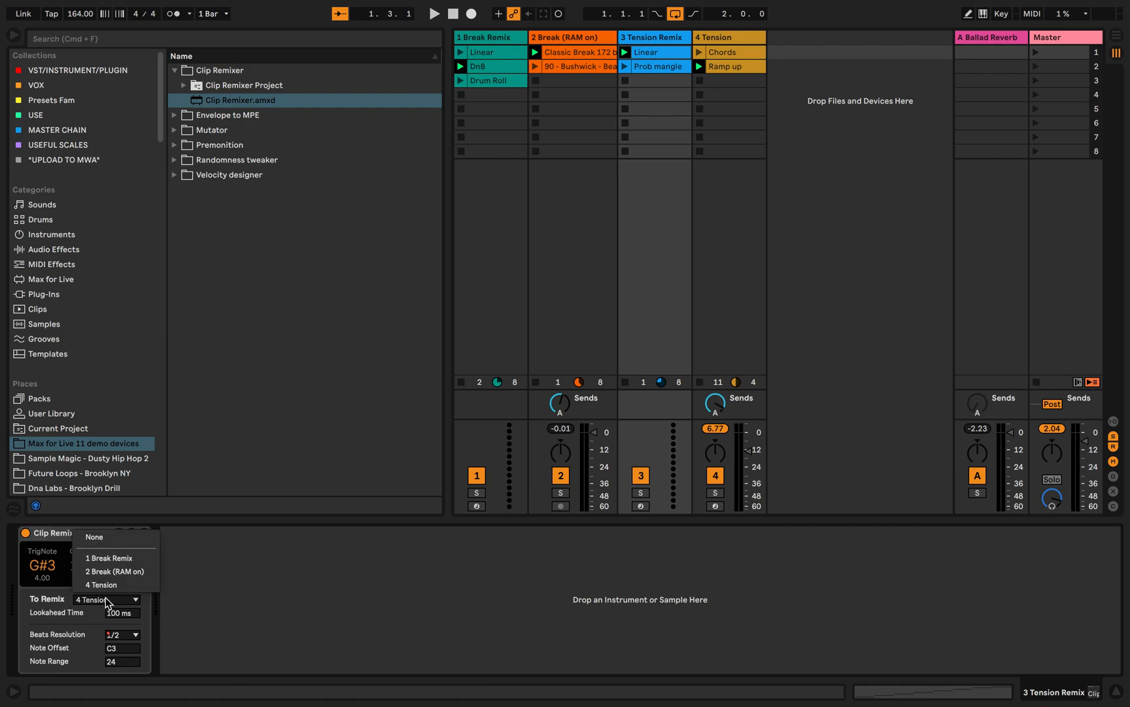
pyautogui.click(101, 584)
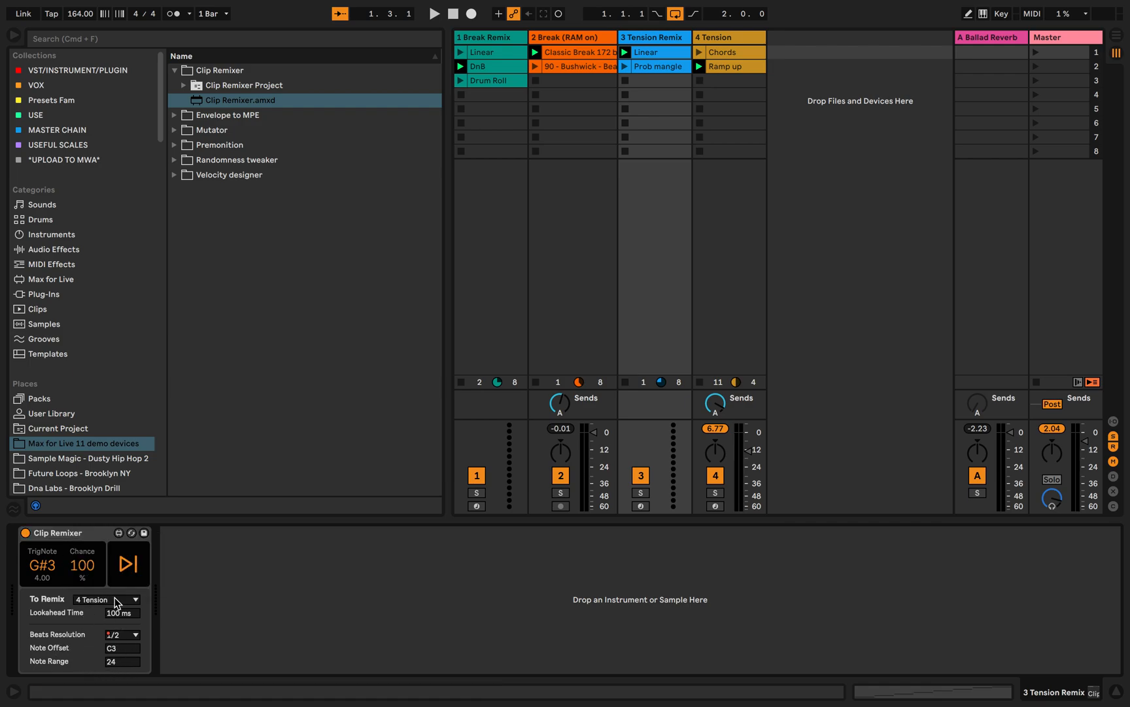
pyautogui.moveTo(172, 57)
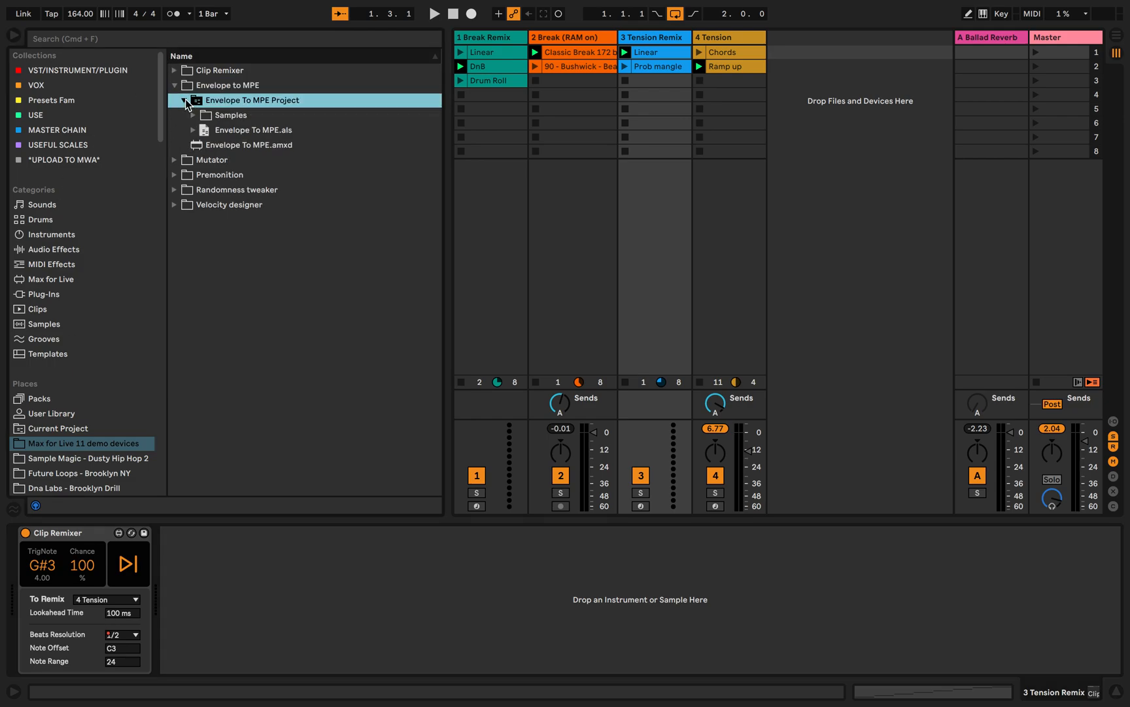
# Step: Preview an Envelope To MPE sample, load Envelope To MPE.als and discard the Clip Remixer changes
pyautogui.click(192, 115)
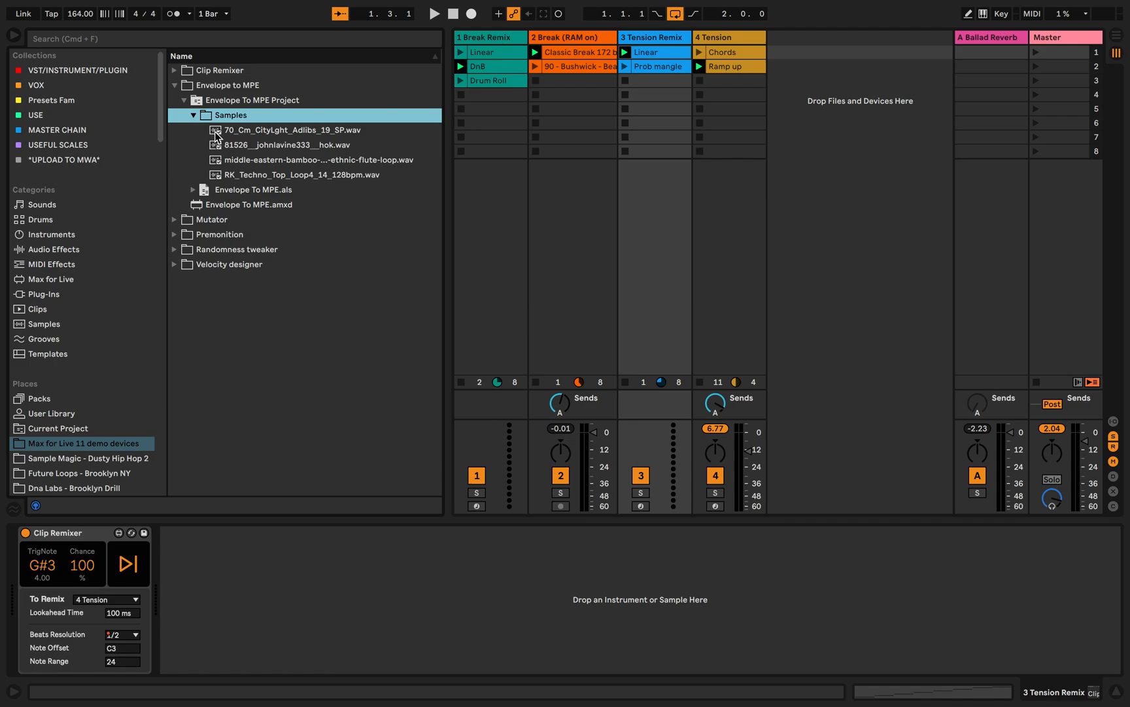
pyautogui.click(293, 130)
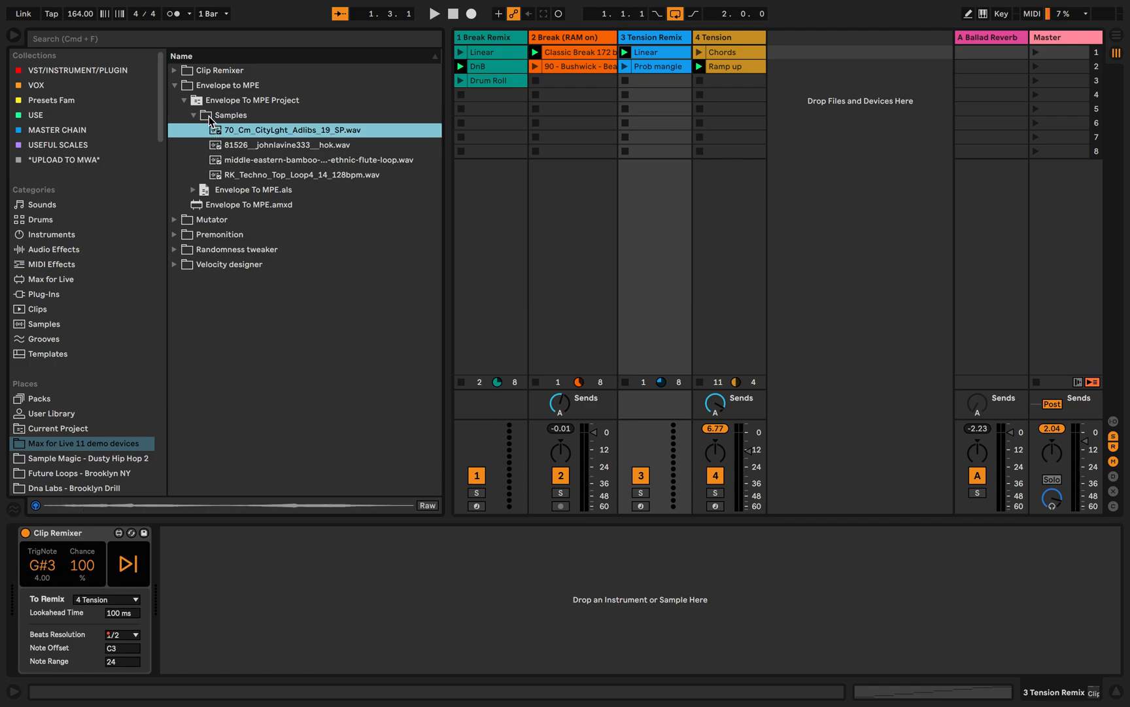
pyautogui.click(194, 115)
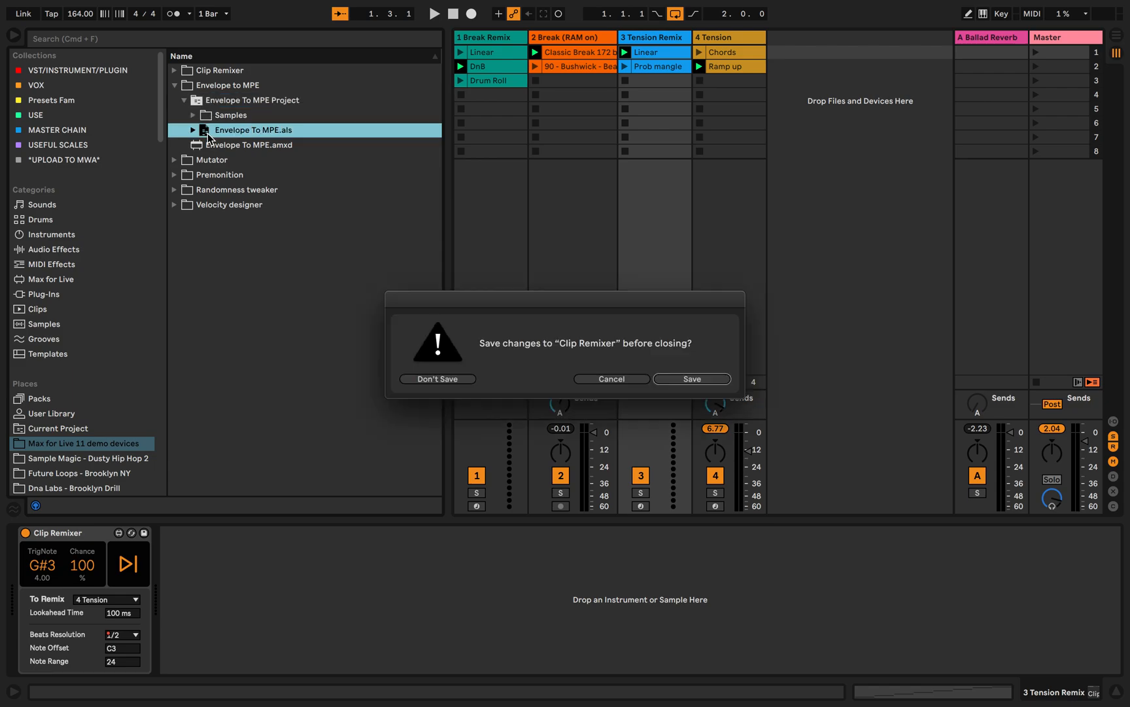
pyautogui.moveTo(305, 130)
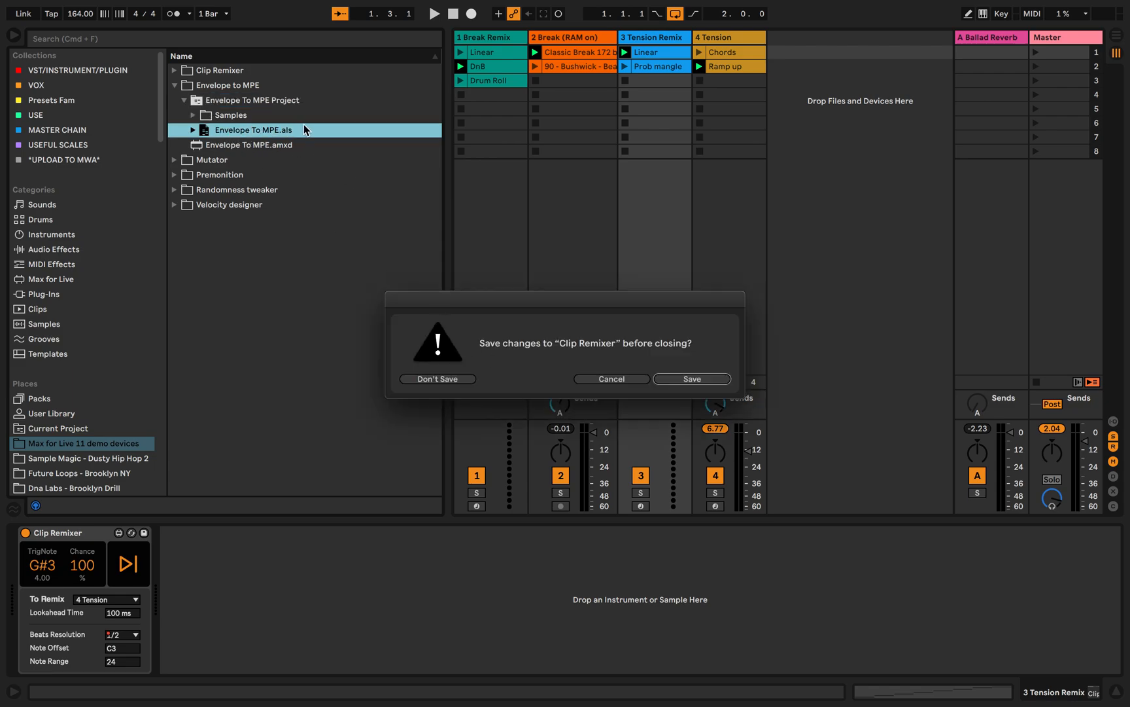
pyautogui.moveTo(406, 280)
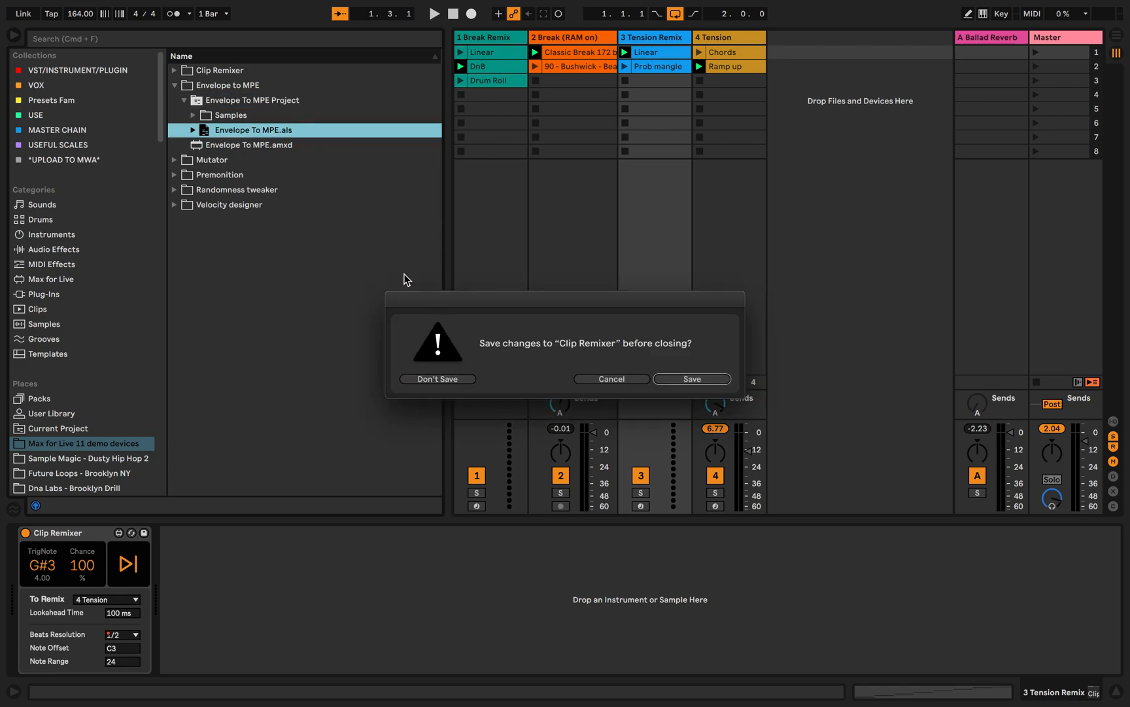
pyautogui.click(437, 378)
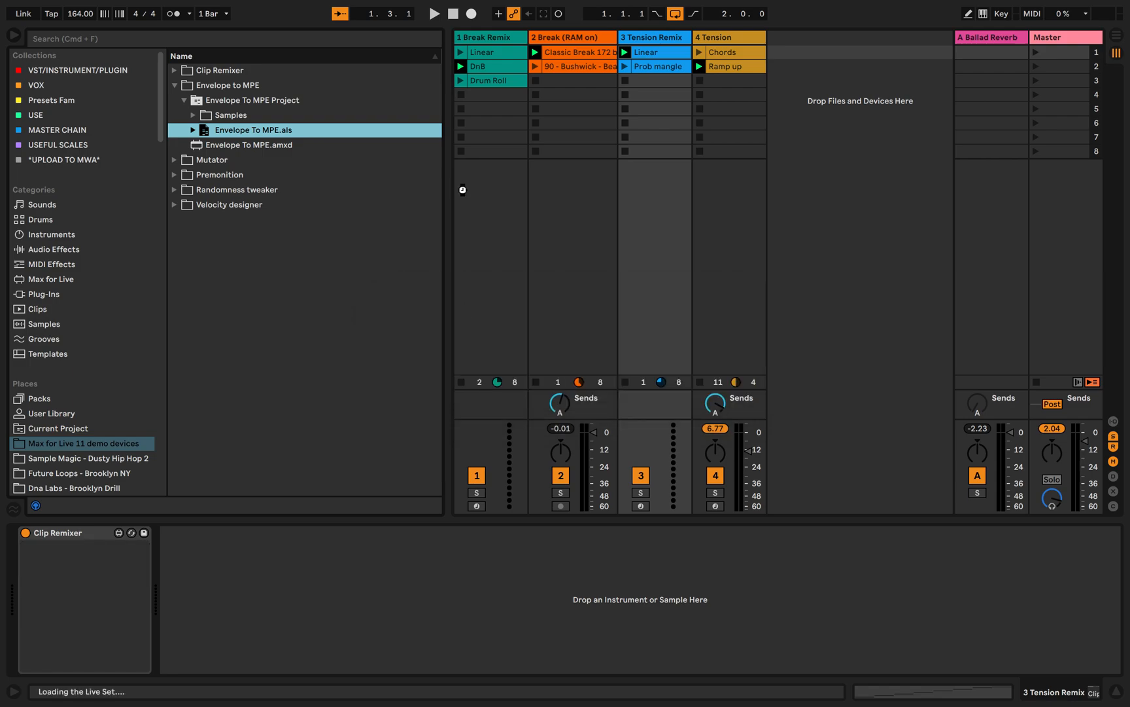
# Step: Open the Hok clip and change its warp preserve setting from Transients to 1/32
pyautogui.doubleClick(252, 129)
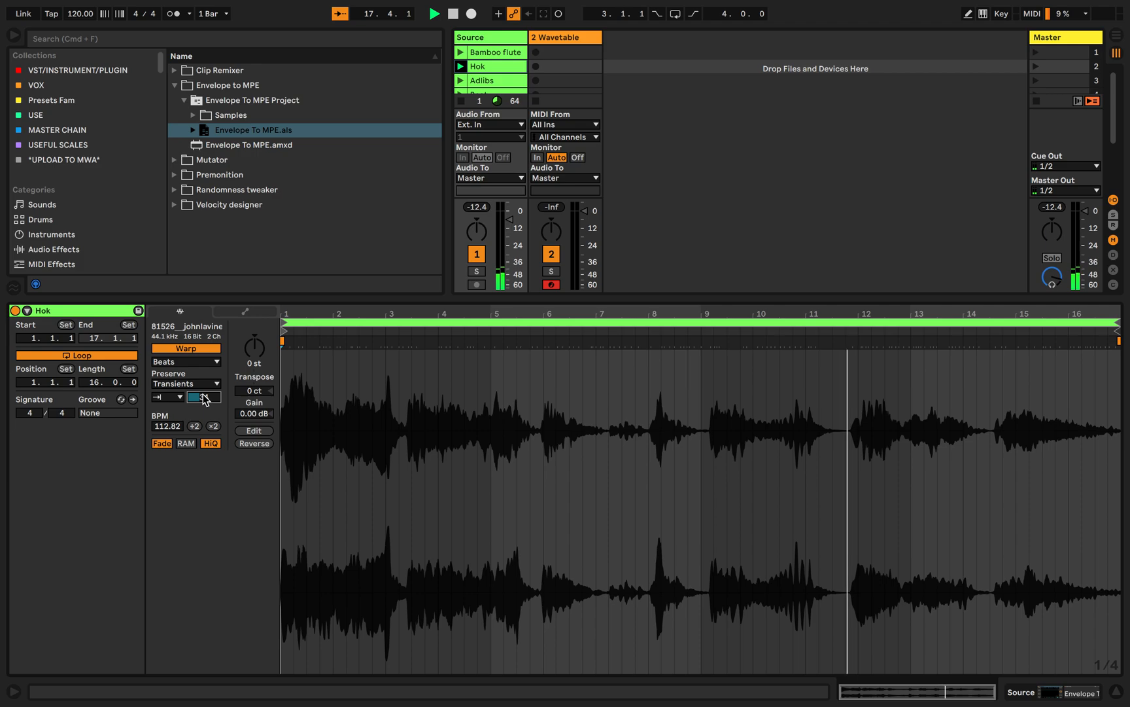
pyautogui.click(185, 383)
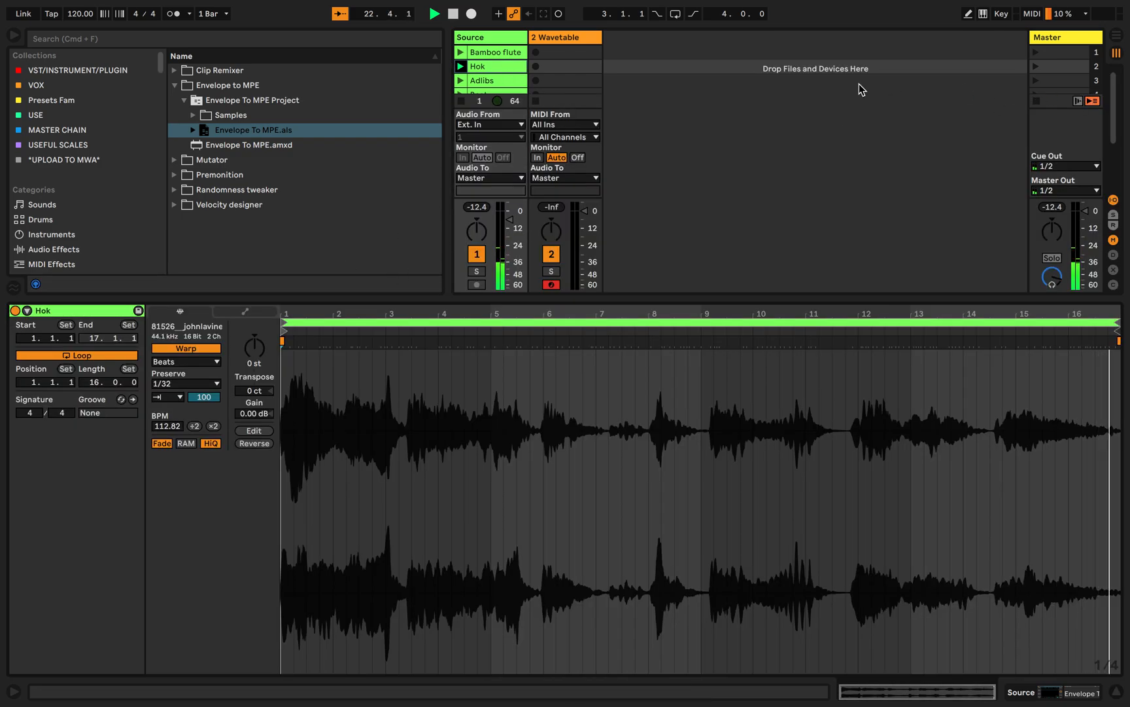
# Step: Record a Wavetable clip with MPE Slide following pitch and output sent to 2-Wavetable, then stop
pyautogui.click(566, 67)
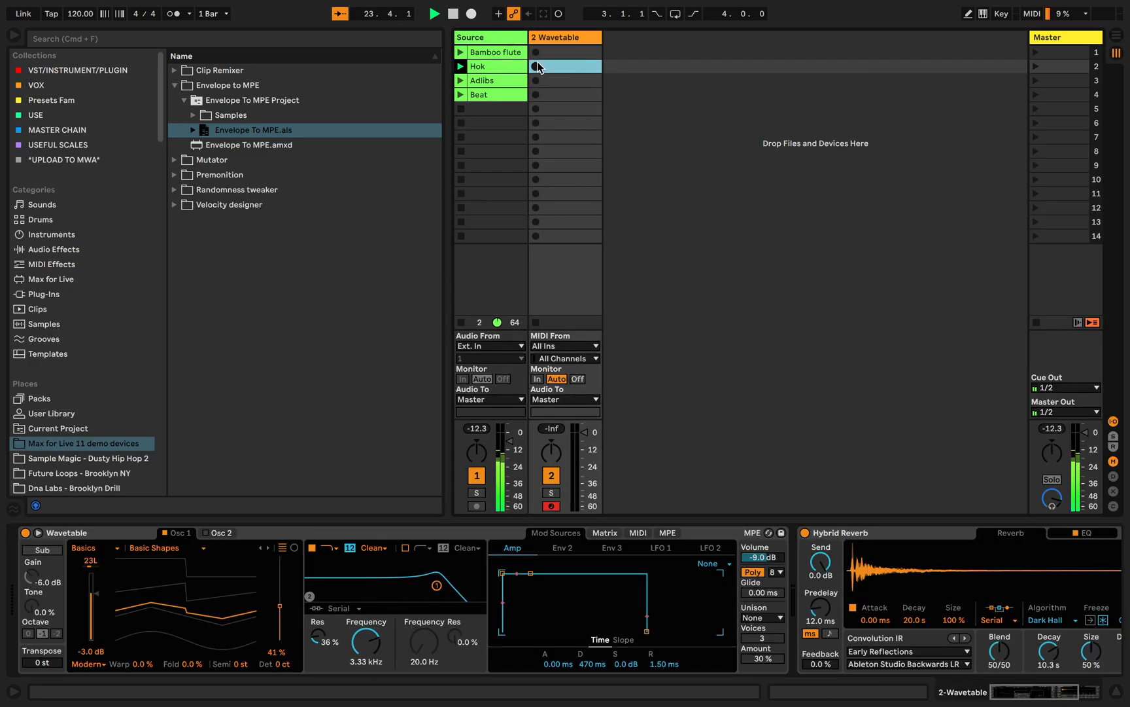
pyautogui.click(535, 66)
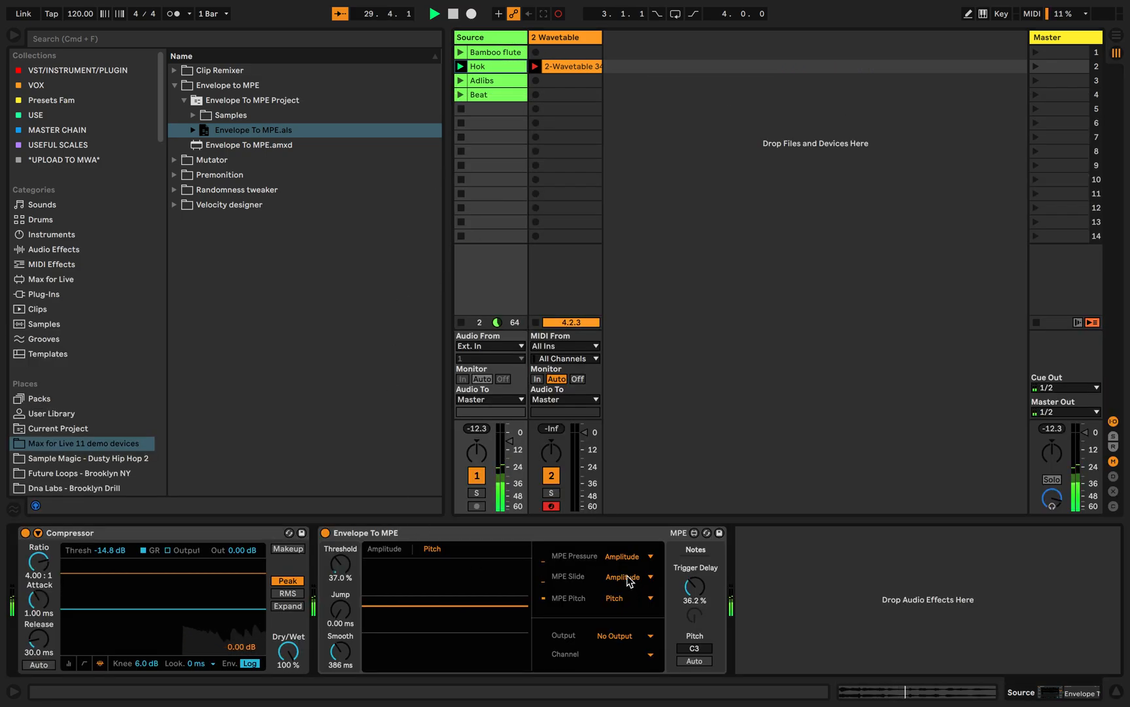
pyautogui.click(624, 575)
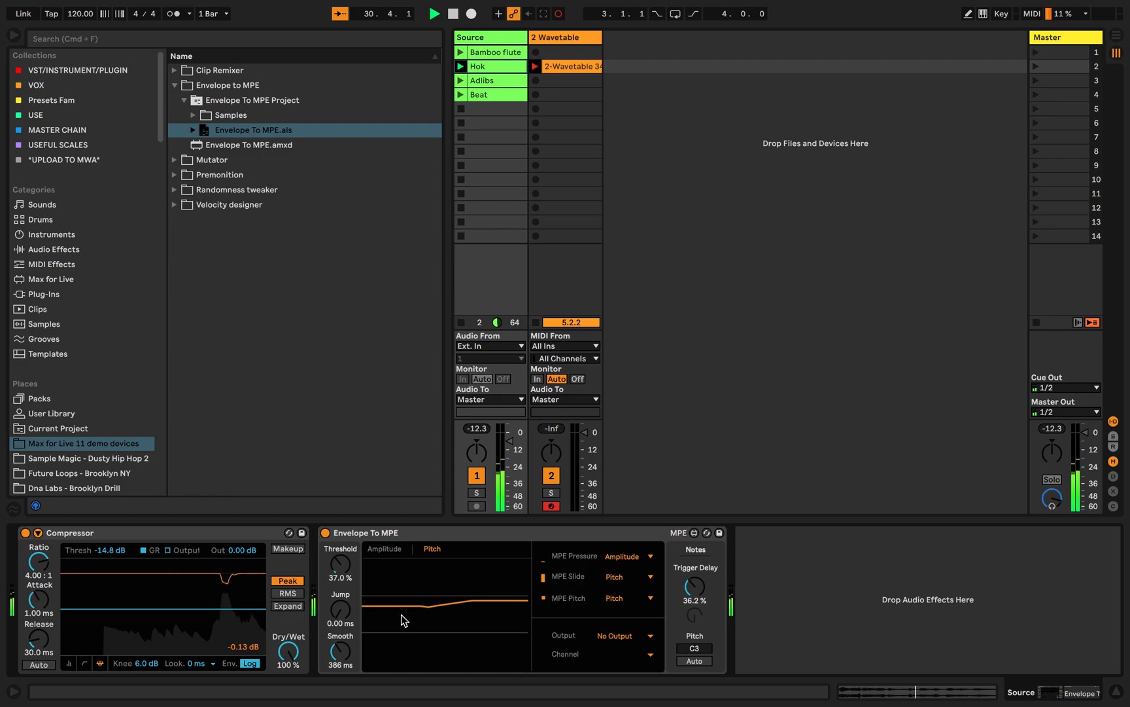
pyautogui.click(384, 548)
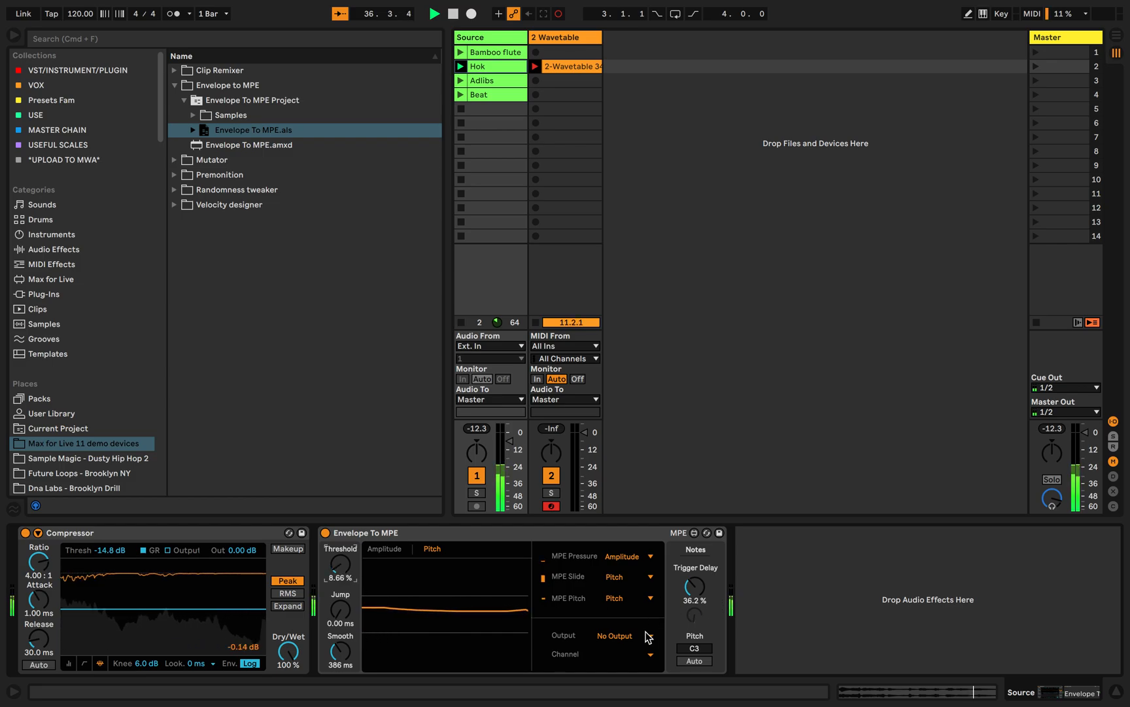
pyautogui.click(614, 634)
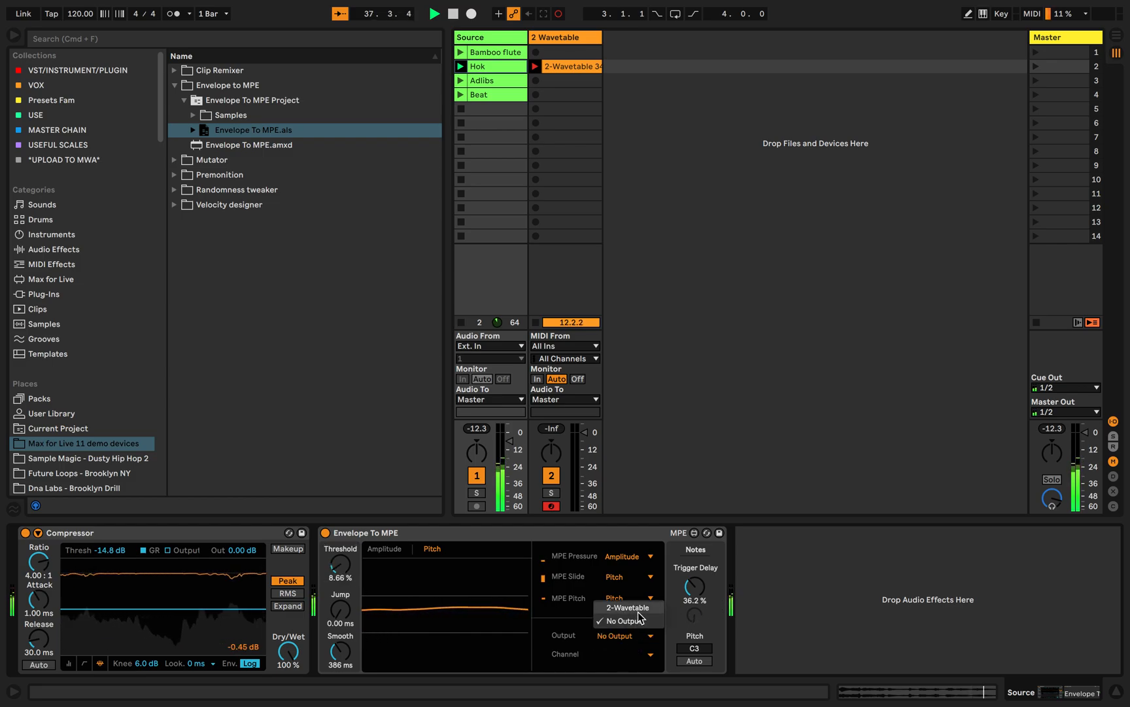
pyautogui.click(626, 606)
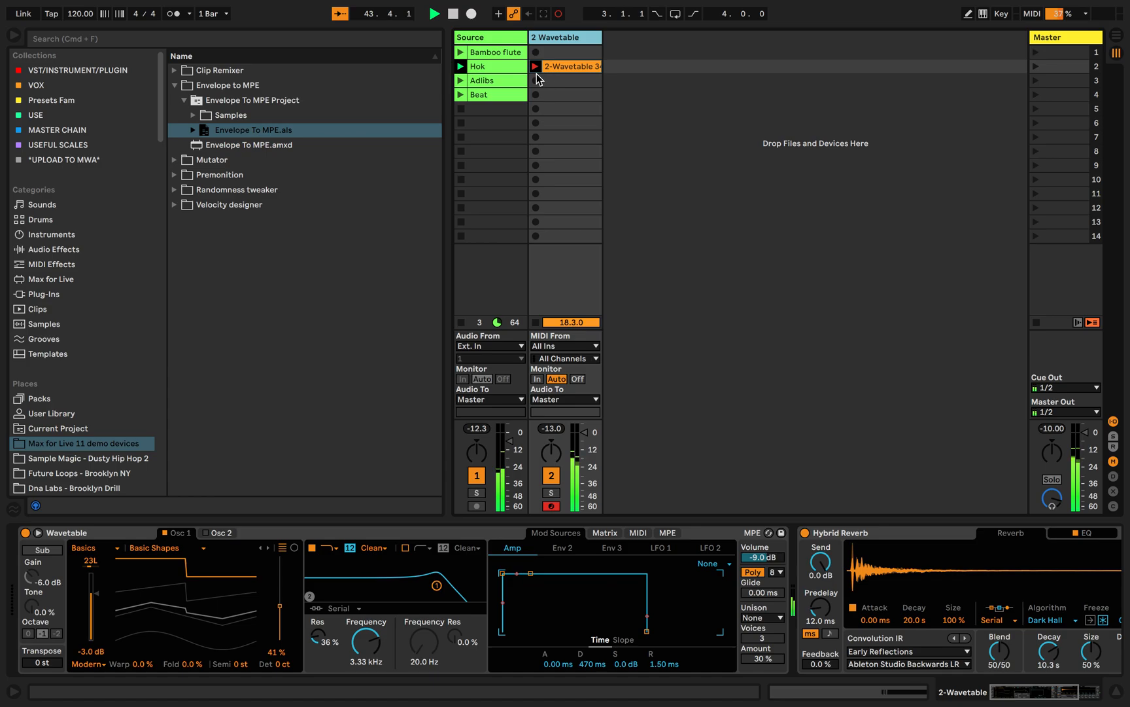
pyautogui.click(478, 67)
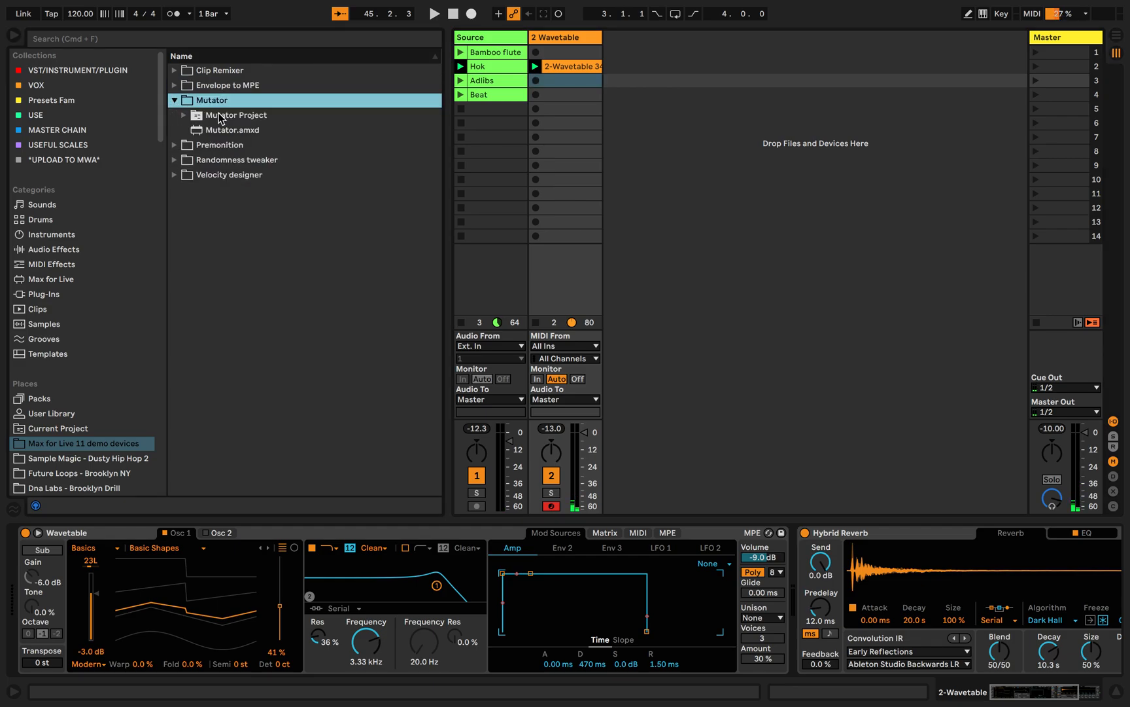
# Step: Expand the Mutator Project folder to reach the Mutator.als set
pyautogui.click(184, 115)
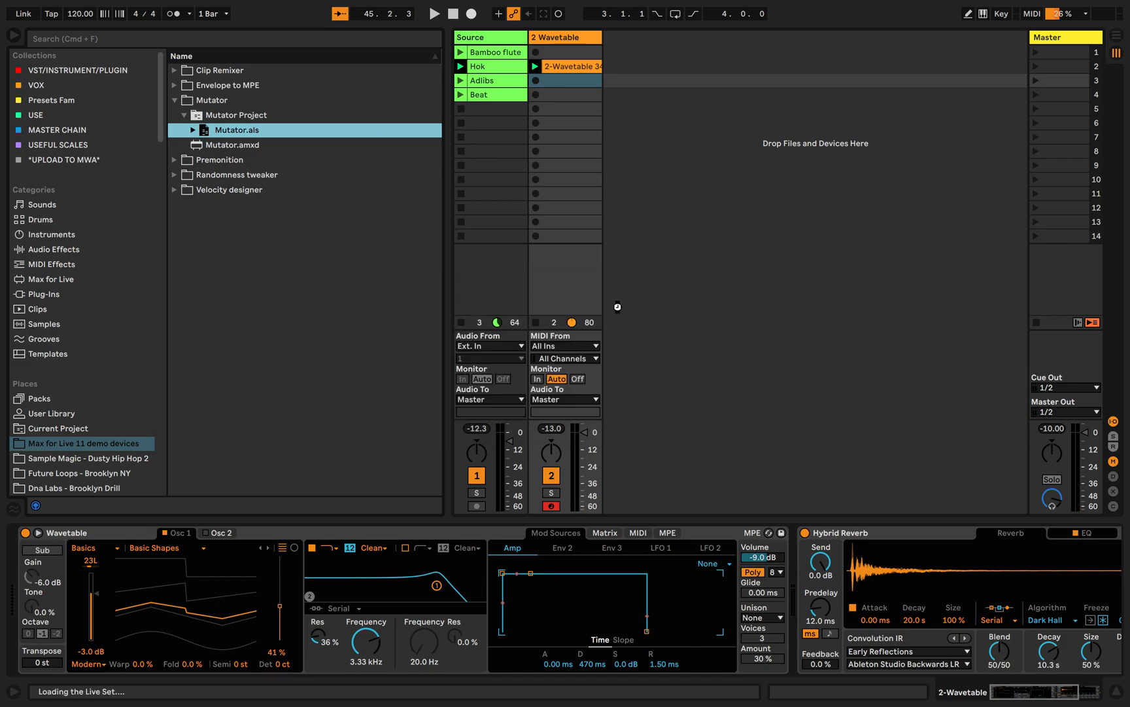
pyautogui.moveTo(605, 272)
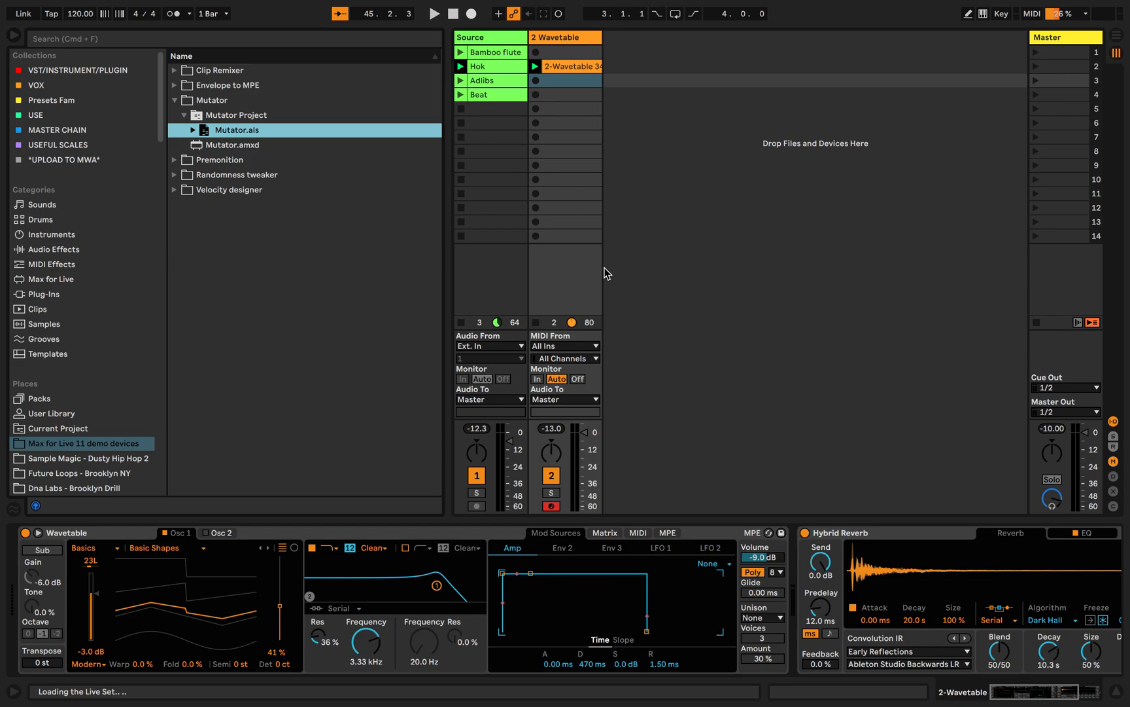
pyautogui.moveTo(674, 119)
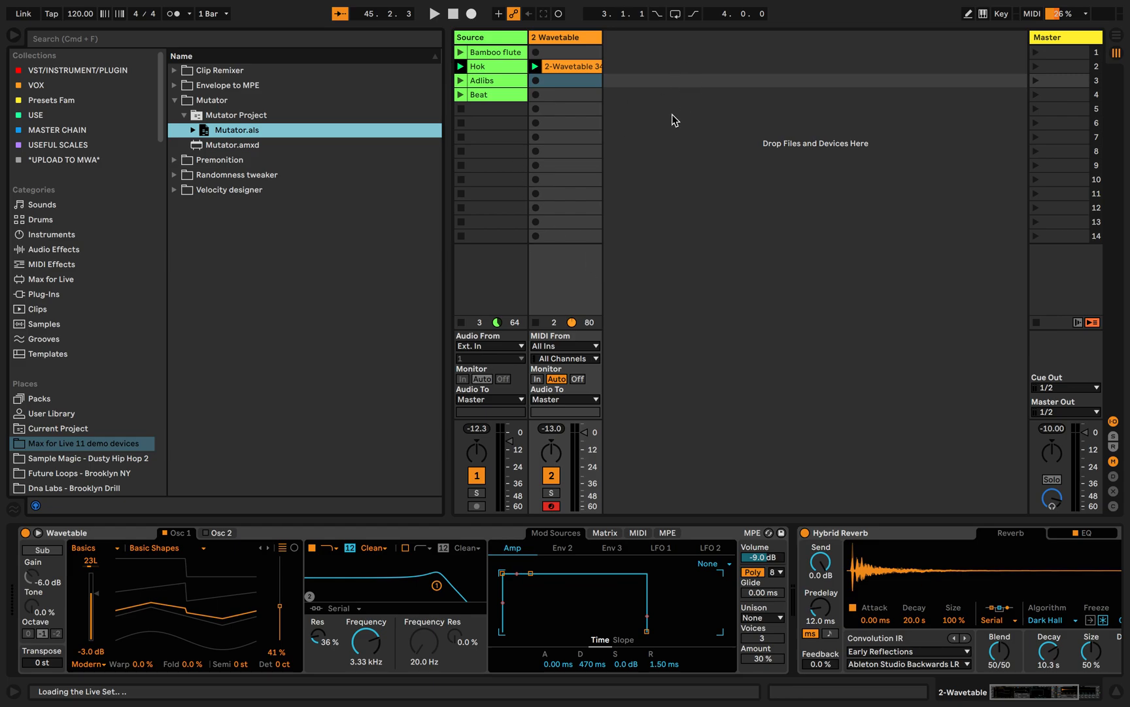
pyautogui.moveTo(593, 147)
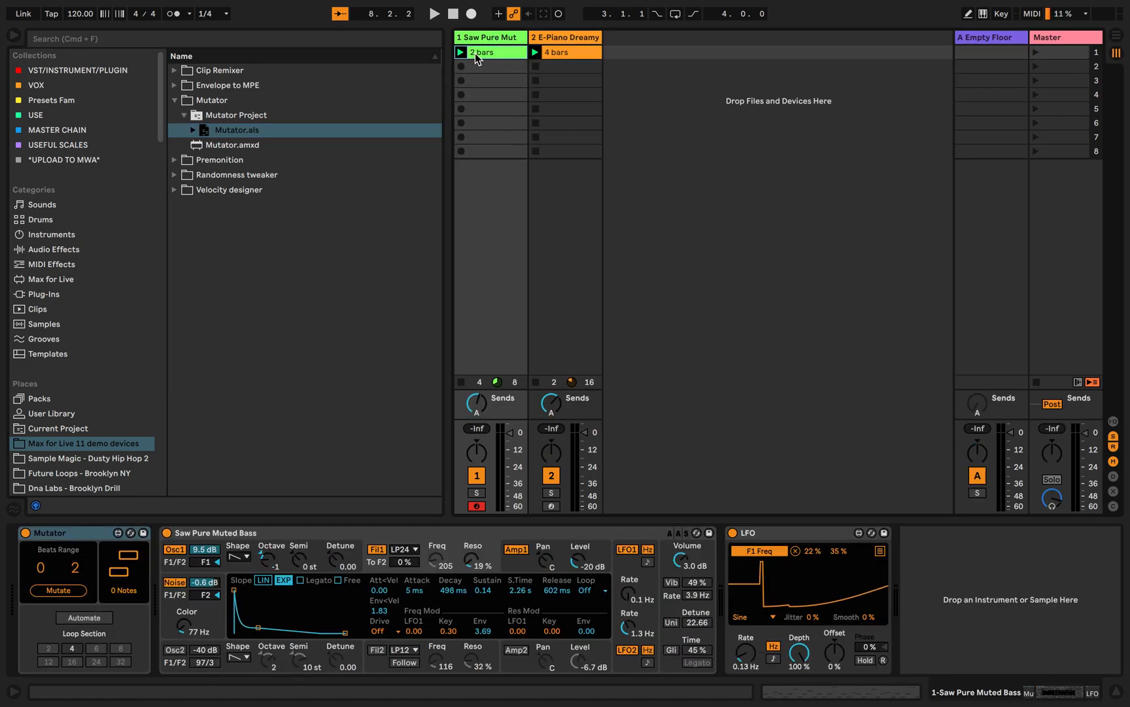
# Step: Launch the 2-bar bass clip and toggle the track's device view off and on
pyautogui.click(433, 13)
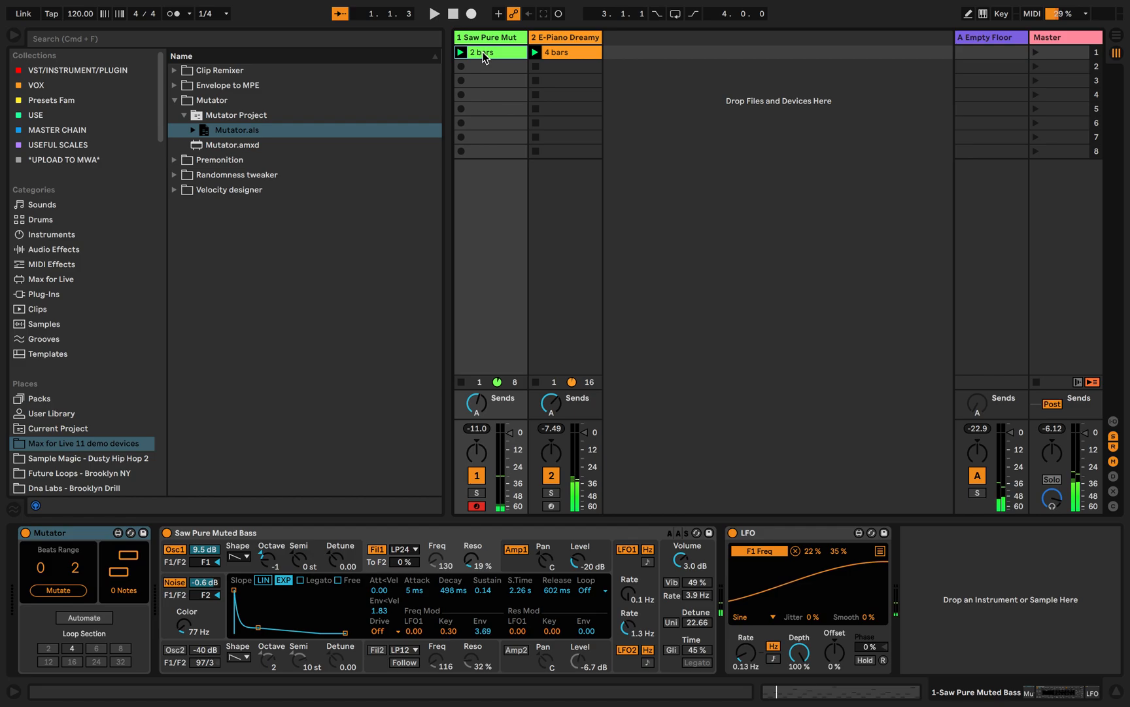
pyautogui.click(566, 53)
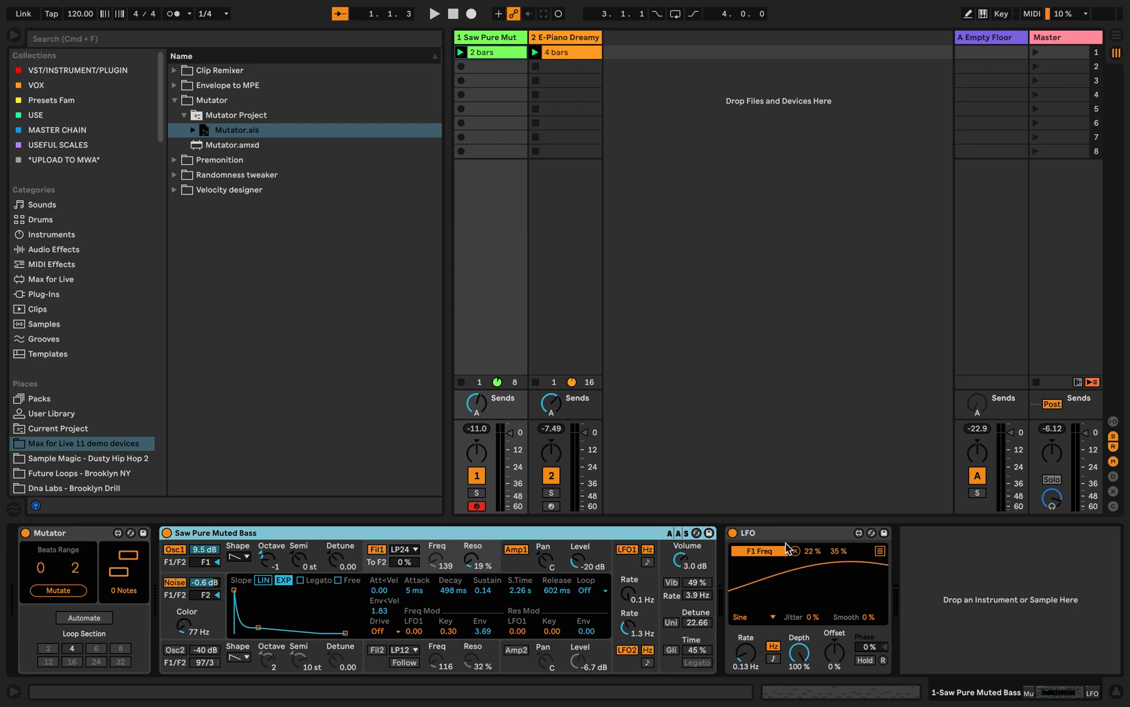
pyautogui.click(433, 13)
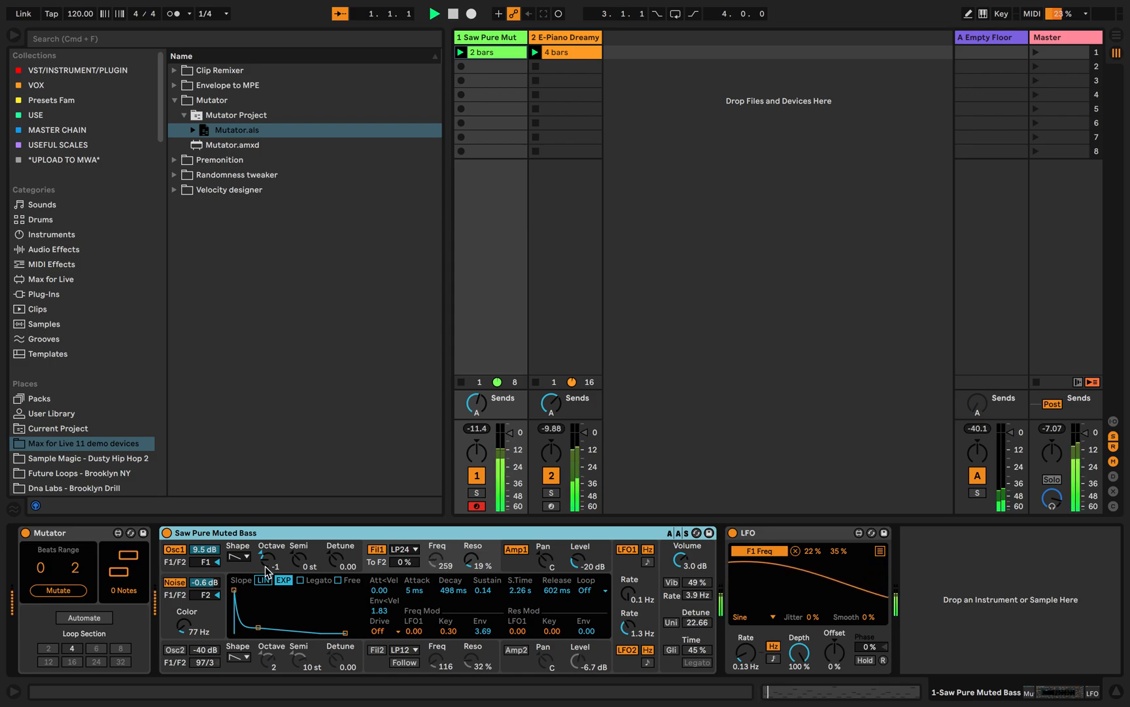
pyautogui.doubleClick(491, 52)
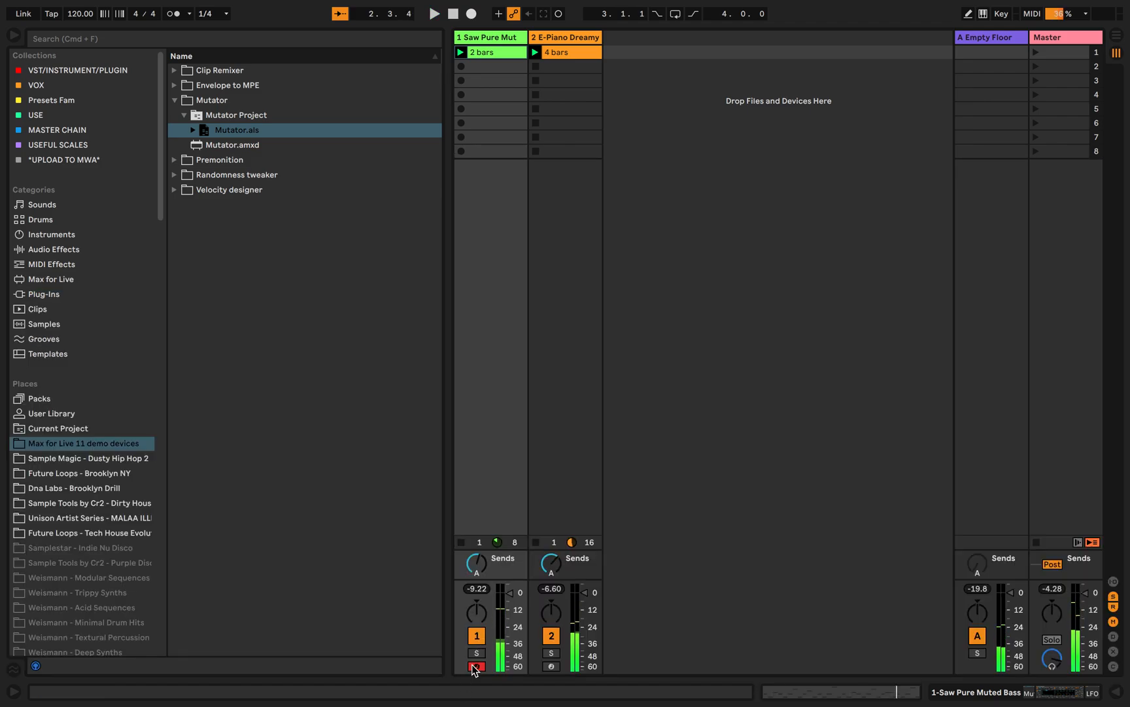
pyautogui.doubleClick(481, 52)
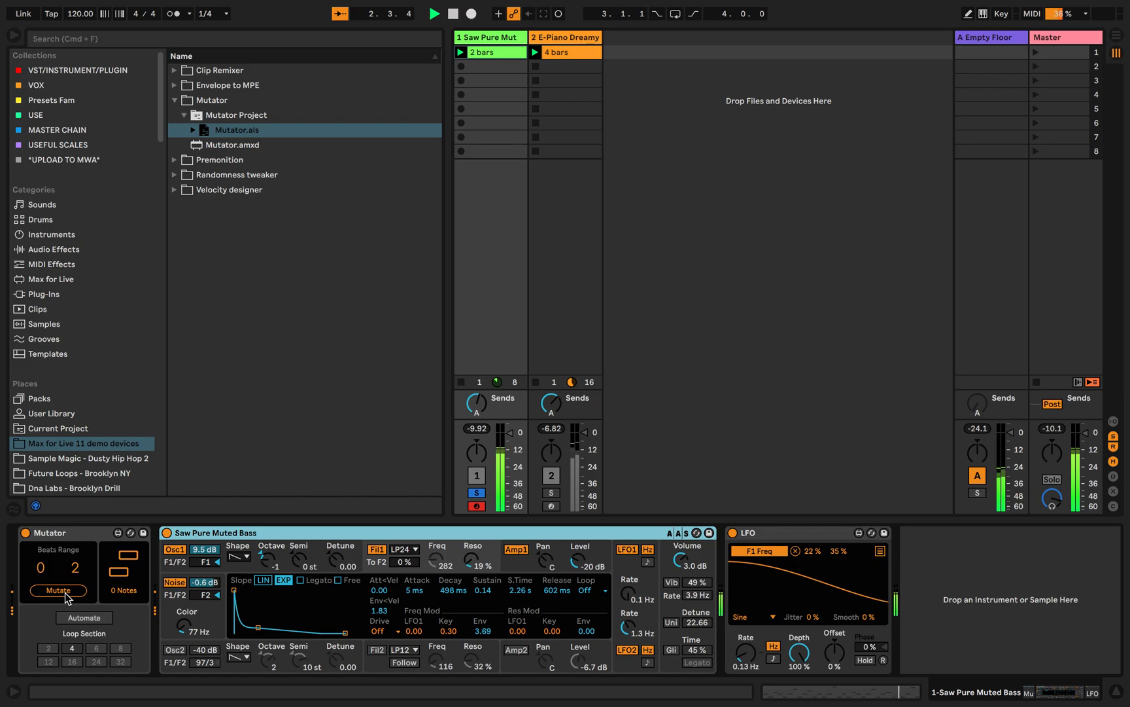
# Step: Mutate the bass pattern twice and set Mutator's loop section to a 2-step range
pyautogui.click(58, 590)
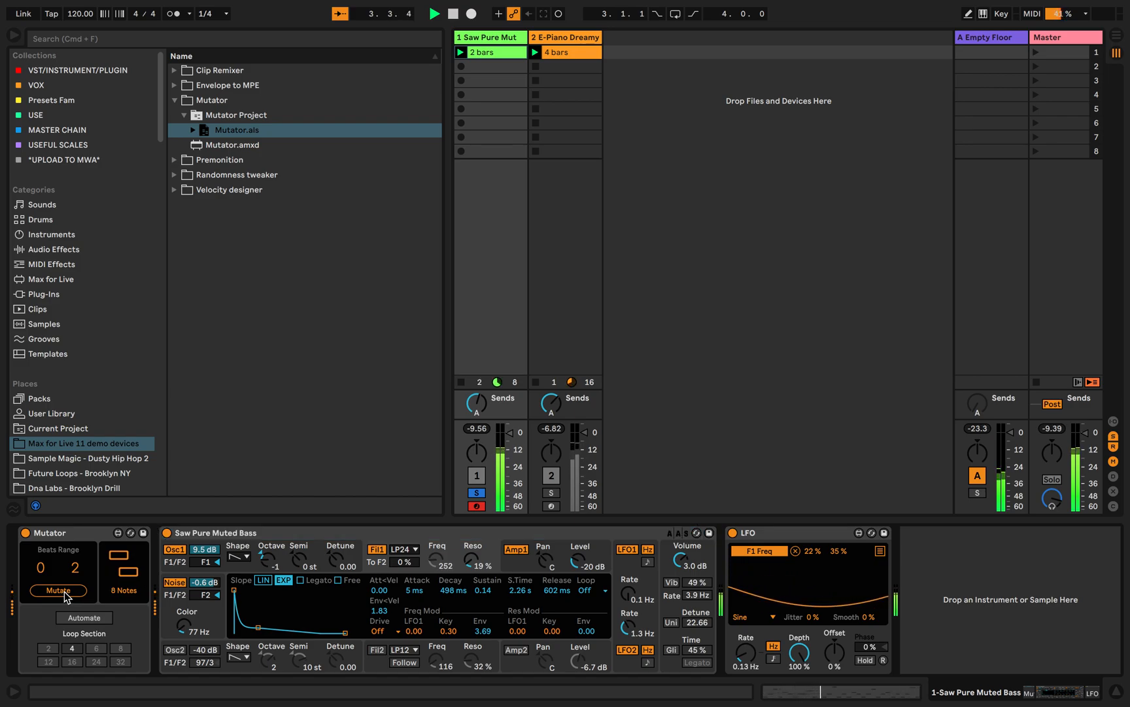
pyautogui.click(58, 591)
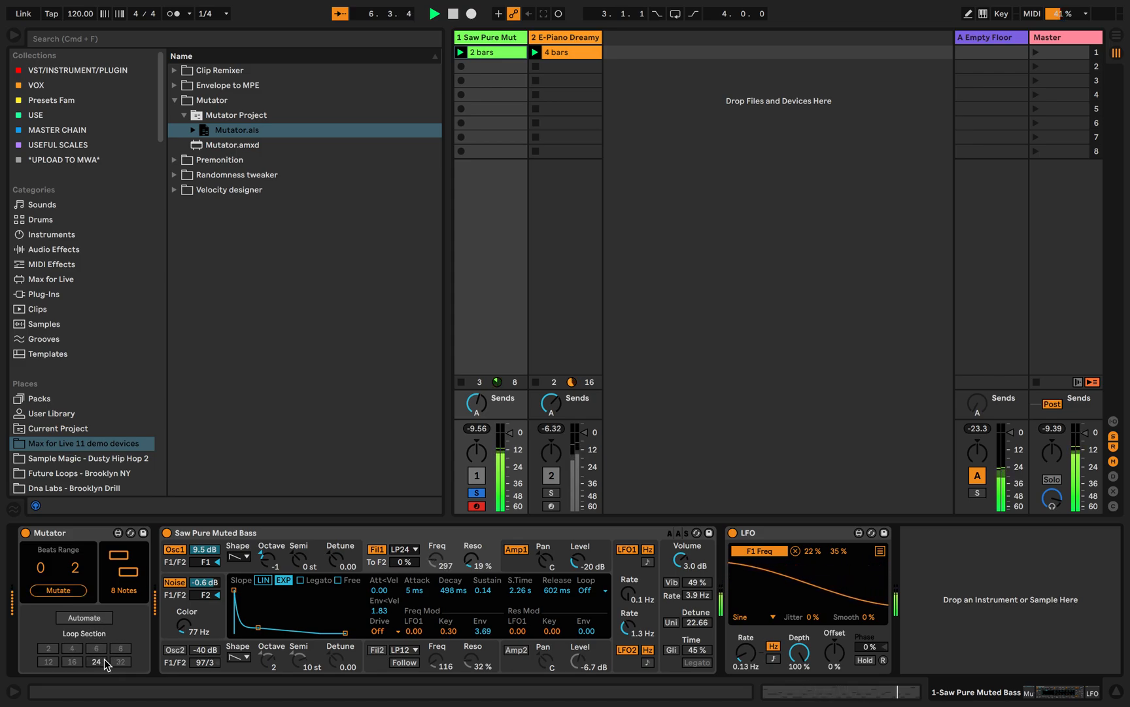
pyautogui.click(96, 661)
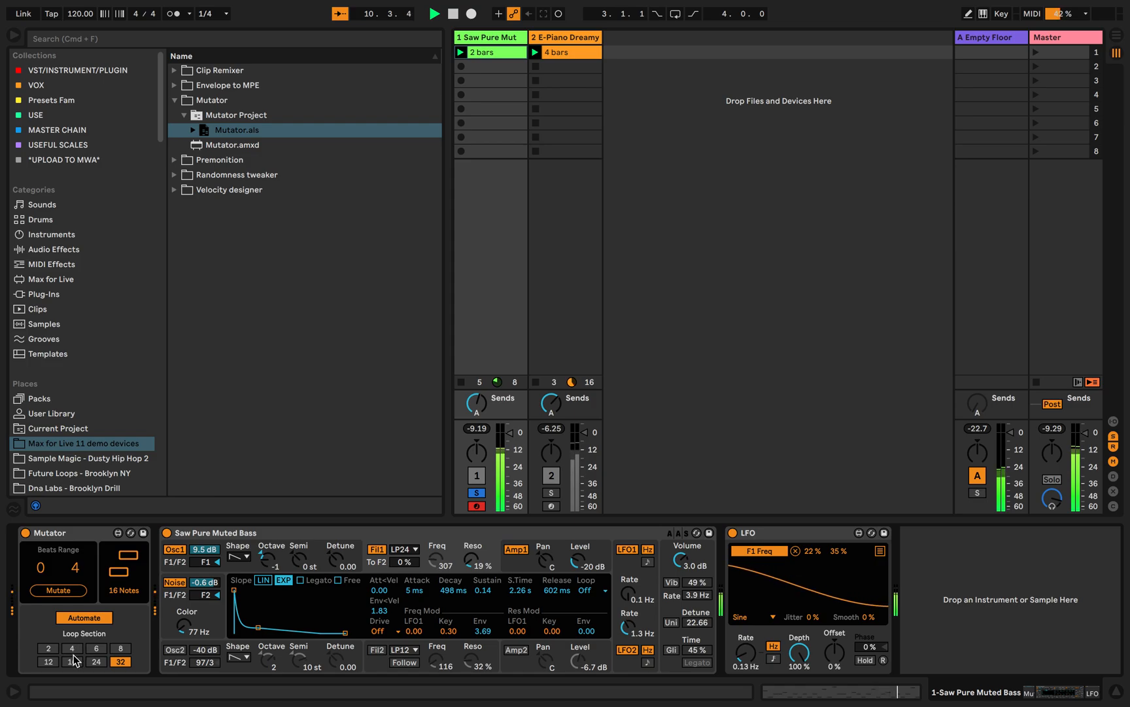
pyautogui.click(47, 648)
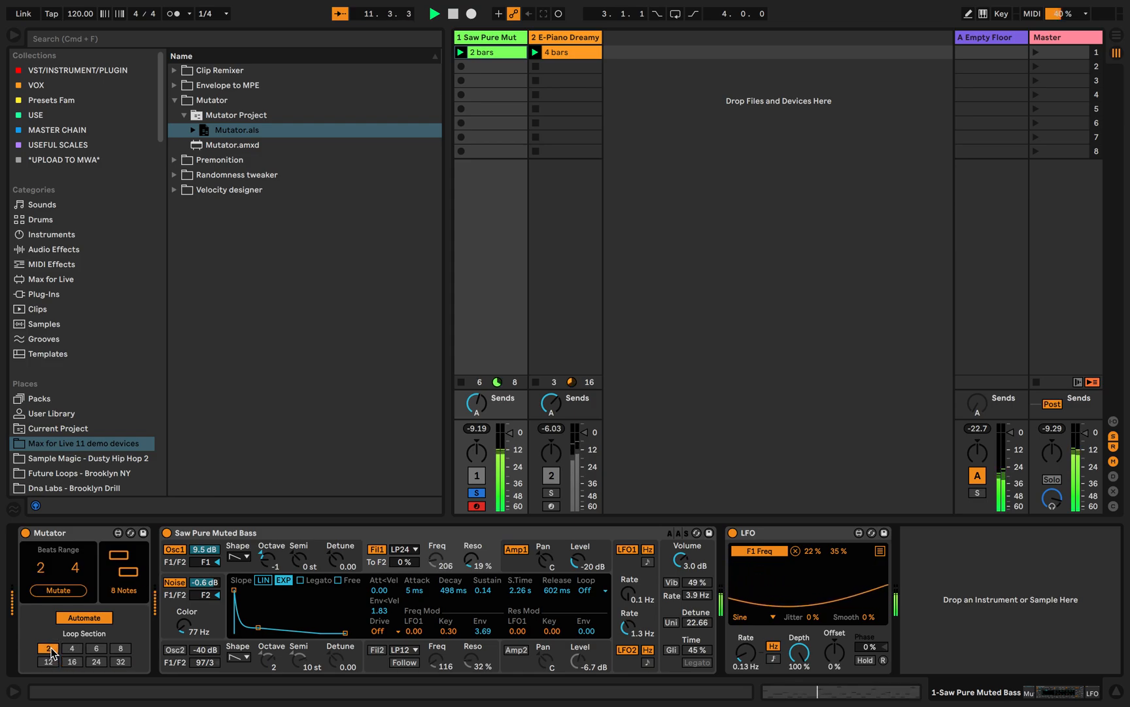
# Step: Watch the Saw Pure Muted Bass clip's MIDI notes mutate, then return to the track's devices
pyautogui.click(58, 590)
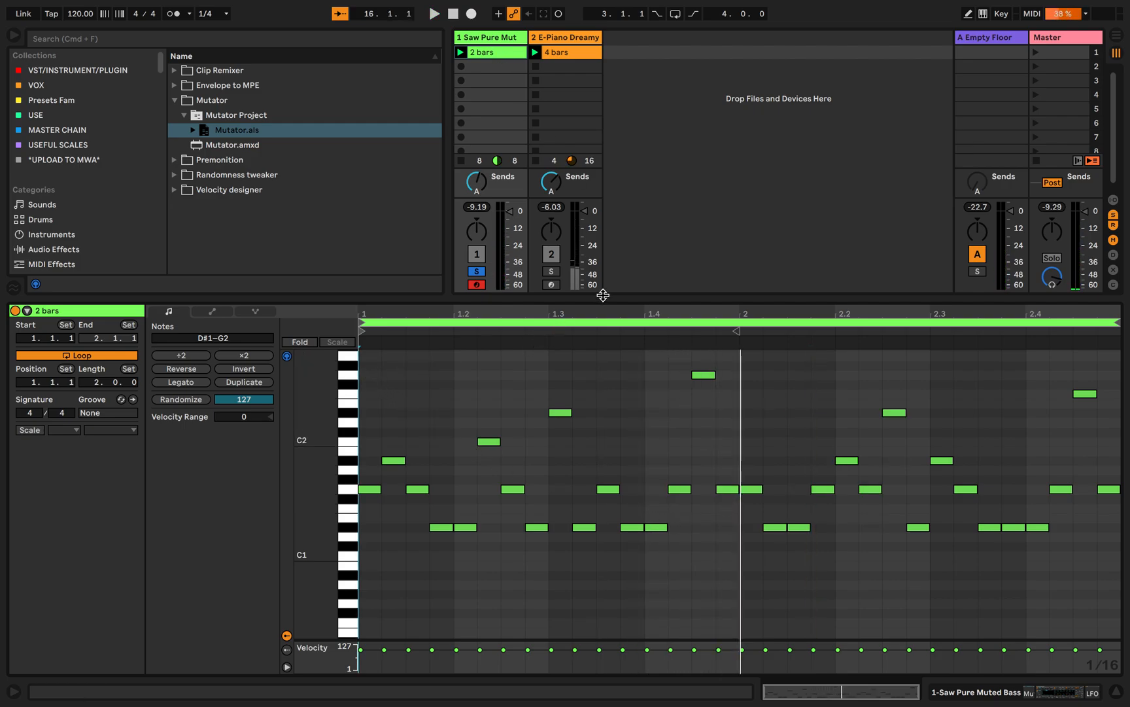
pyautogui.click(433, 13)
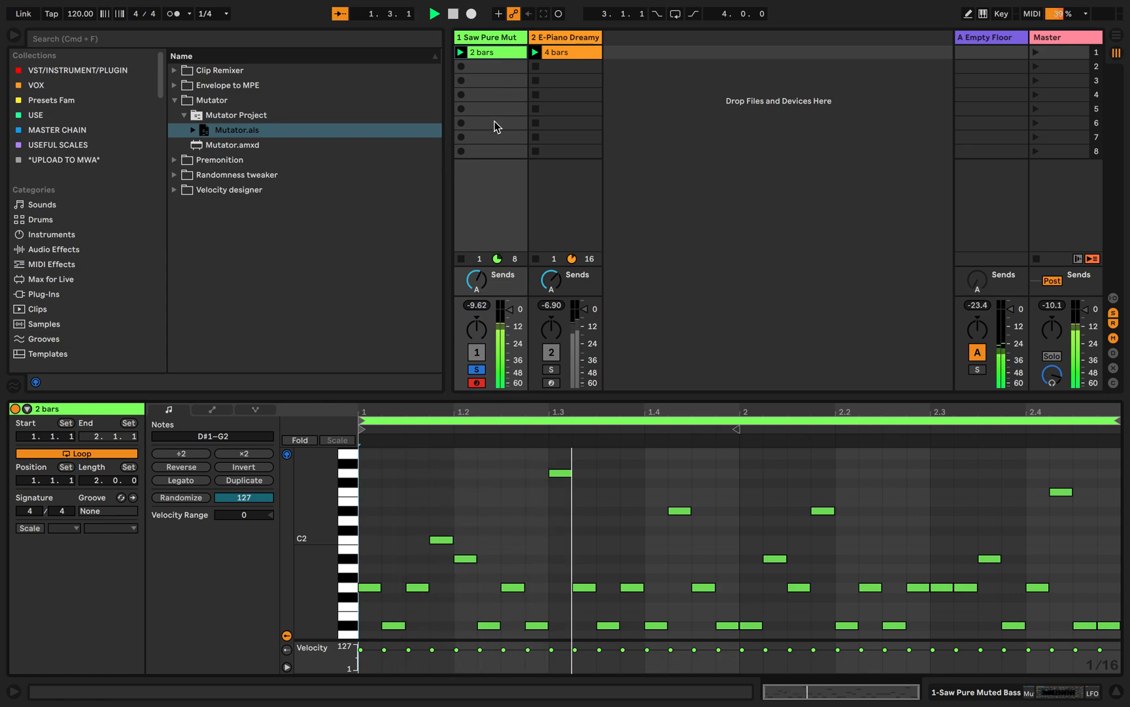
pyautogui.click(435, 13)
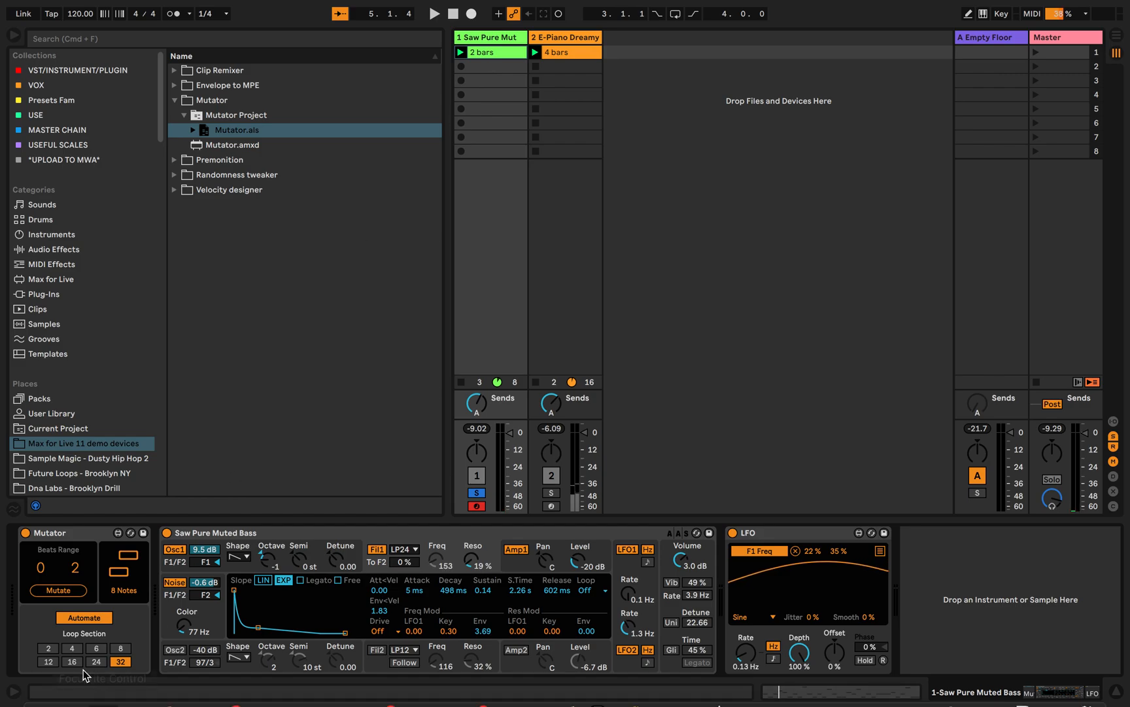
# Step: Mutate the bass with loop section 2, then view the E-Piano Dreamy track's Mutator and hide the detail area
pyautogui.click(47, 647)
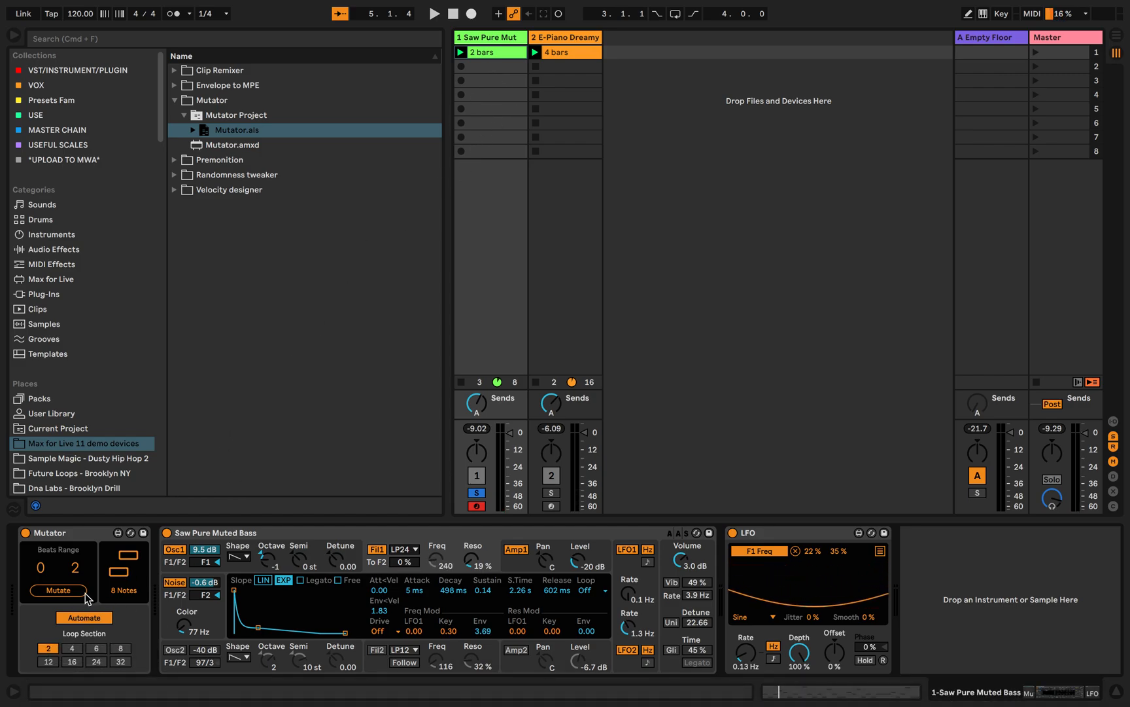
pyautogui.click(58, 590)
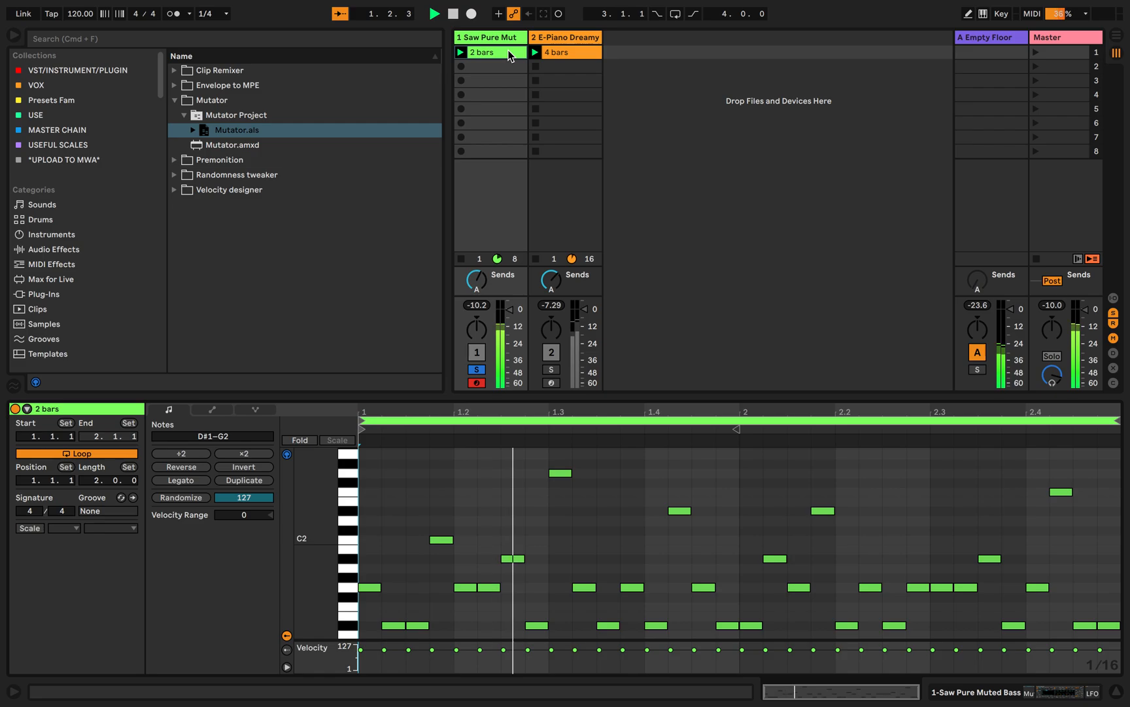
pyautogui.click(451, 14)
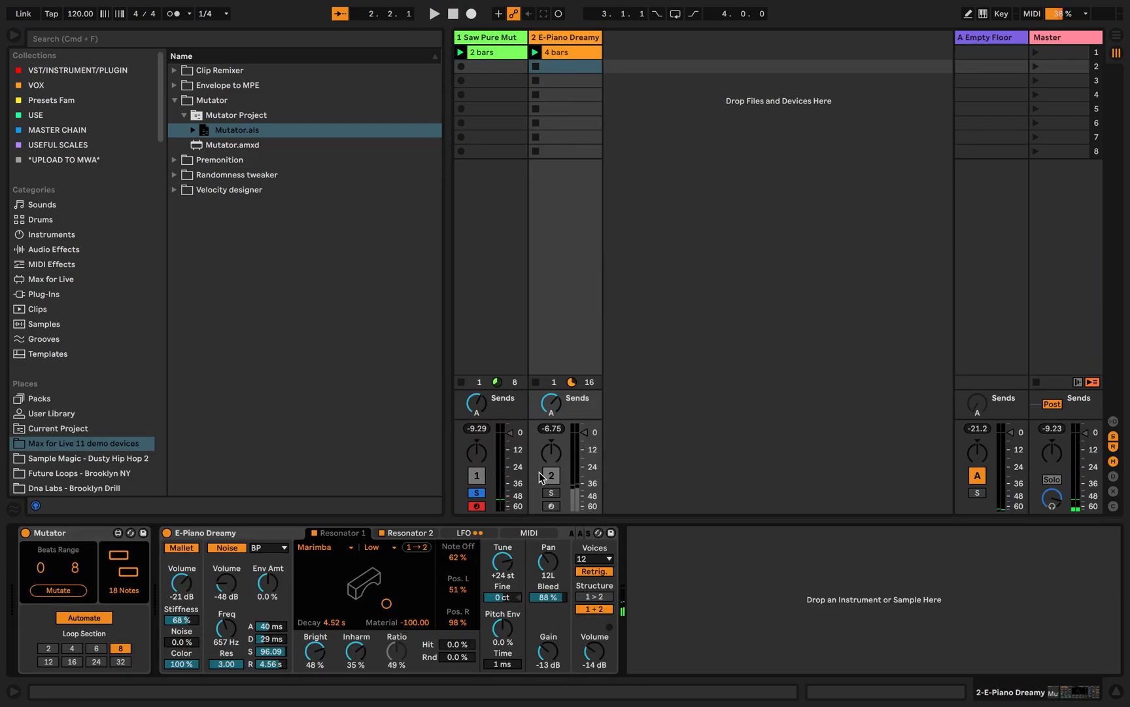
pyautogui.click(433, 13)
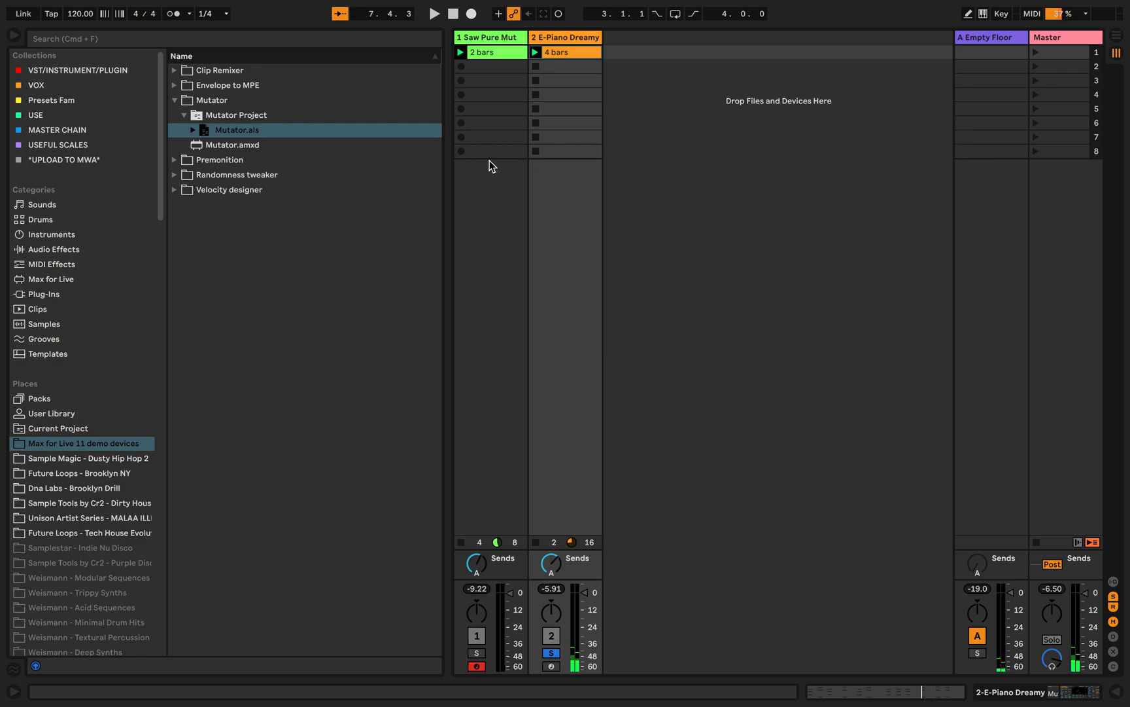
# Step: Collapse Mutator, expand the Premonition Project folder and load Premonition.als
pyautogui.click(232, 145)
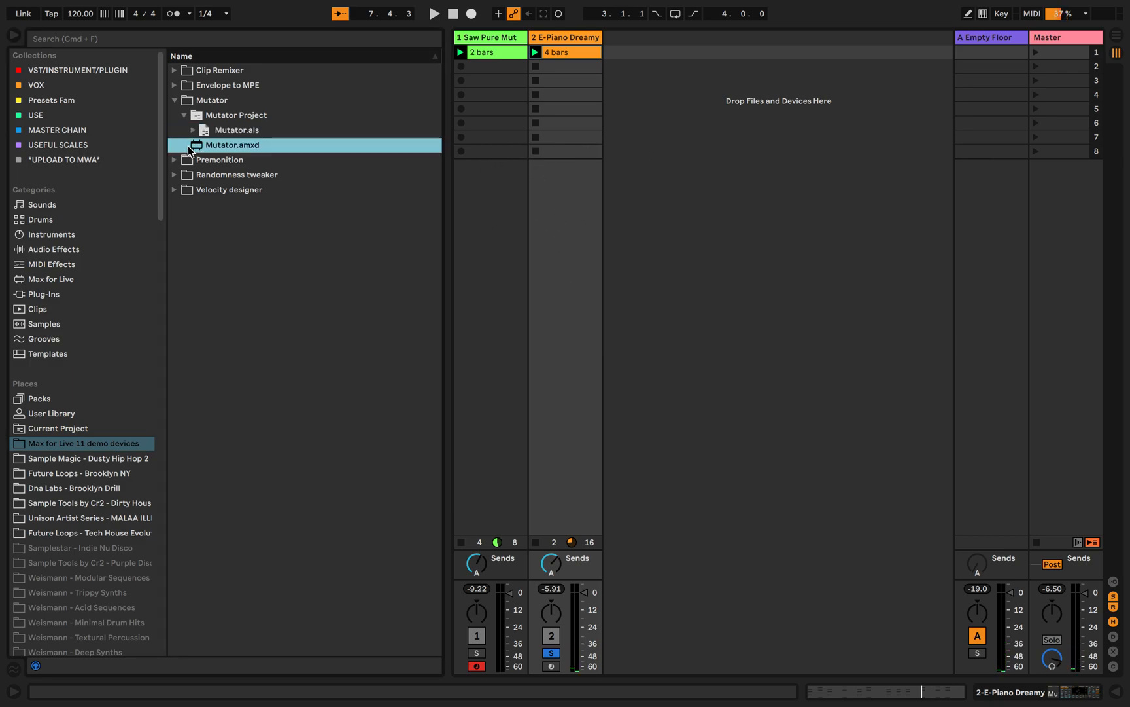
pyautogui.rightClick(211, 100)
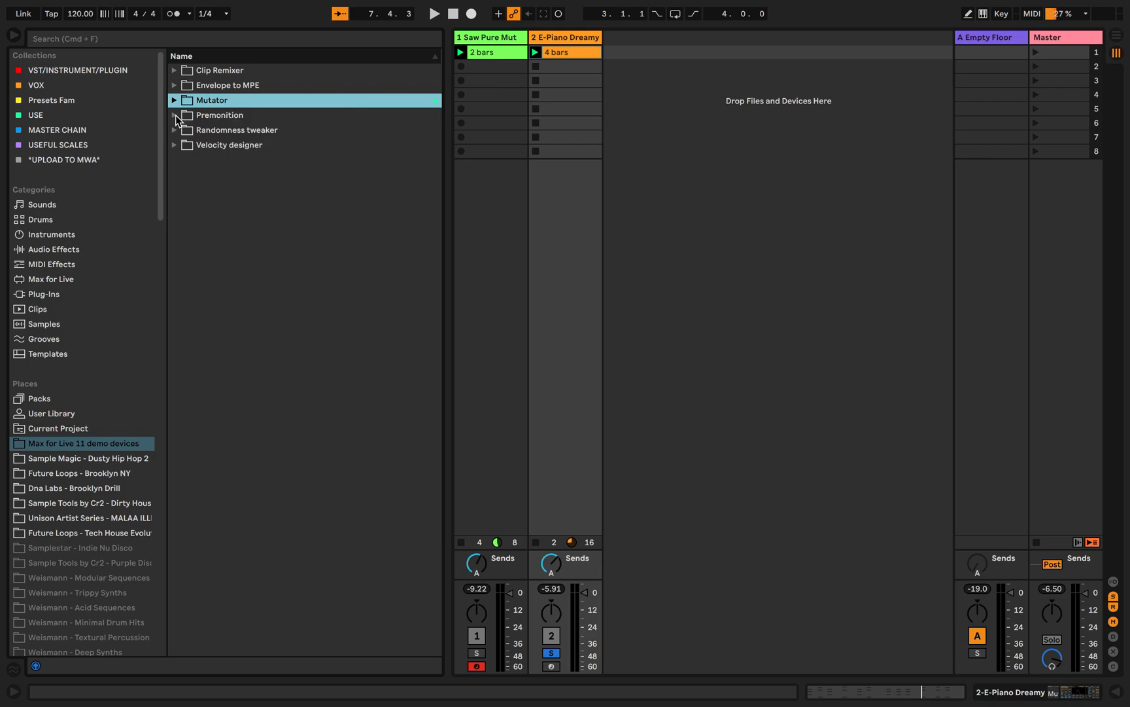
pyautogui.click(174, 115)
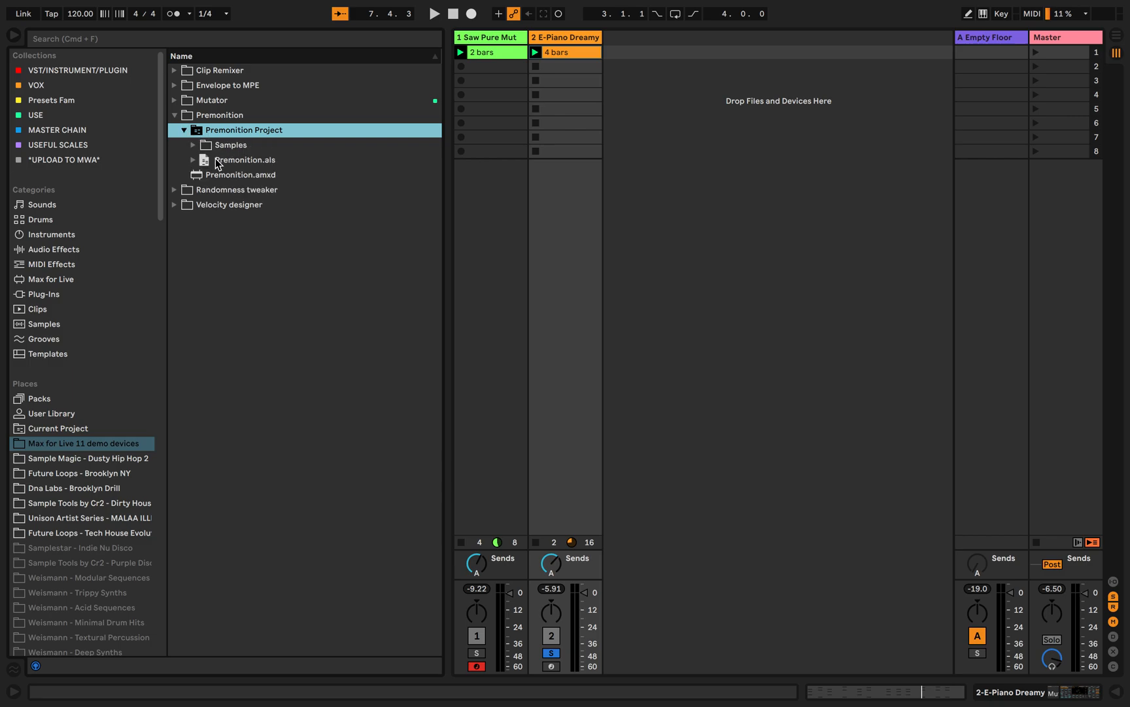
pyautogui.doubleClick(244, 160)
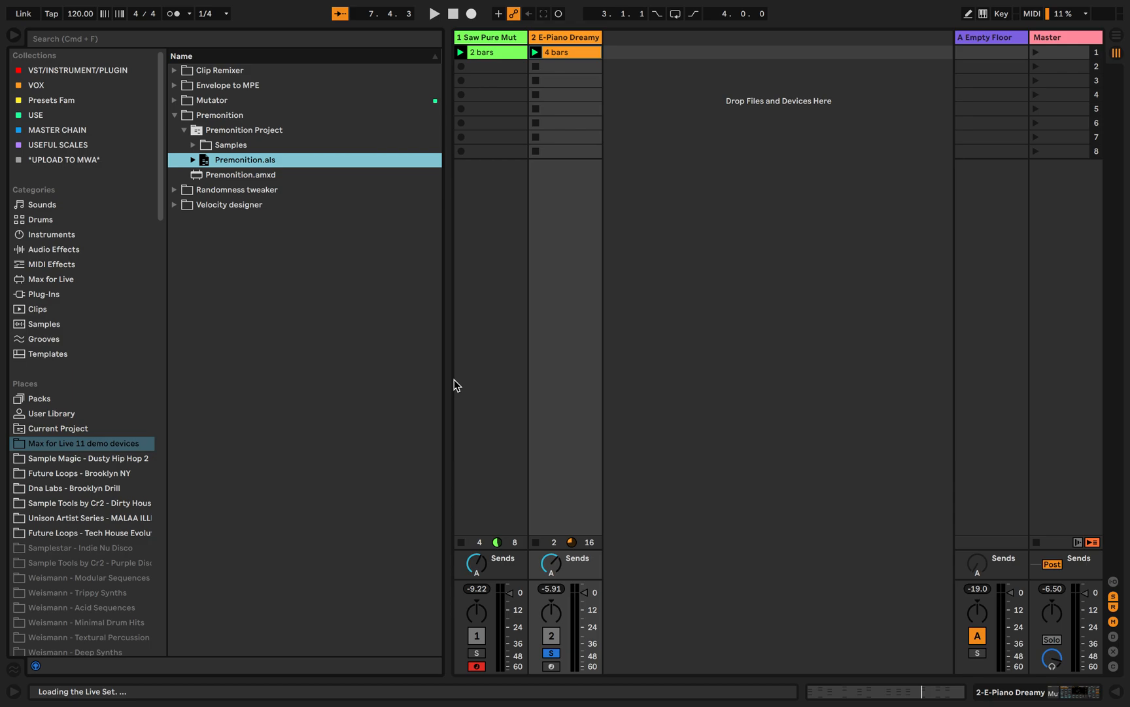
pyautogui.doubleClick(245, 160)
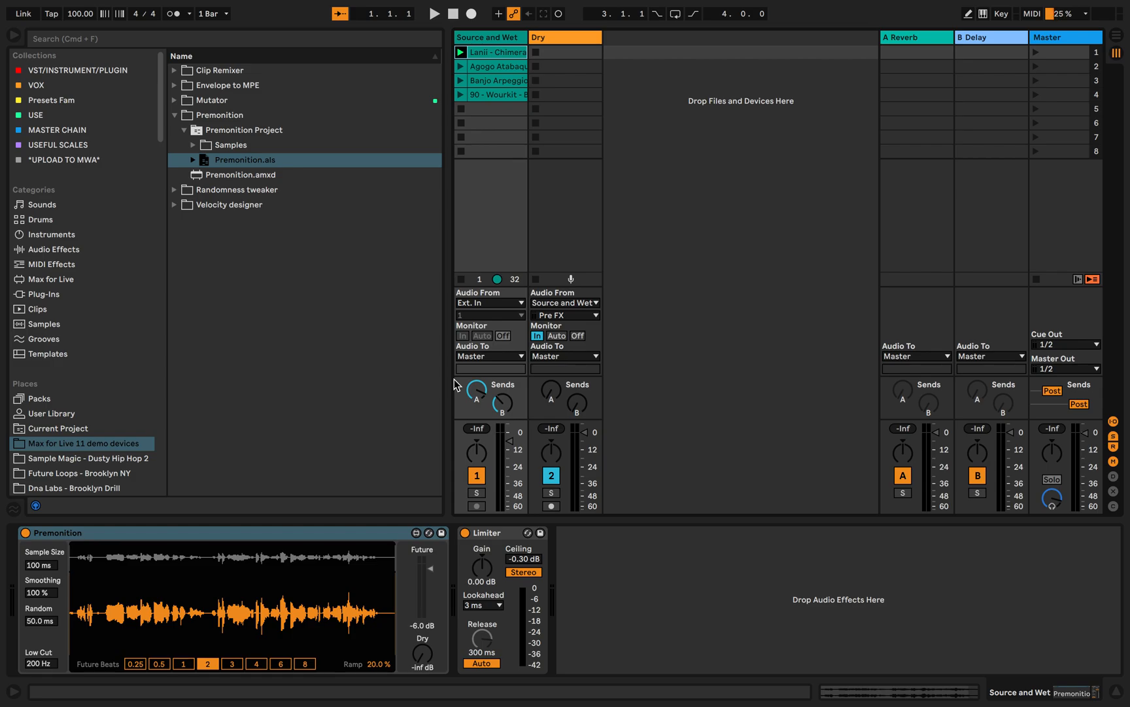
# Step: Start playback of the Premonition set and bypass the Premonition device on Source and Wet
pyautogui.click(433, 13)
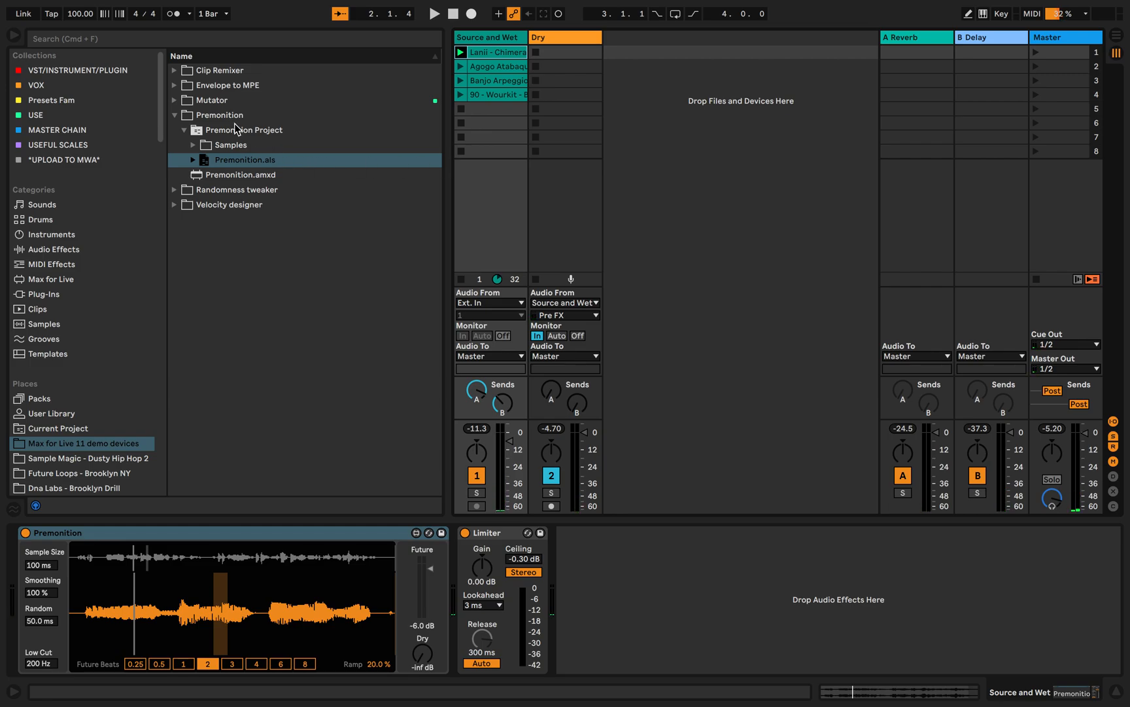
pyautogui.click(218, 116)
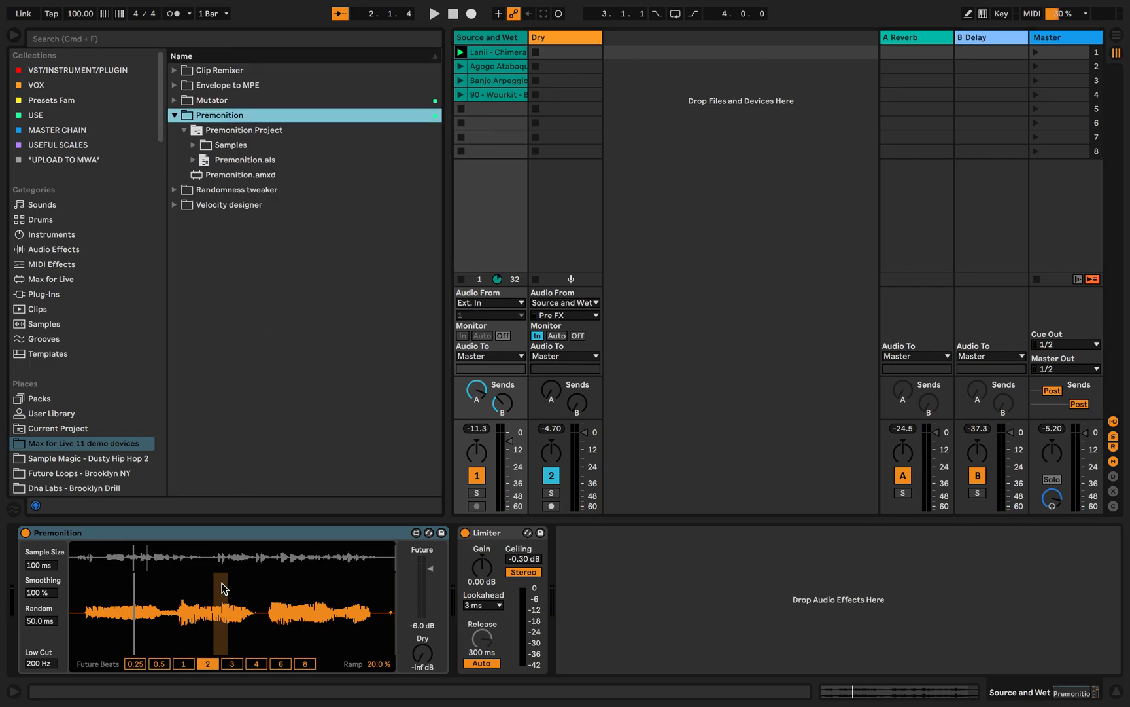
pyautogui.moveTo(378, 518)
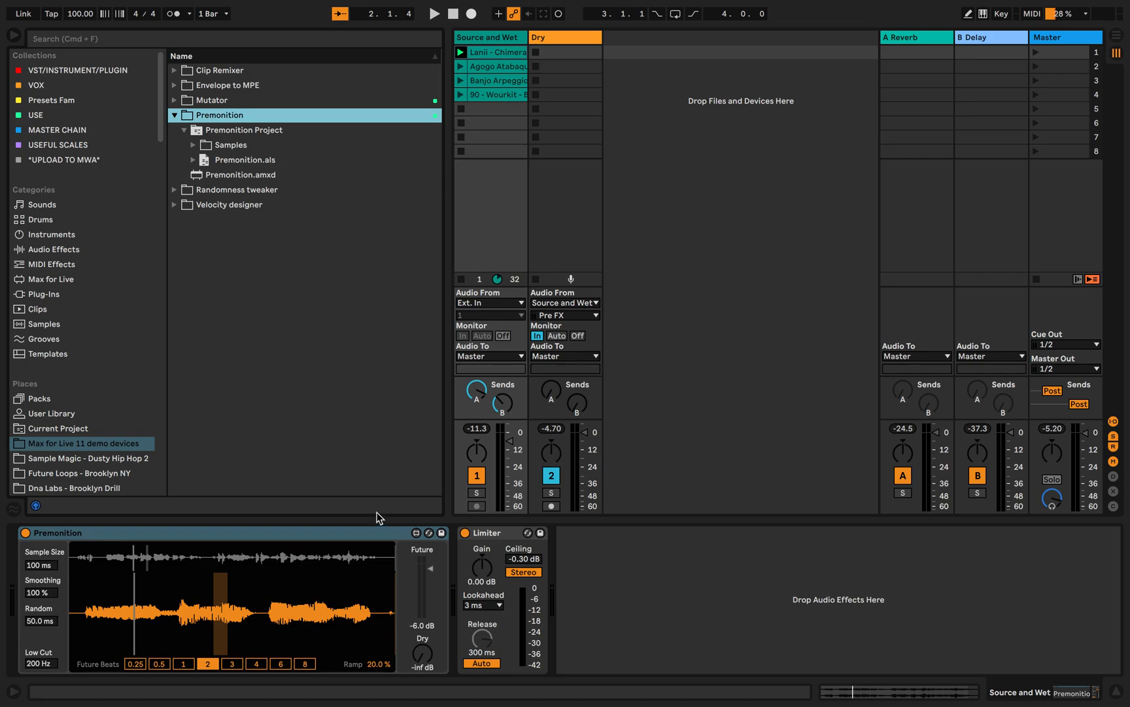
pyautogui.click(433, 13)
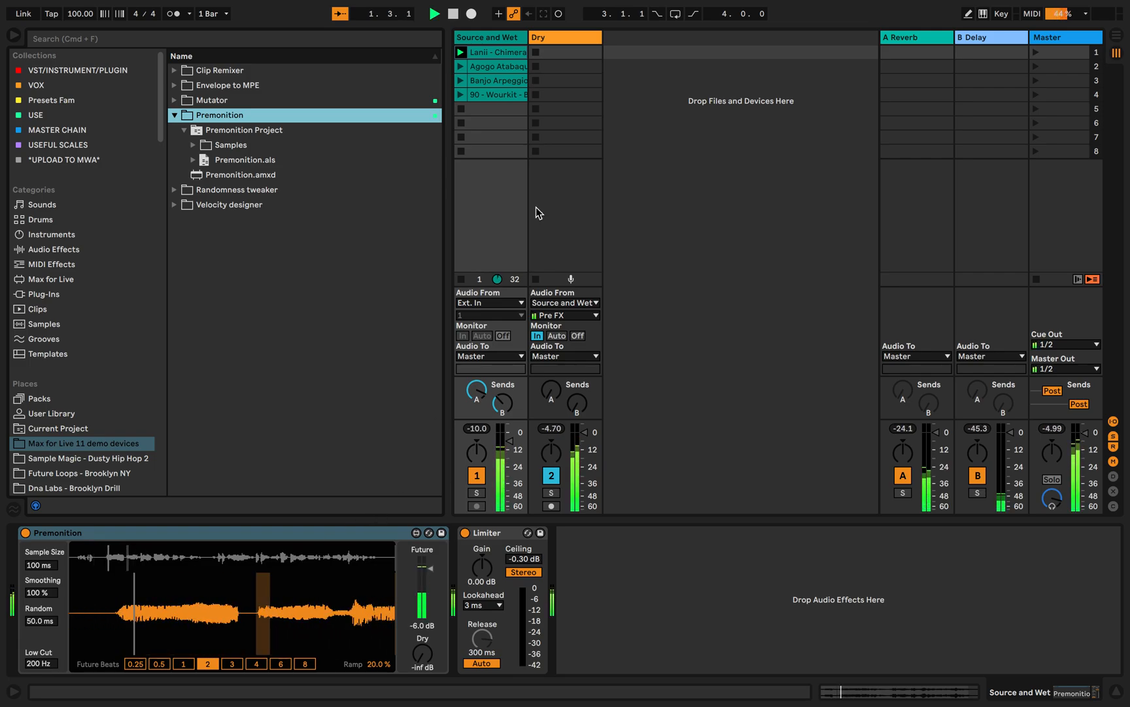
pyautogui.click(25, 533)
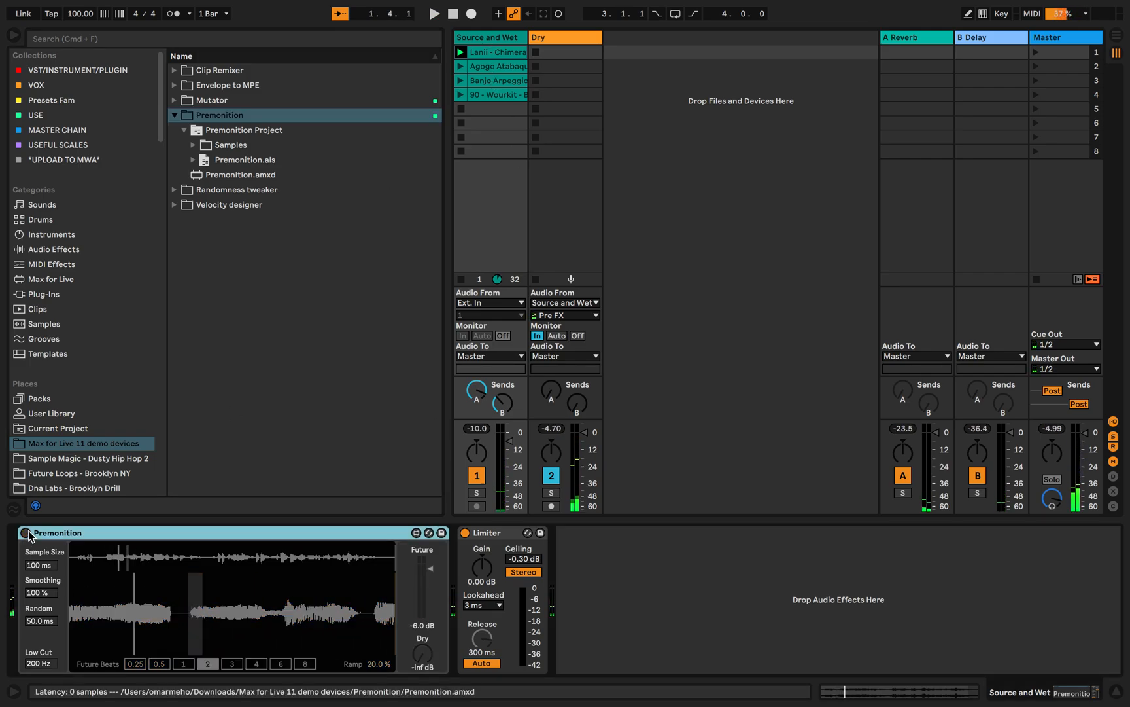
# Step: Audition the Lanii - Chimera vocal and Agogo Atabaques percussion clips and bring up the clip context menu
pyautogui.click(433, 13)
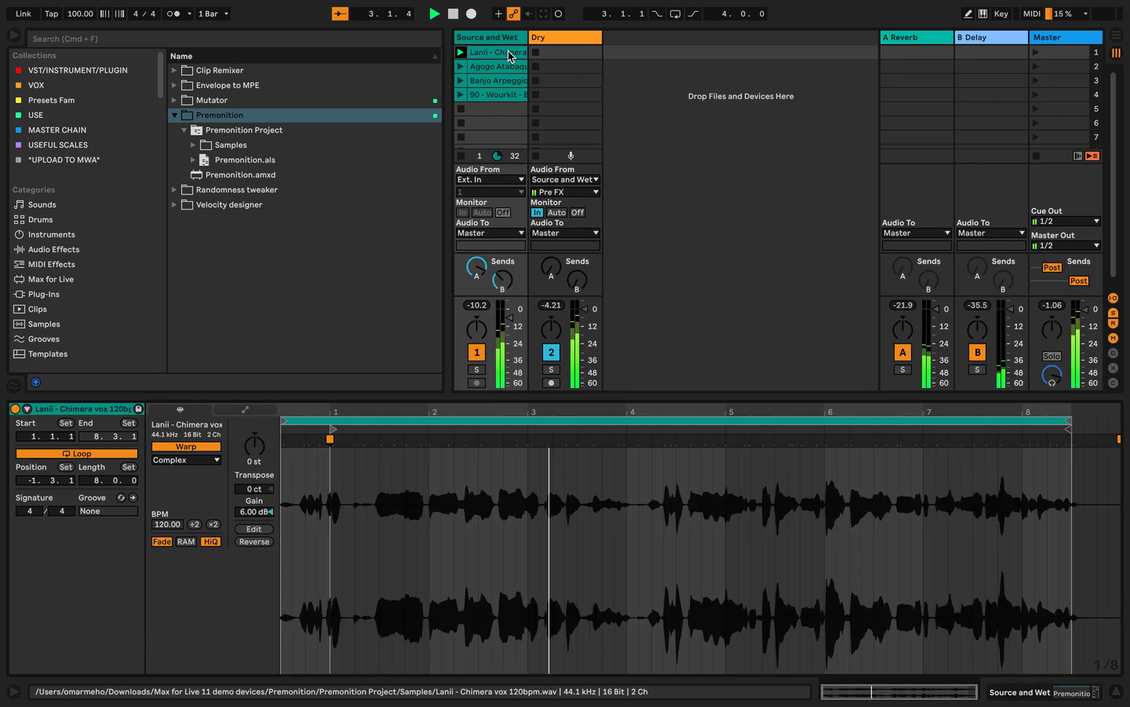
pyautogui.click(497, 67)
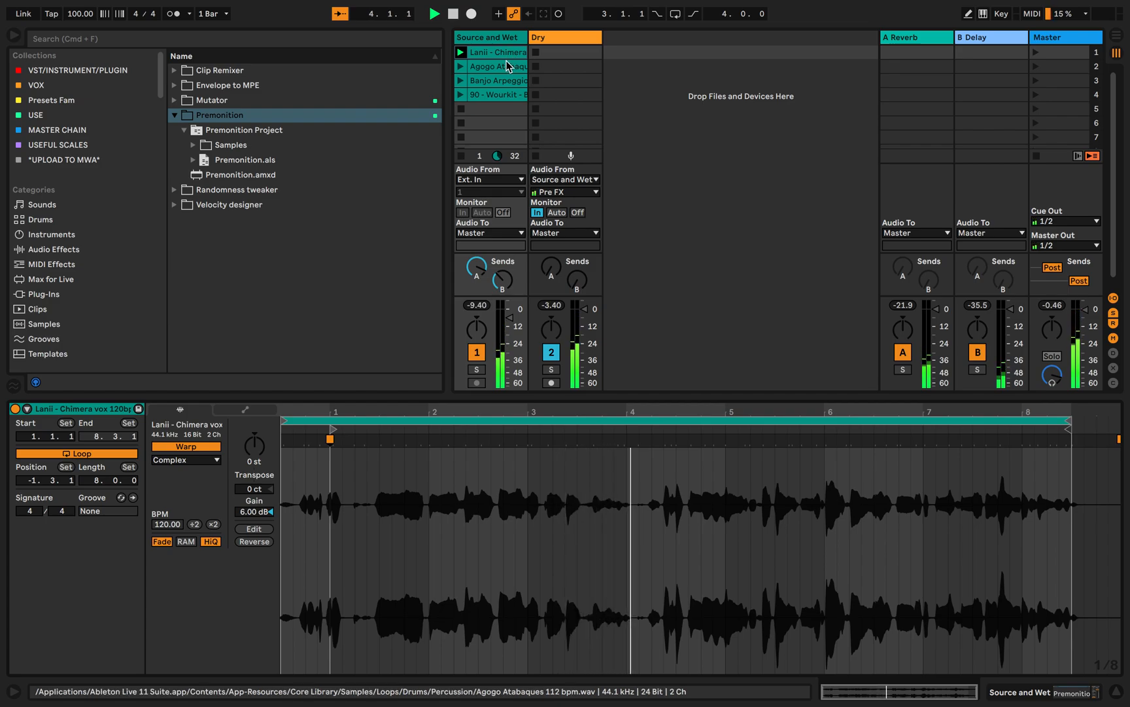
pyautogui.rightClick(496, 52)
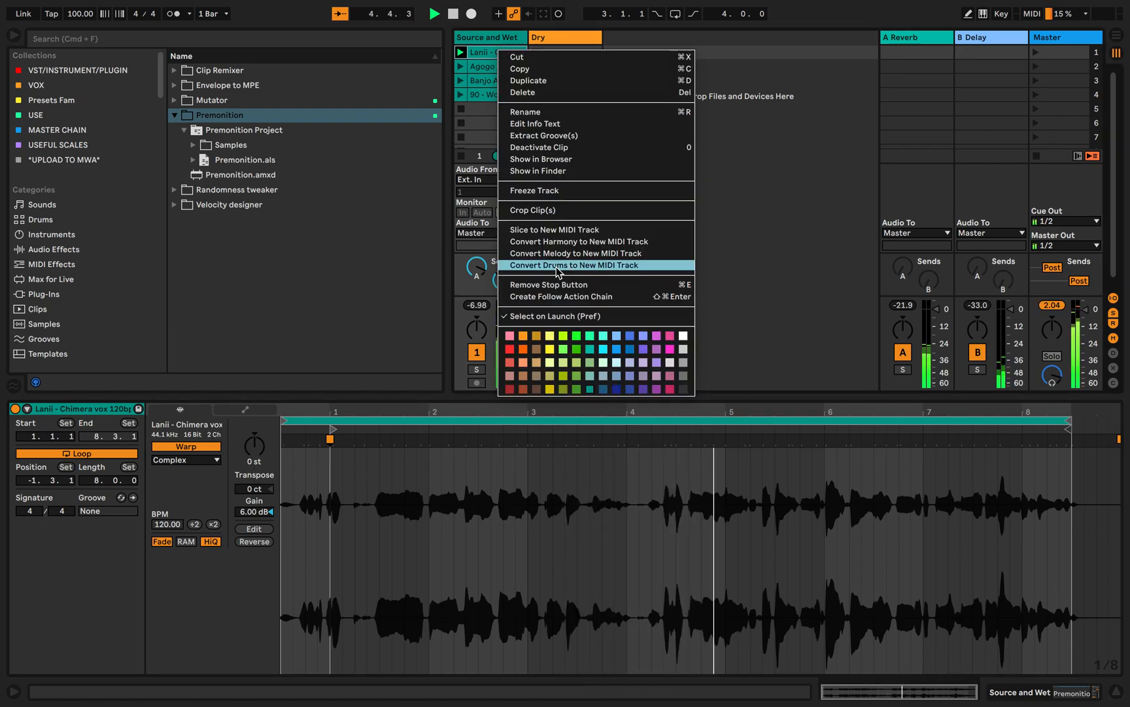
pyautogui.rightClick(229, 144)
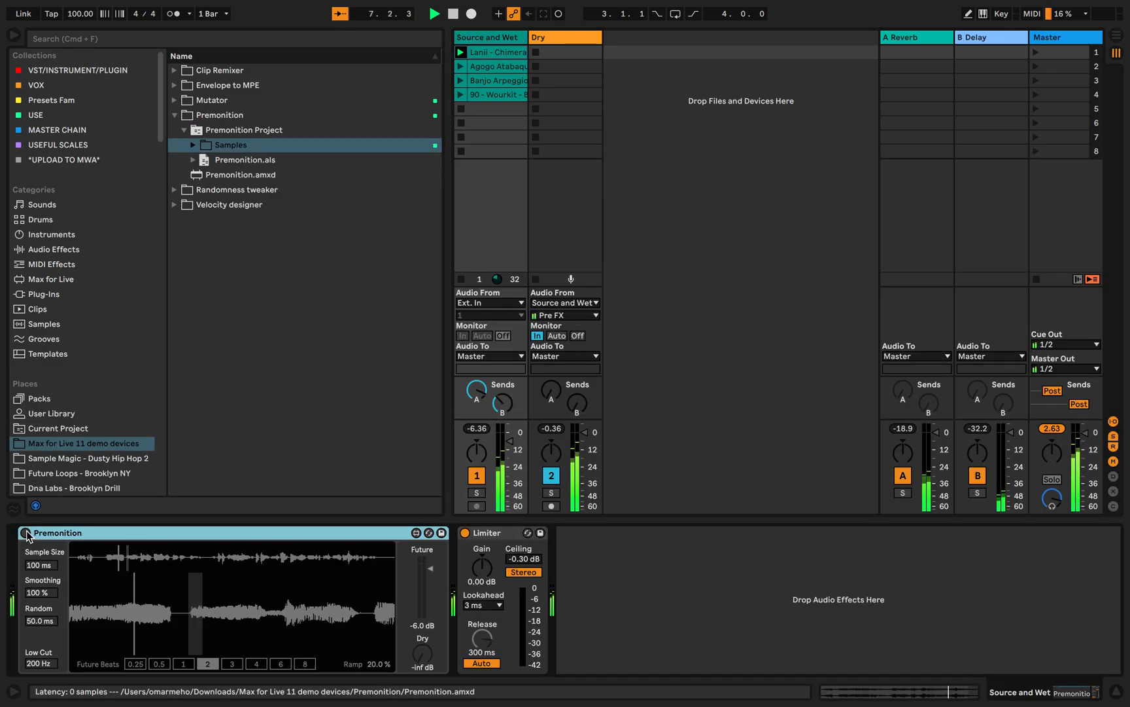
# Step: Switch Premonition back on and enable the half-beat, 4-beat and 3-beat Future Beats lengths
pyautogui.click(433, 13)
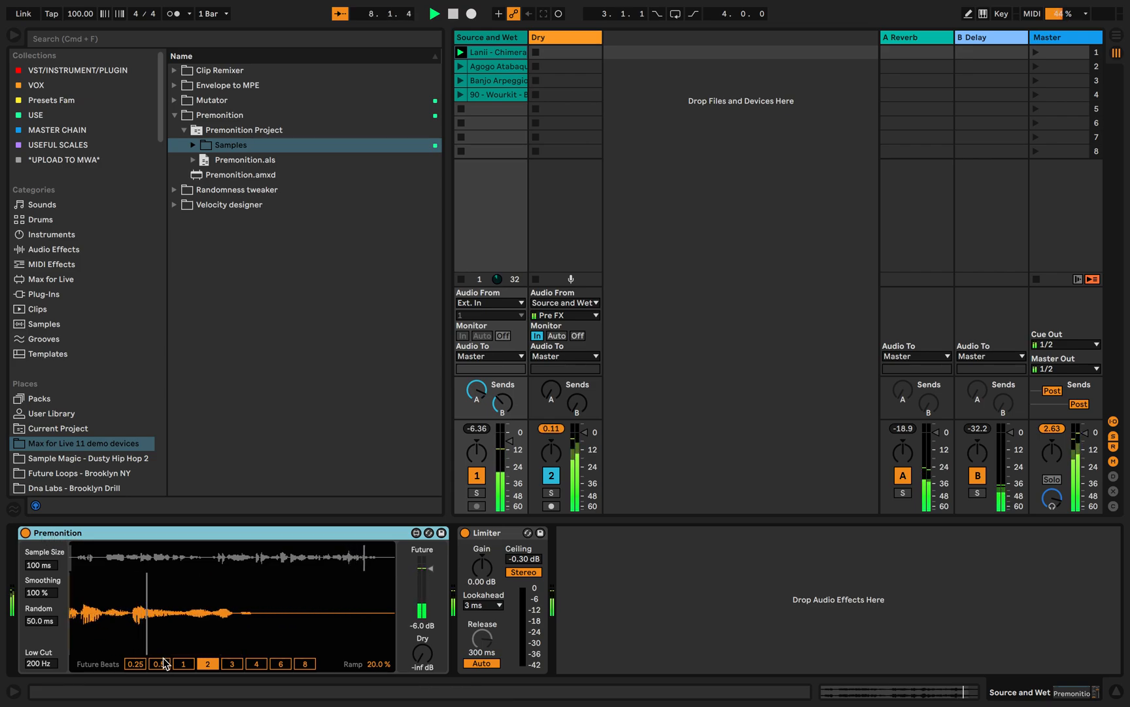
pyautogui.click(158, 664)
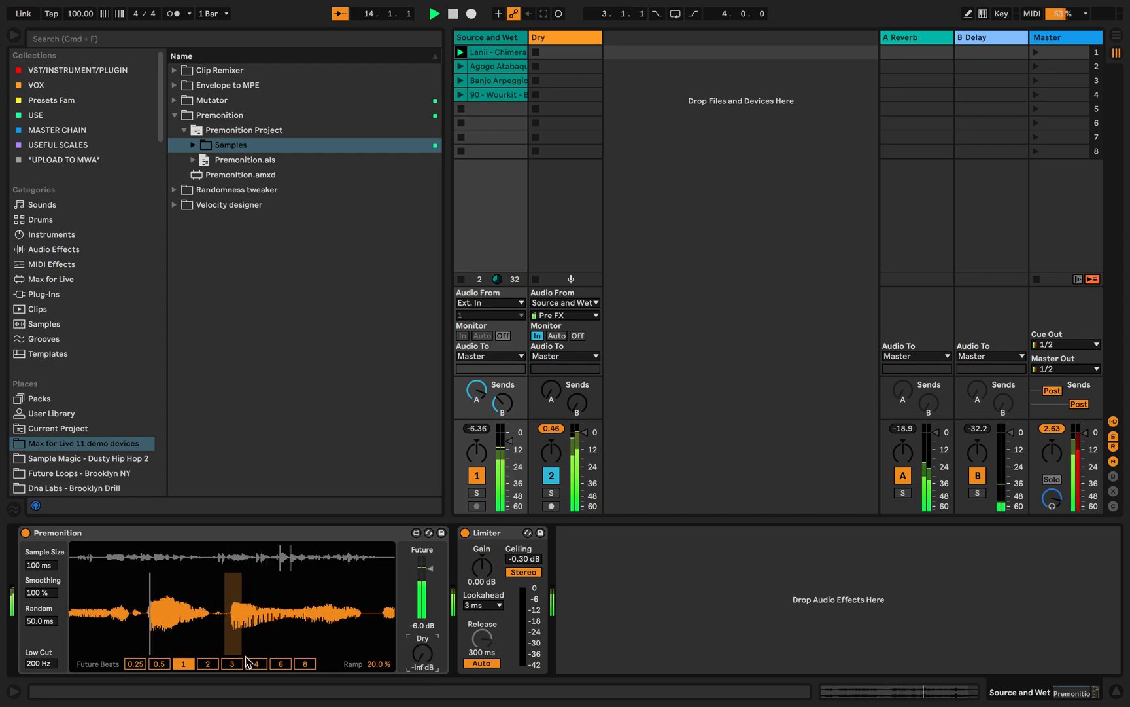
pyautogui.click(207, 662)
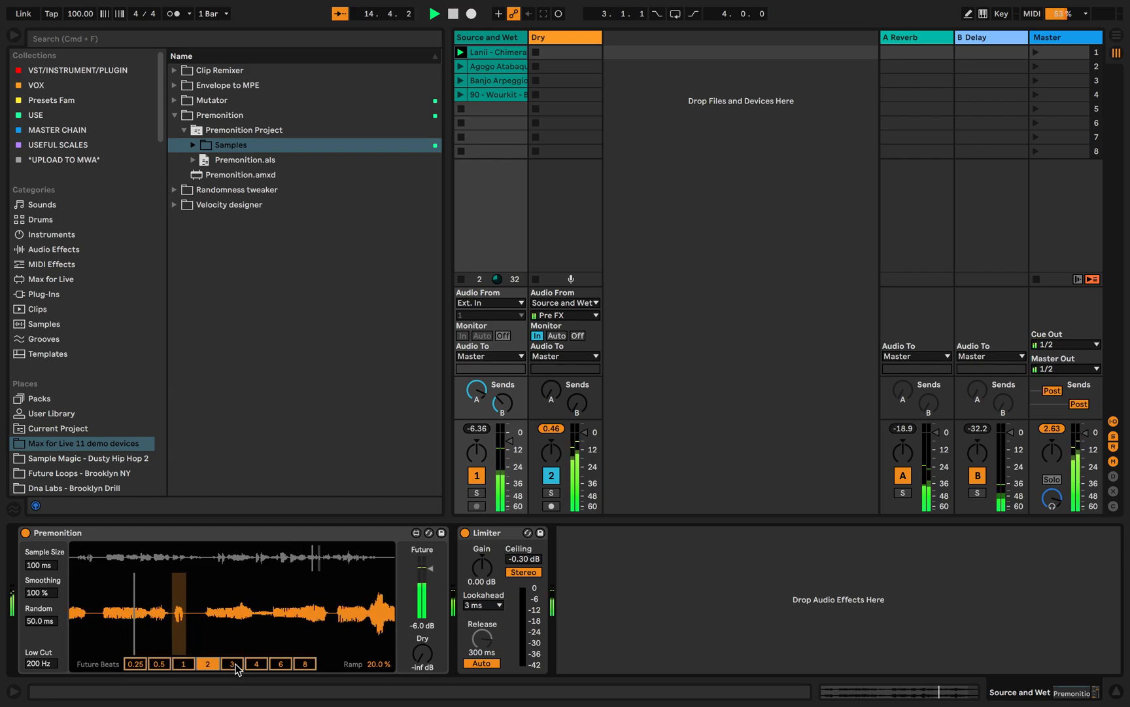
pyautogui.click(256, 663)
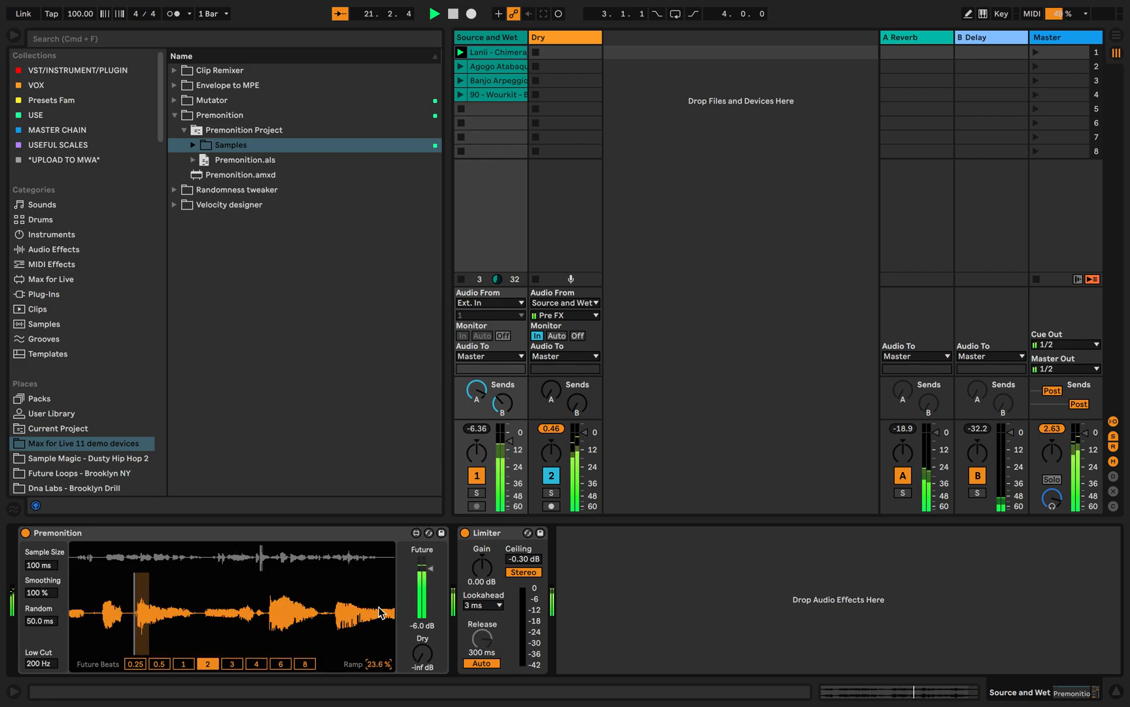
# Step: Raise Premonition's Ramp to about 18.9% and adjust the Future level fader
pyautogui.click(433, 13)
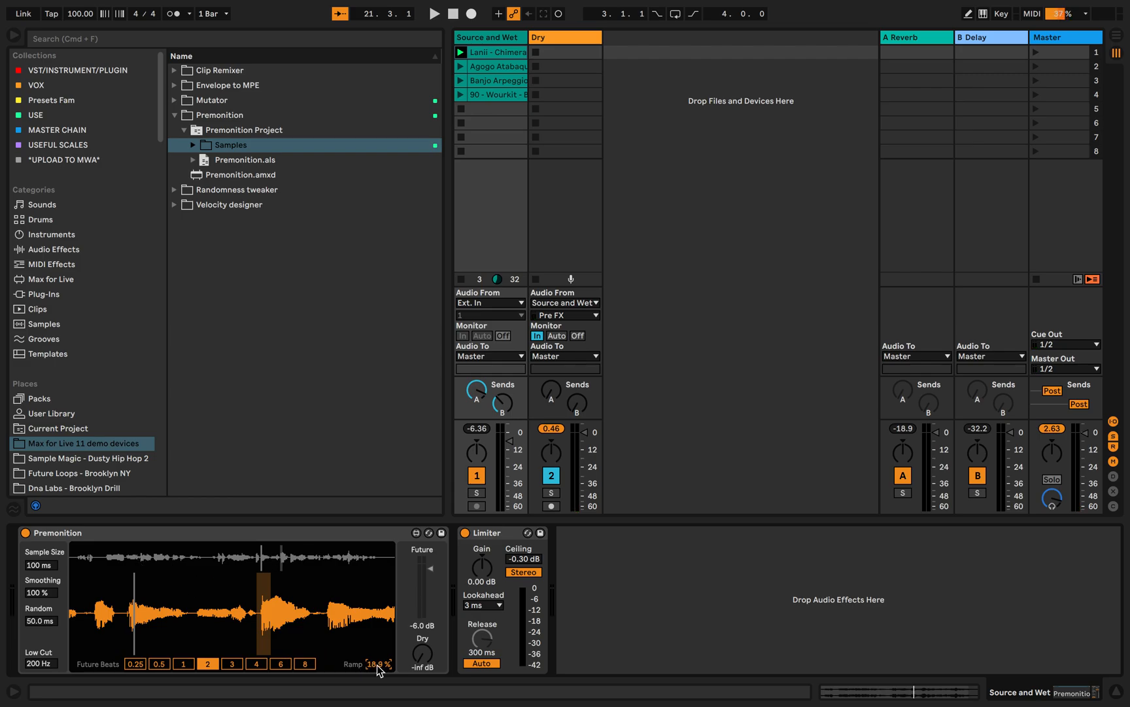
pyautogui.click(433, 13)
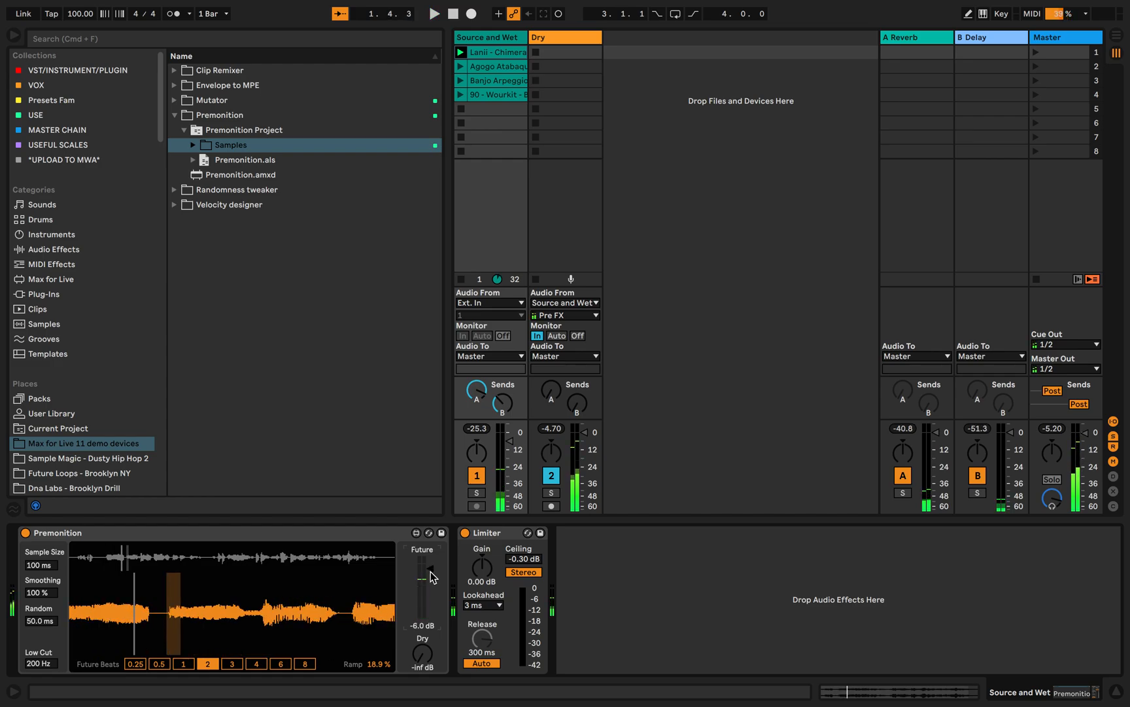
pyautogui.click(435, 13)
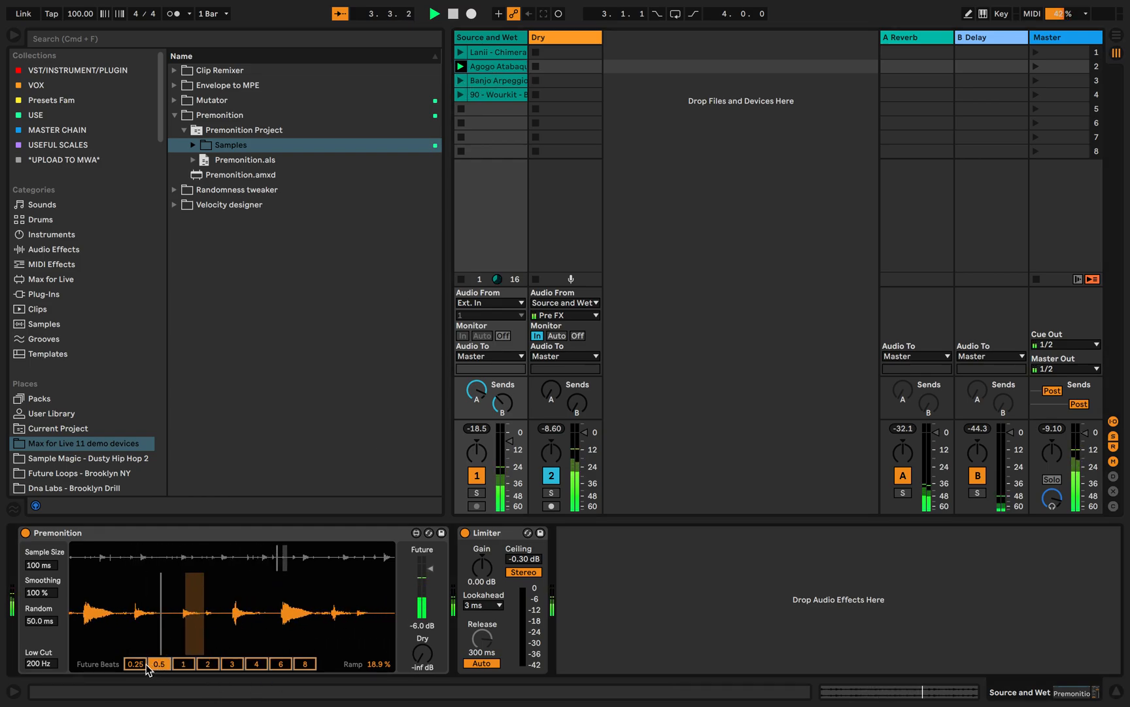
# Step: Try Future Beats 0.25, 6, 1 and 8 over the Banjo and Wourkit loops, ending at 8 beats with 31.5% ramp
pyautogui.click(208, 664)
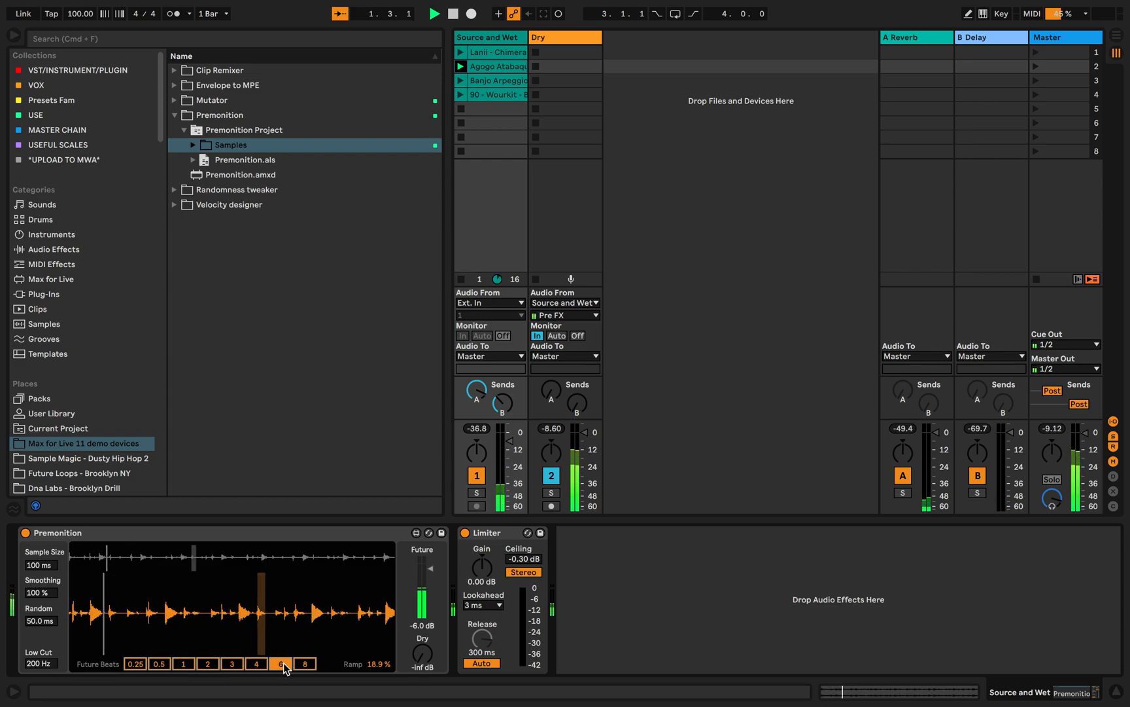
pyautogui.click(305, 663)
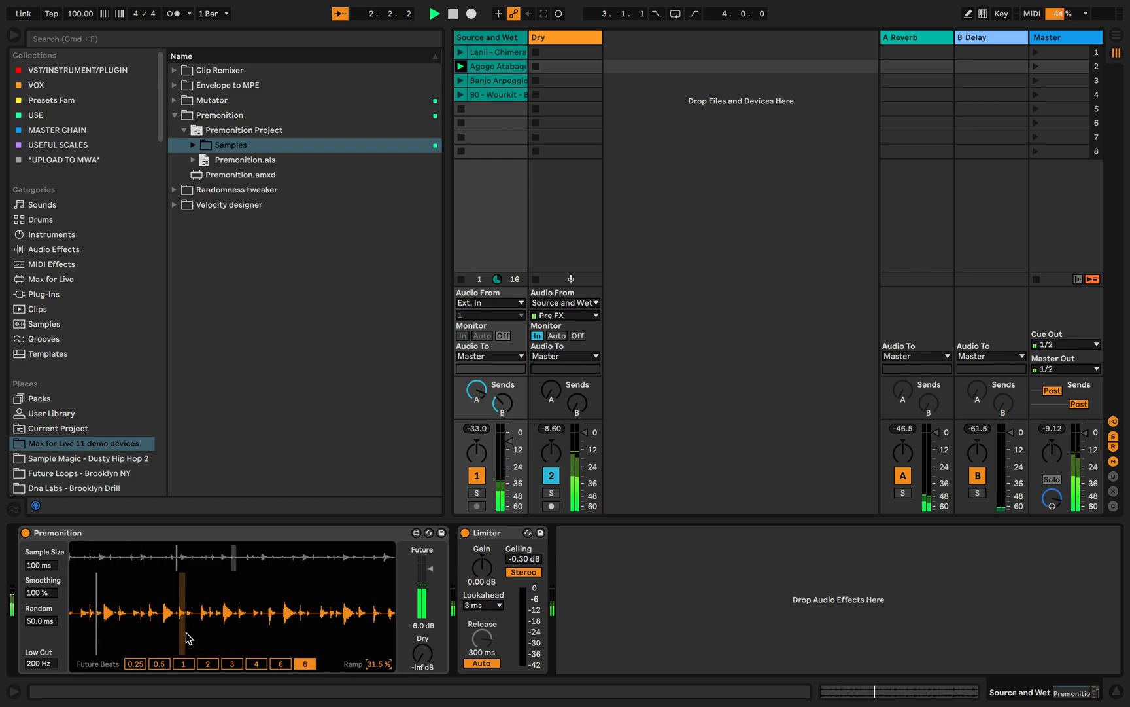
pyautogui.click(433, 13)
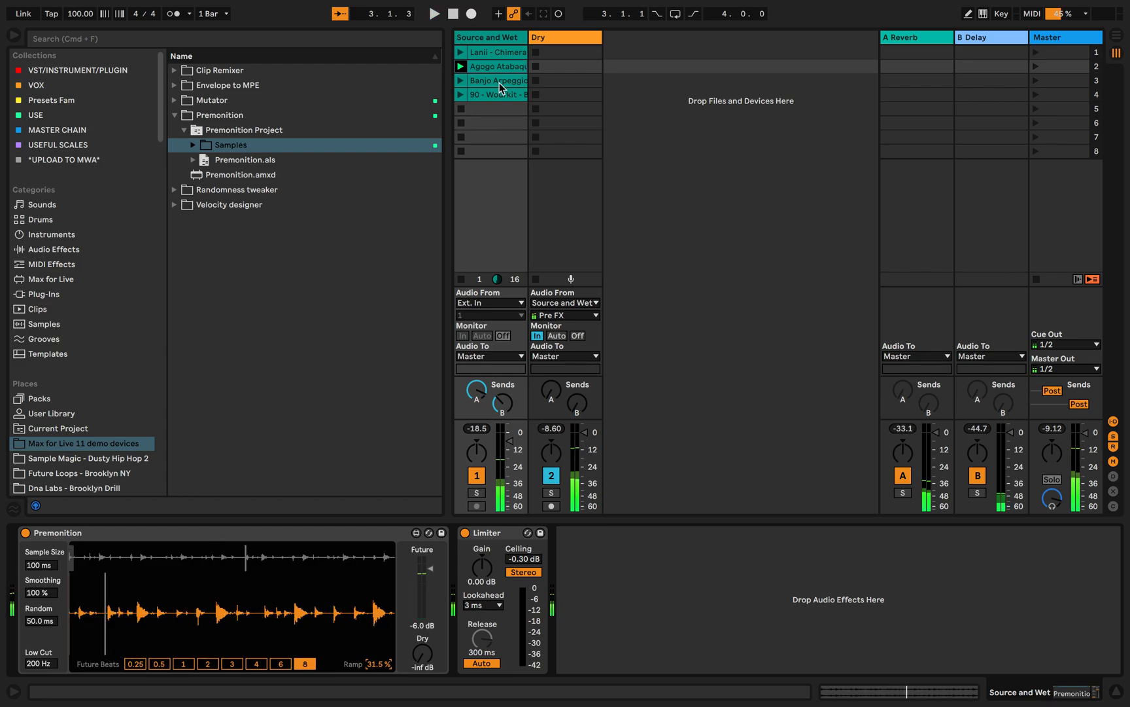
pyautogui.click(434, 13)
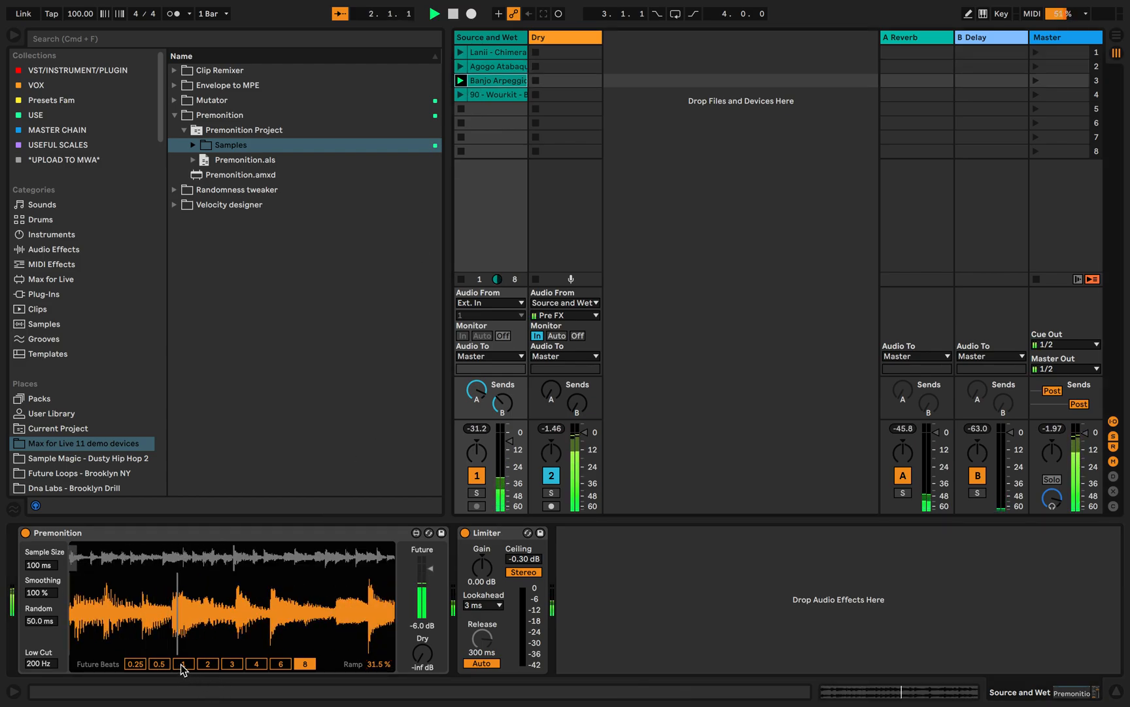
pyautogui.click(181, 663)
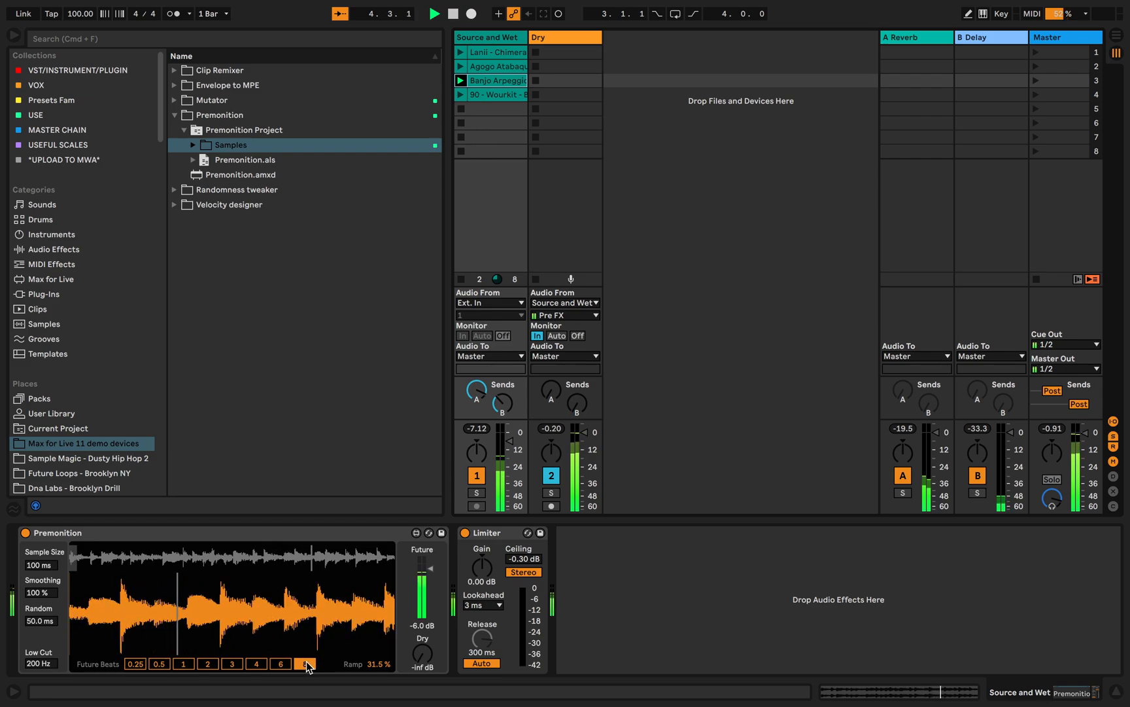
pyautogui.click(304, 663)
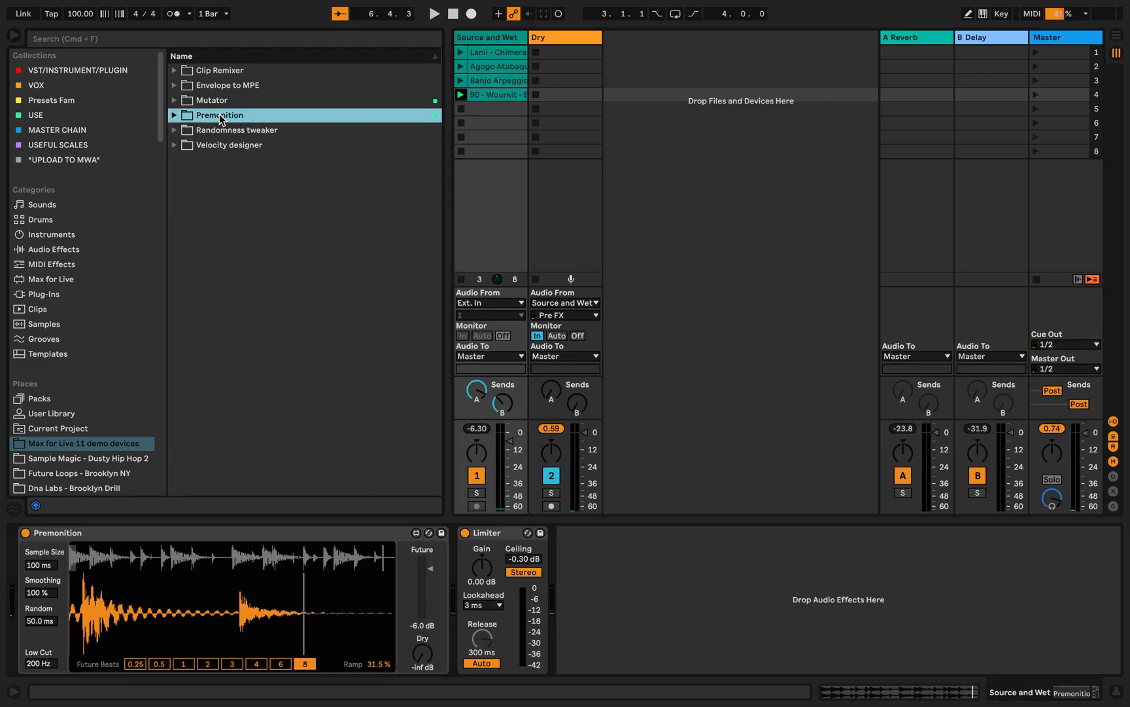
# Step: Load Randomness tweaker.als without saving the Premonition set
pyautogui.click(174, 129)
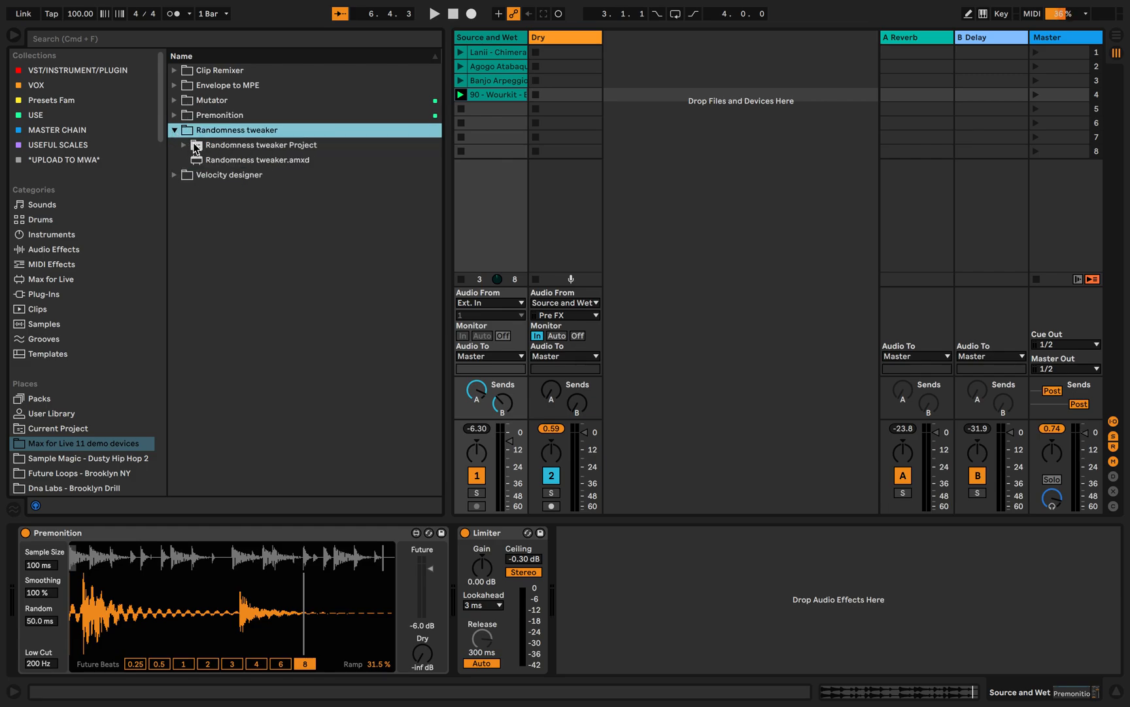
pyautogui.doubleClick(262, 145)
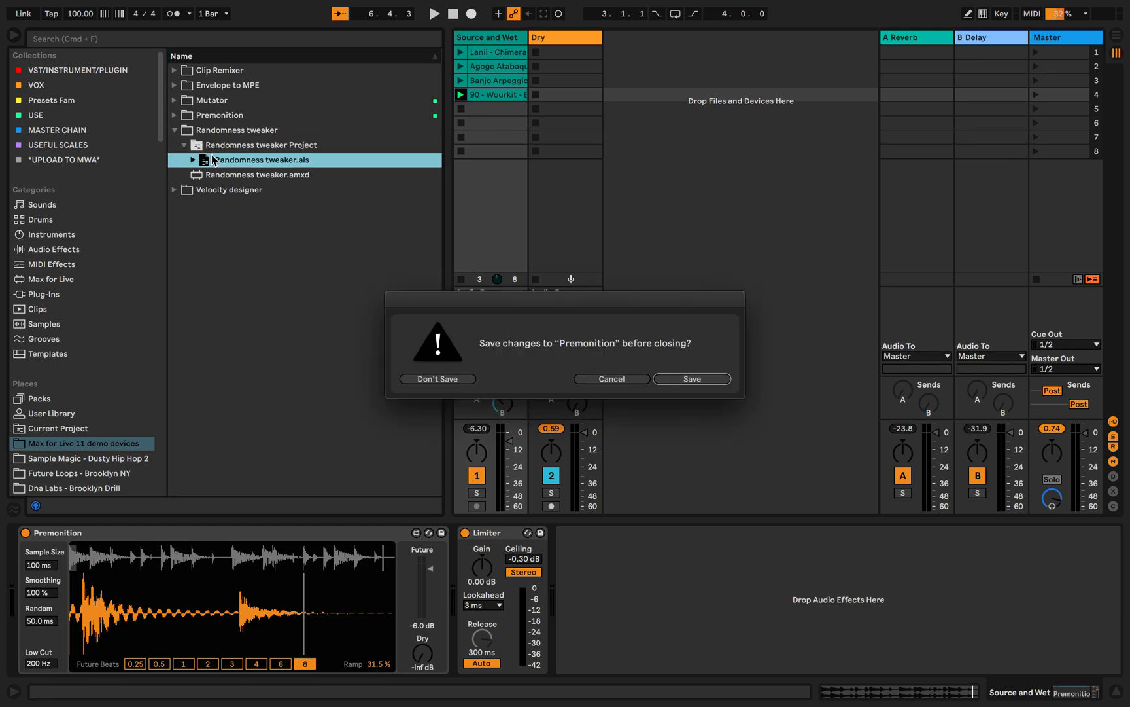
pyautogui.click(437, 378)
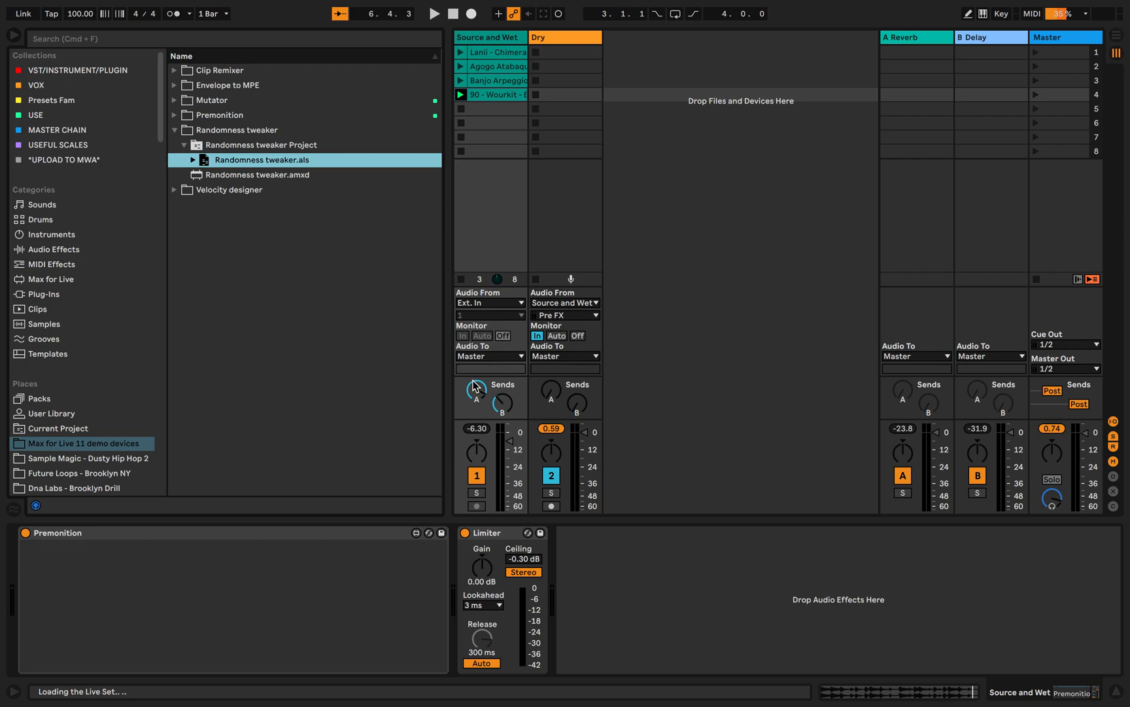
pyautogui.moveTo(320, 292)
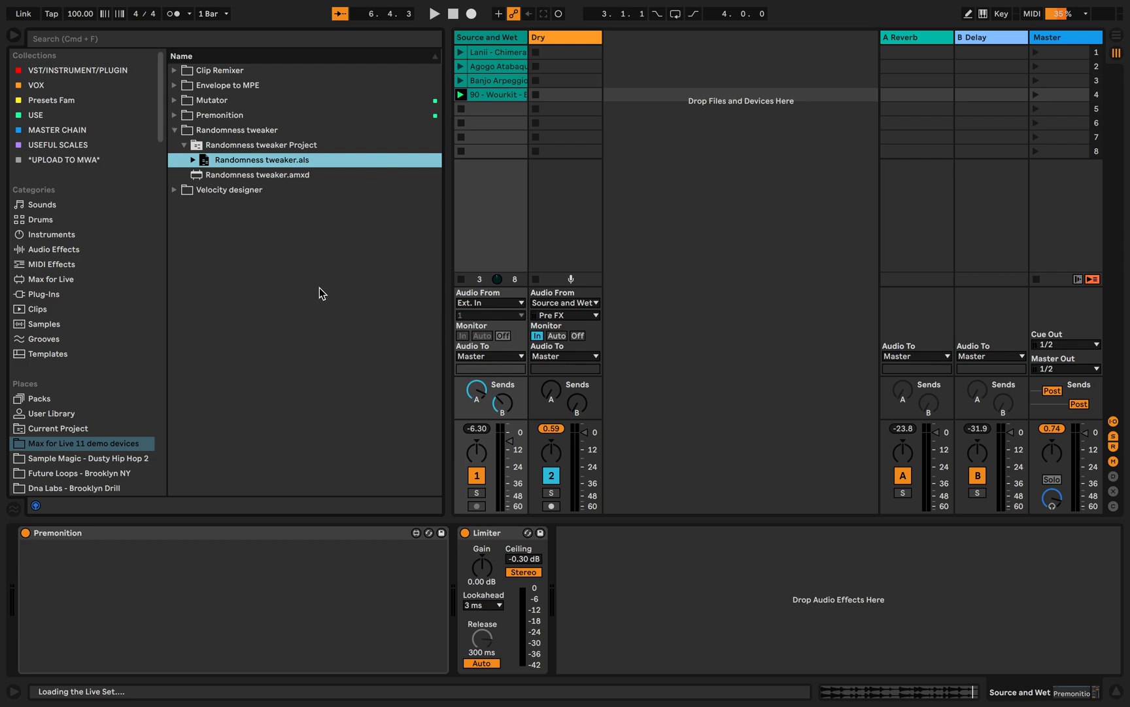
pyautogui.doubleClick(263, 160)
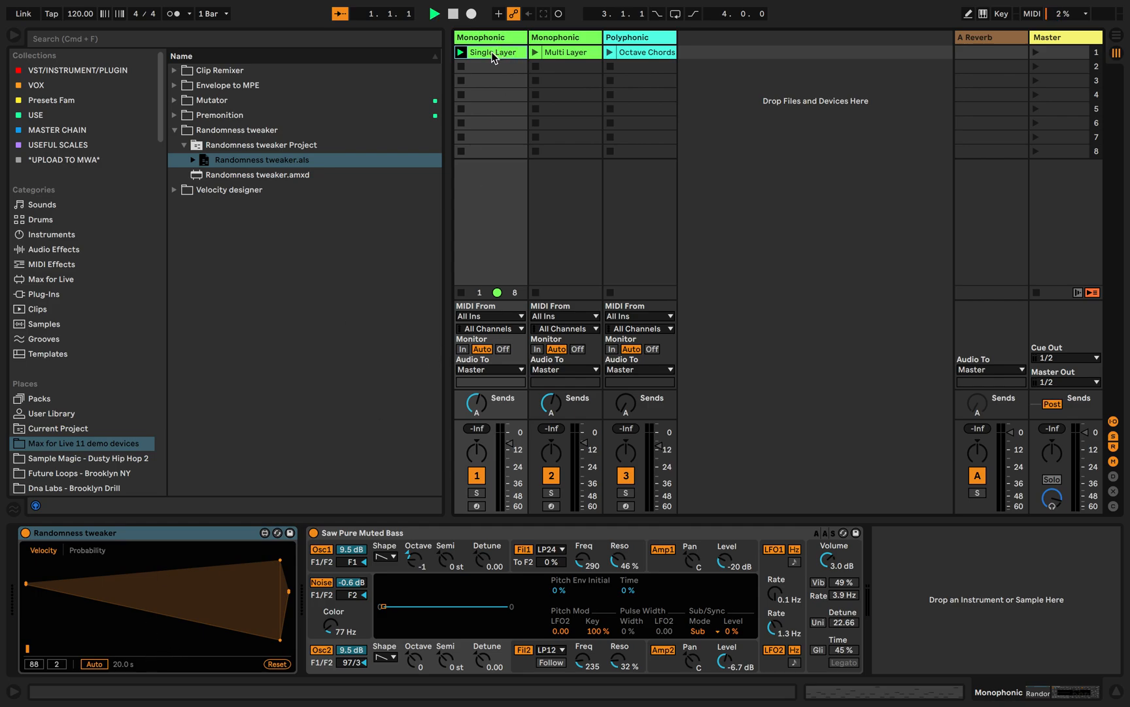
# Step: Play the Single Layer and Octave Chords clips and show the Polyphonic track's devices
pyautogui.click(433, 13)
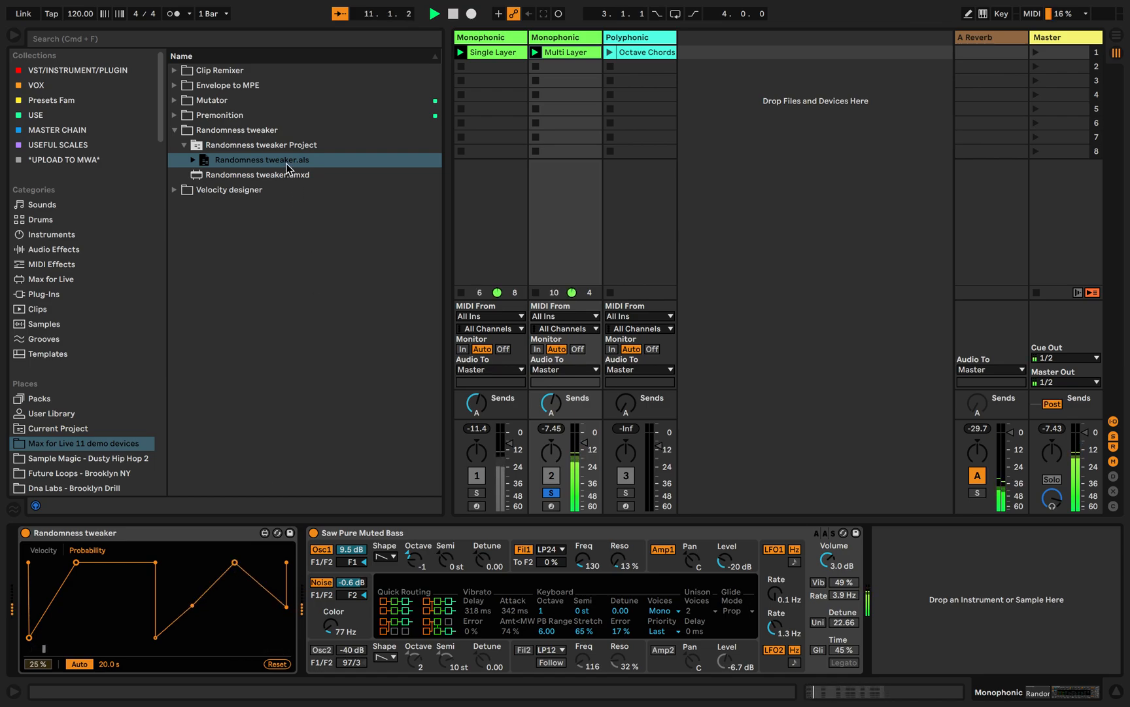
pyautogui.click(234, 129)
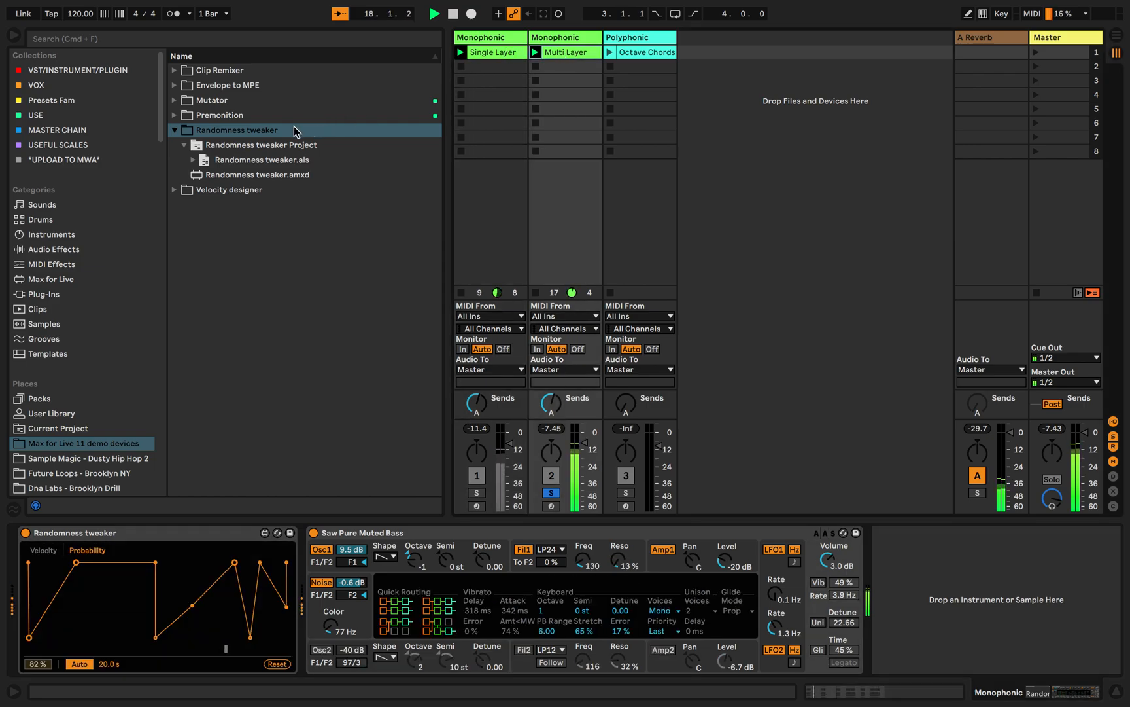
pyautogui.rightClick(236, 130)
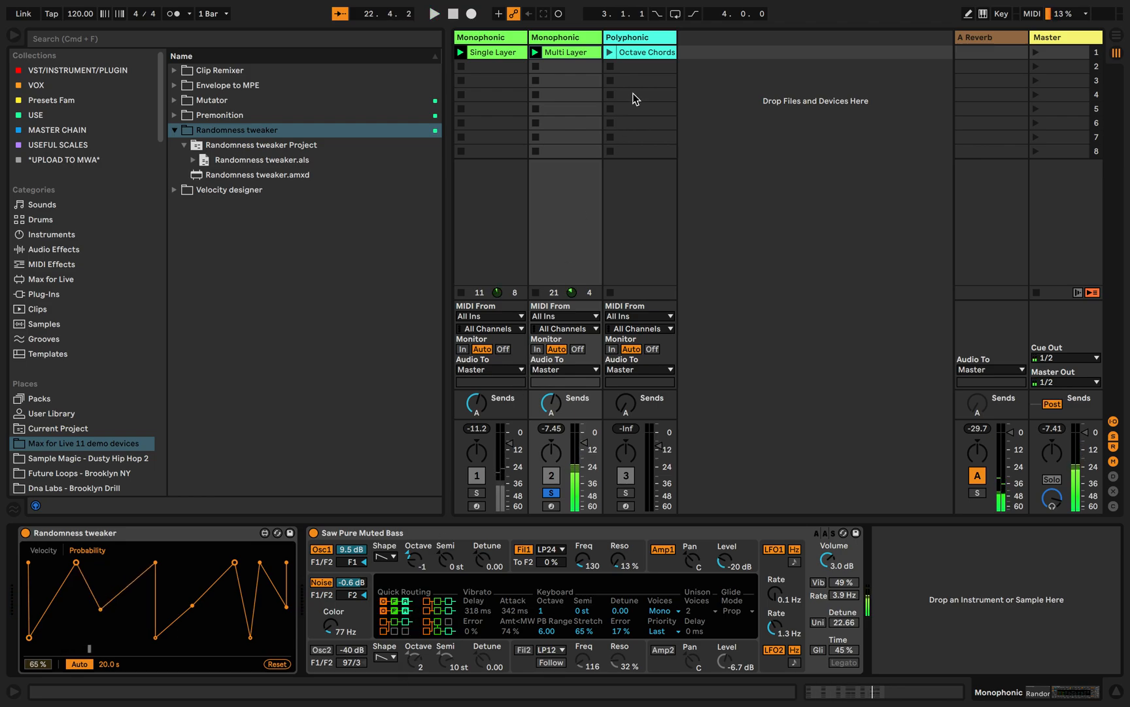
pyautogui.click(638, 52)
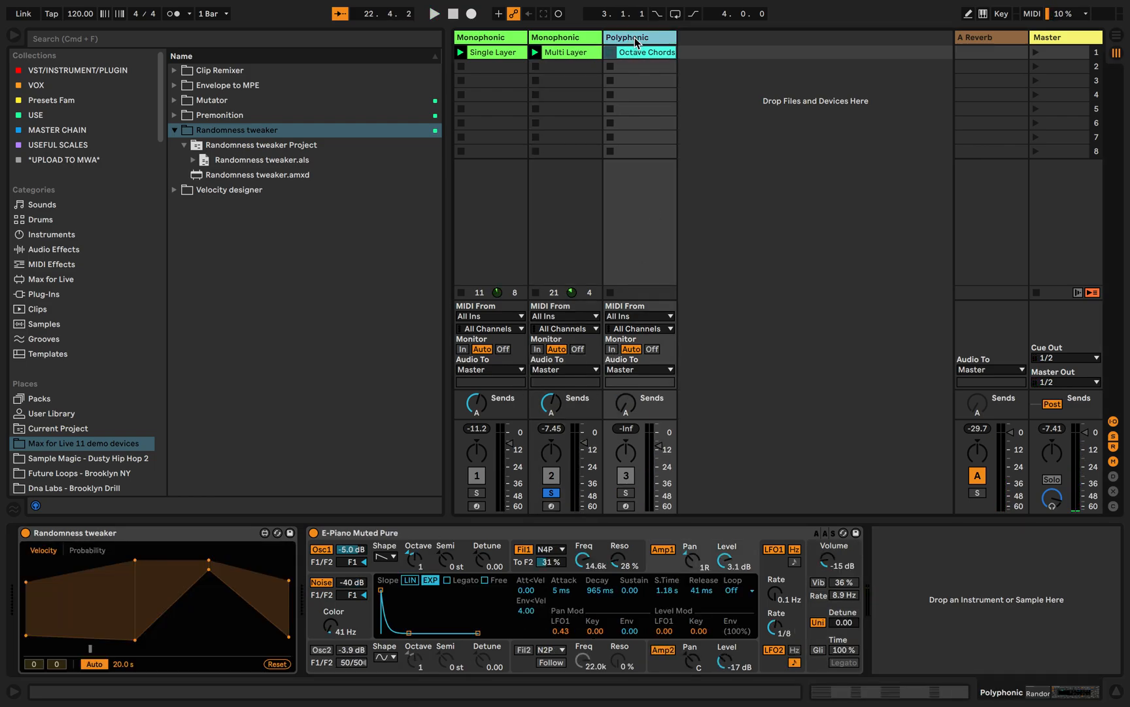
pyautogui.click(434, 13)
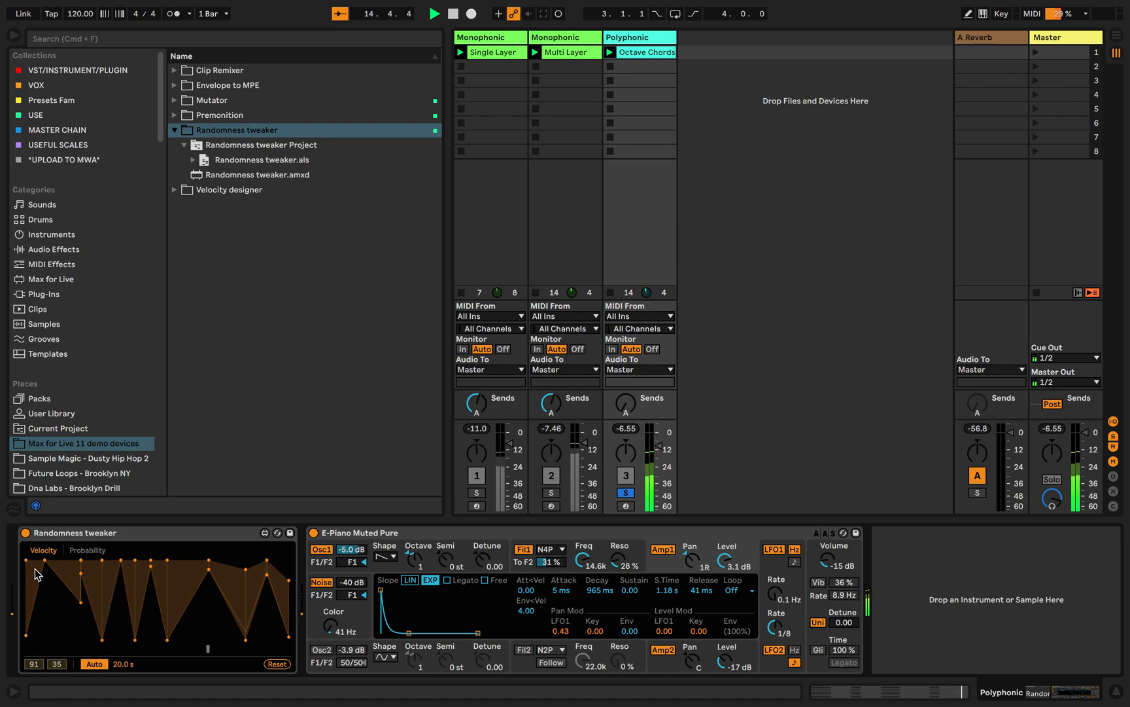
# Step: Draw a zigzag probability curve in Randomness tweaker and relaunch Octave Chords
pyautogui.click(87, 550)
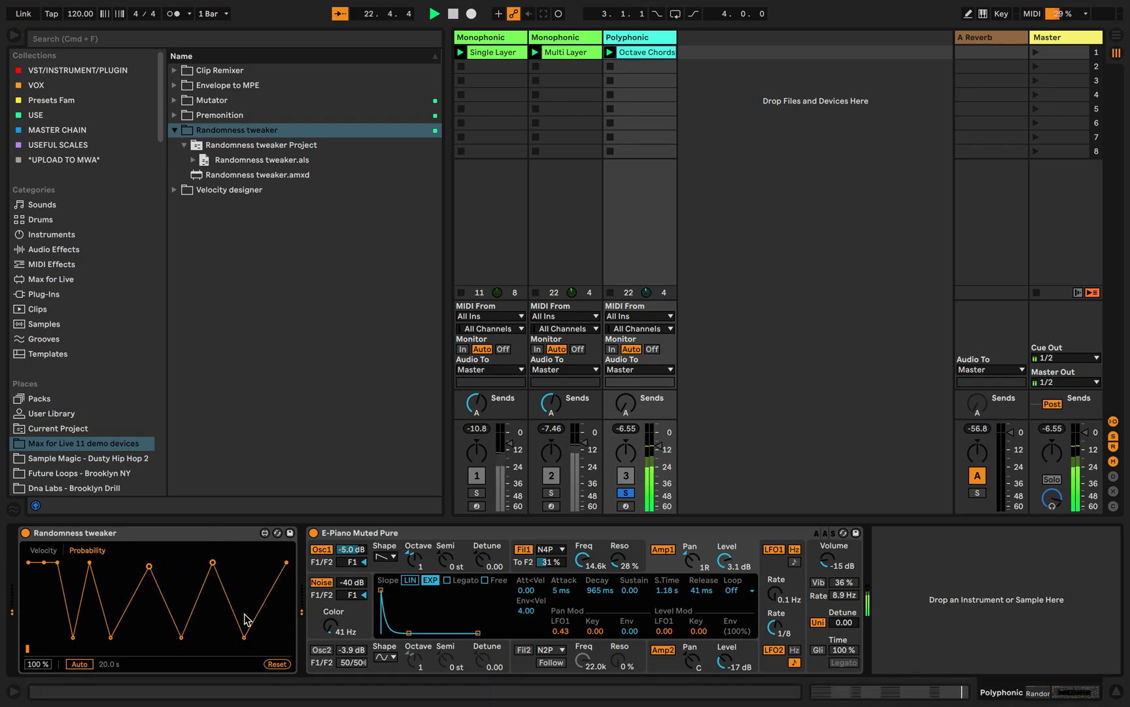
pyautogui.click(433, 13)
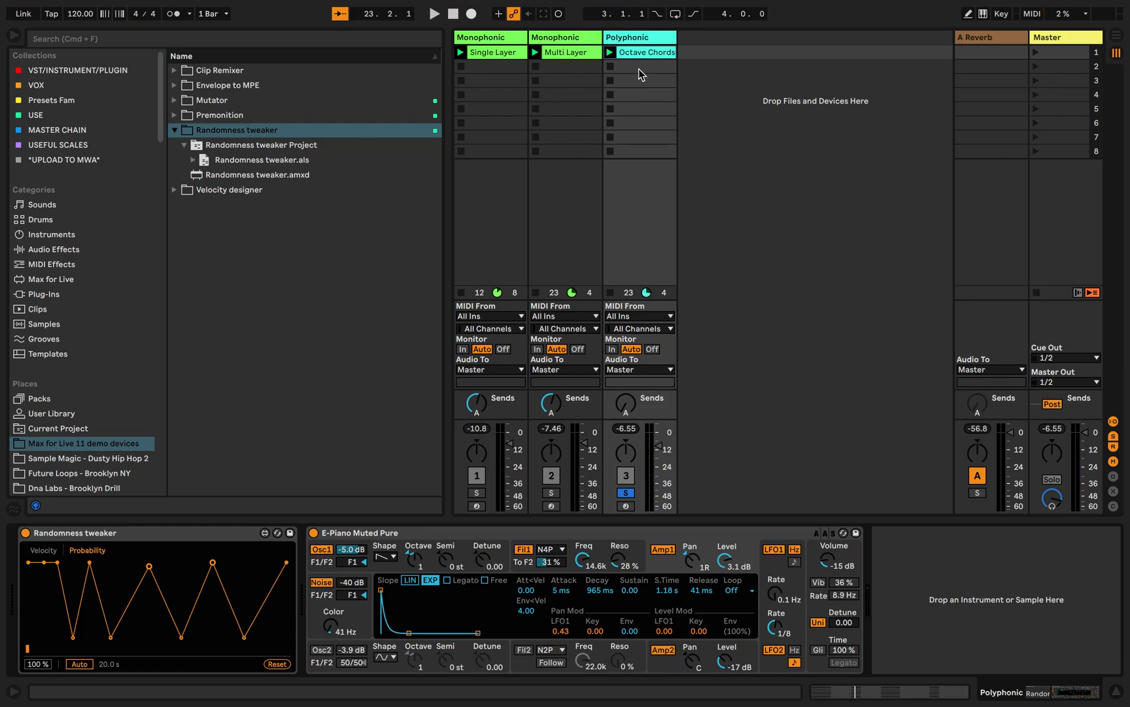
pyautogui.click(433, 13)
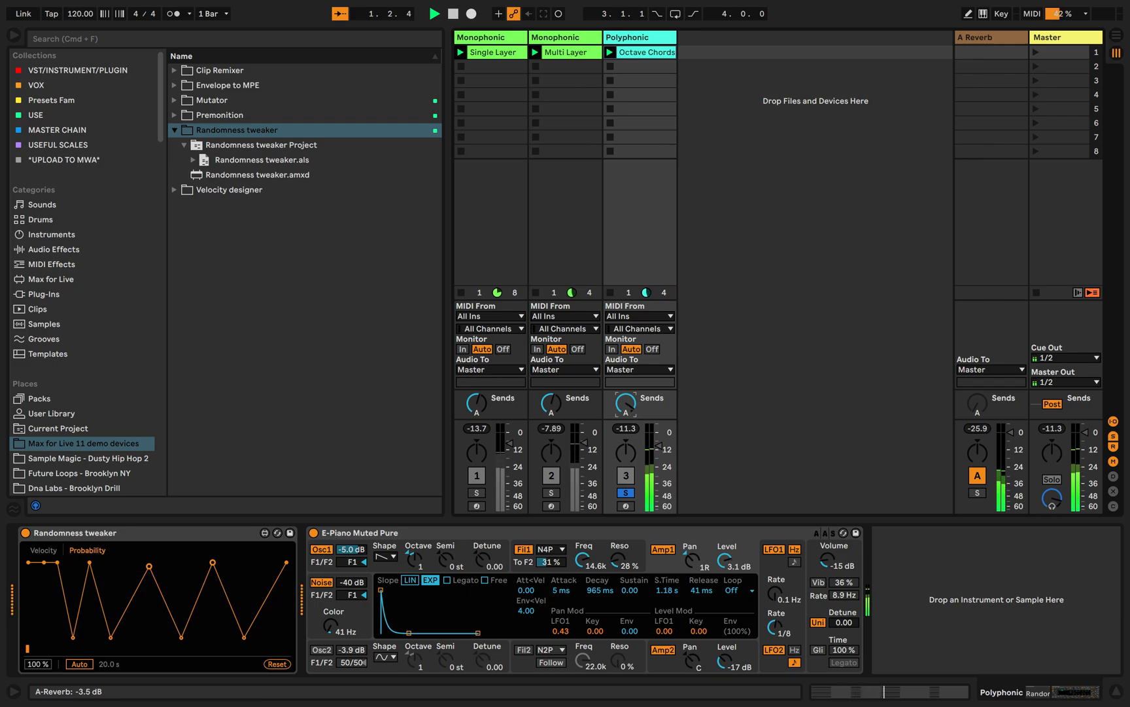
# Step: Search 'dela' across all categories to add a Delay, then return to the Max for Live 11 demo devices
pyautogui.click(451, 13)
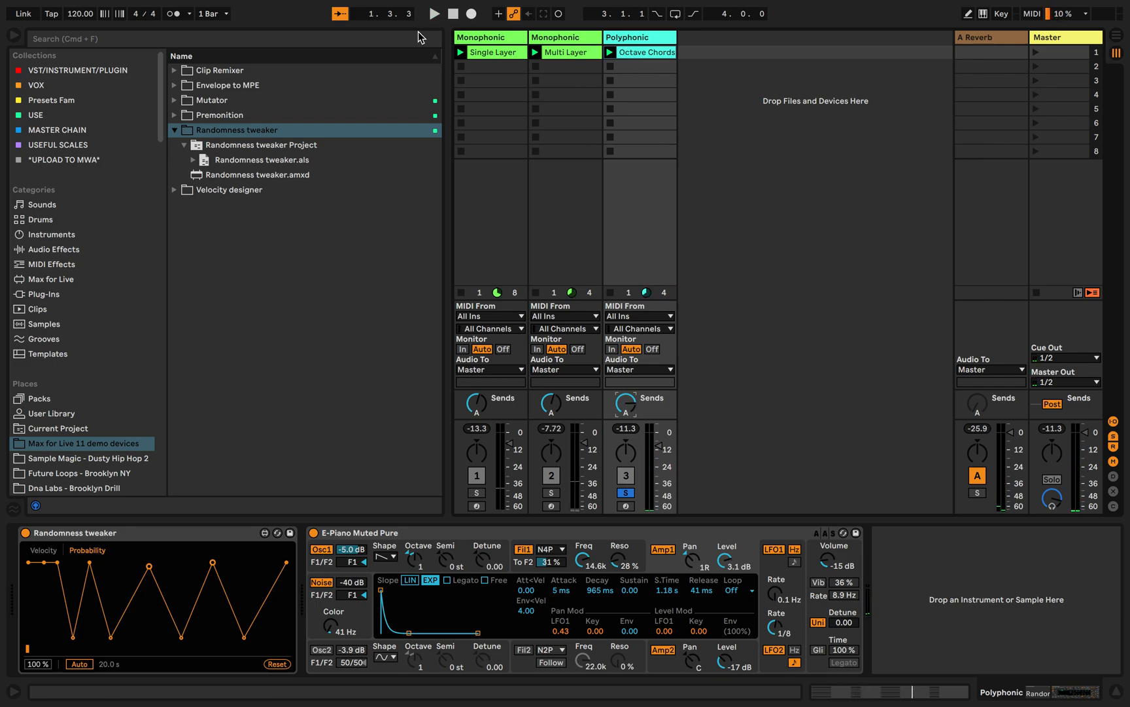
pyautogui.write('dela')
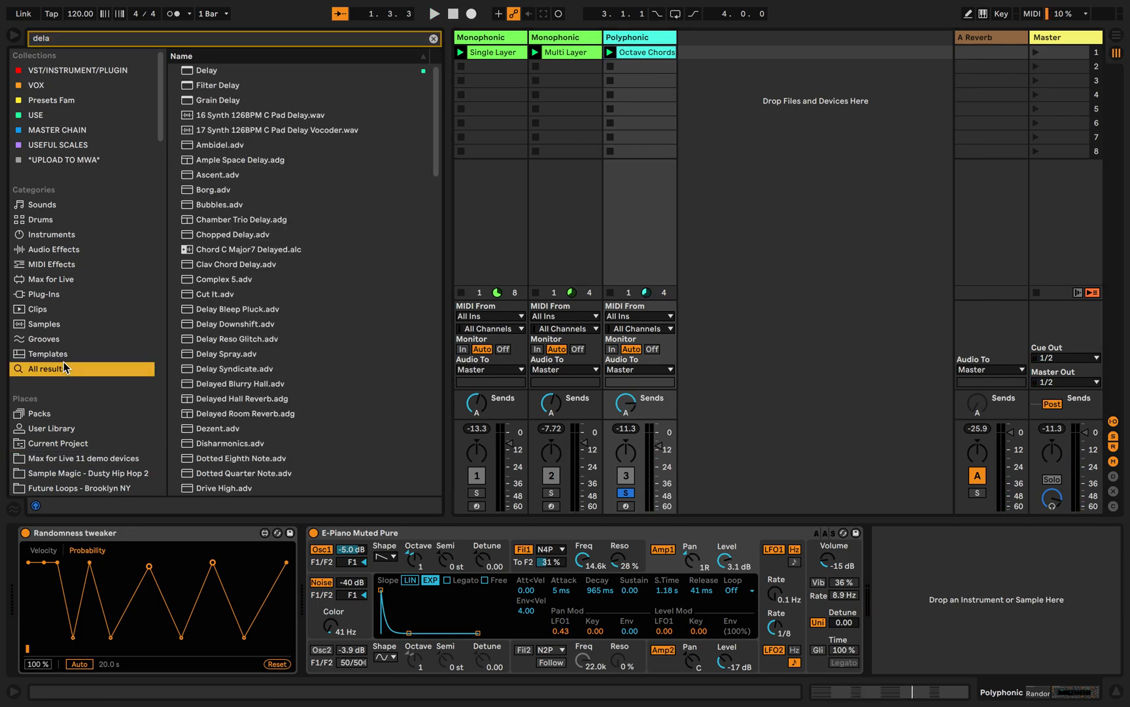
pyautogui.click(207, 70)
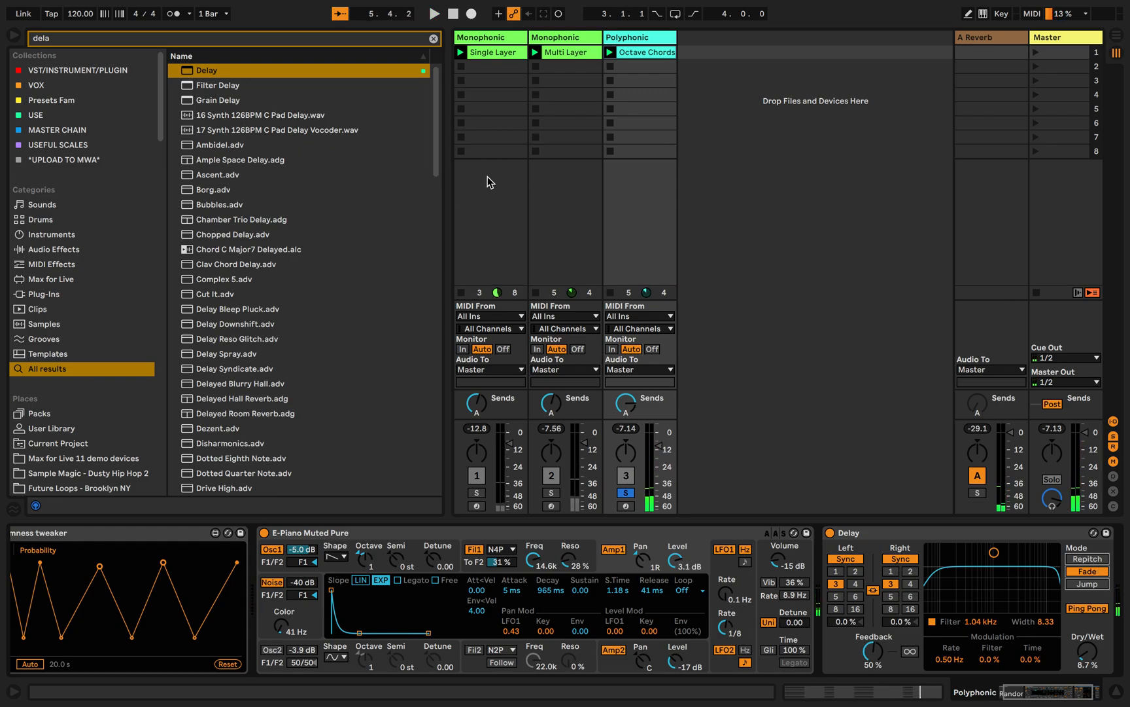
pyautogui.click(433, 39)
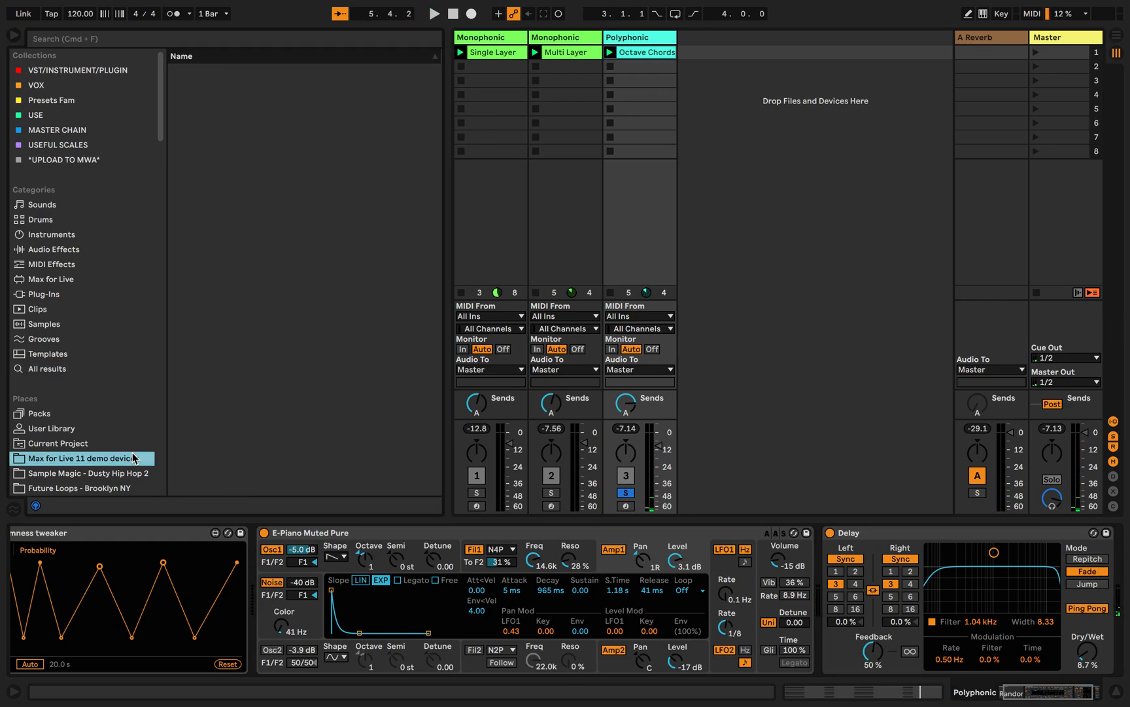
# Step: Load the Velocity Designer.als demo set from the Velocity designer browser folder
pyautogui.click(83, 442)
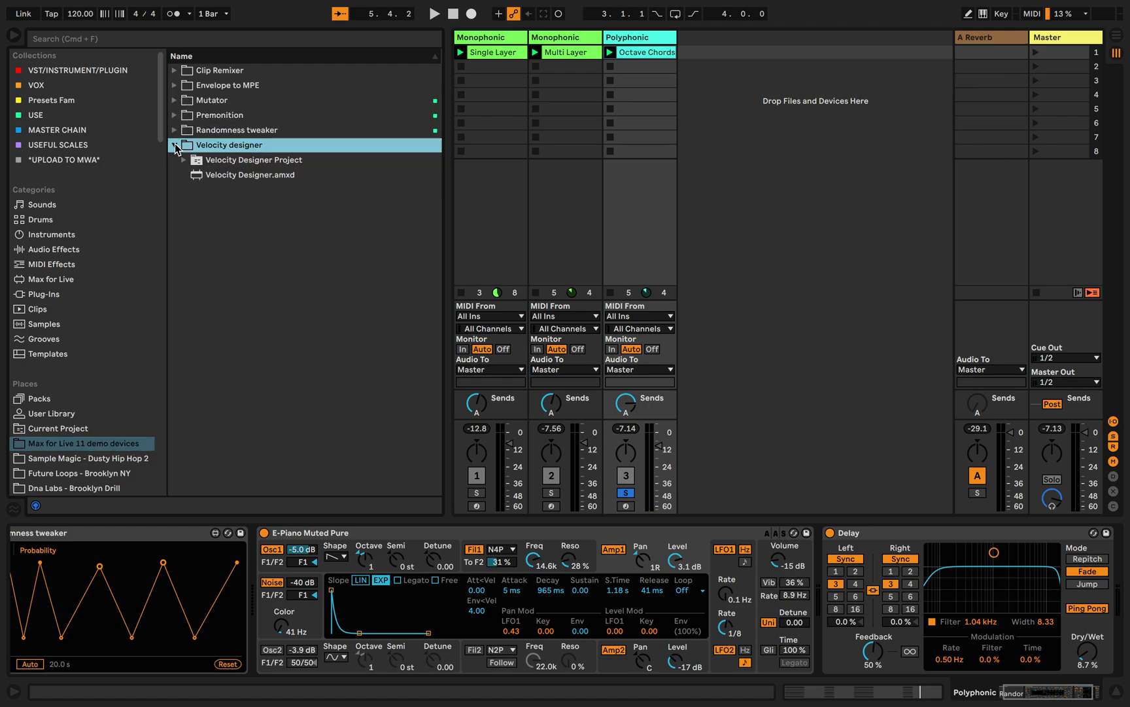
pyautogui.click(185, 159)
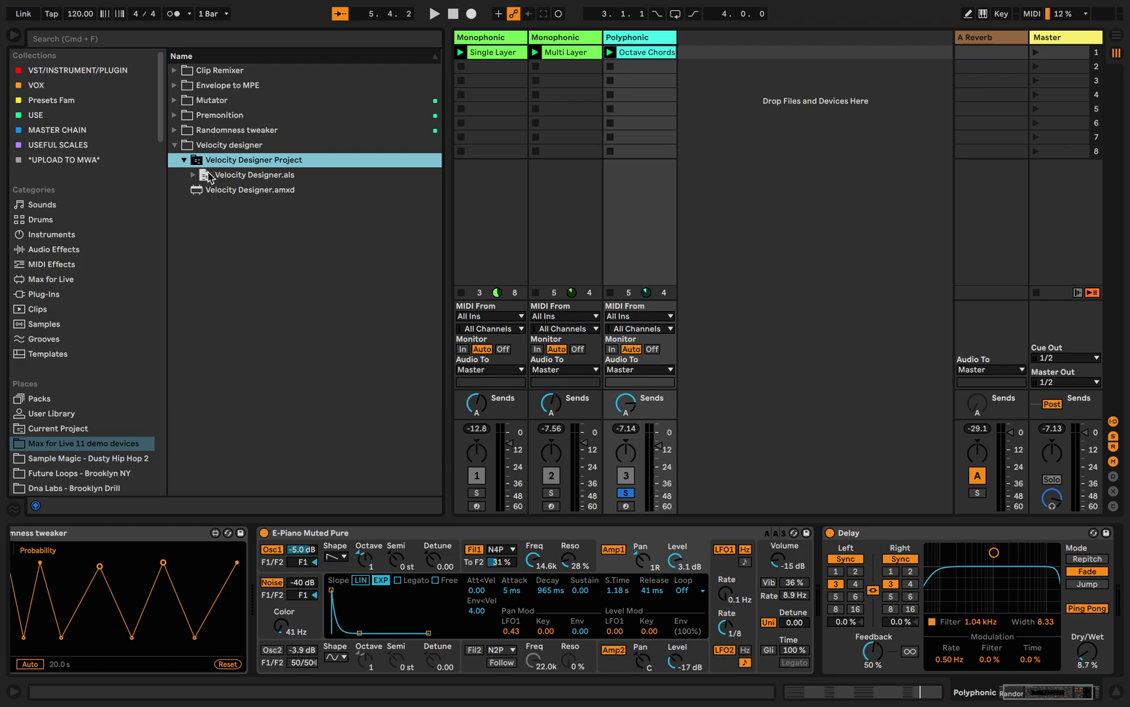
pyautogui.doubleClick(254, 174)
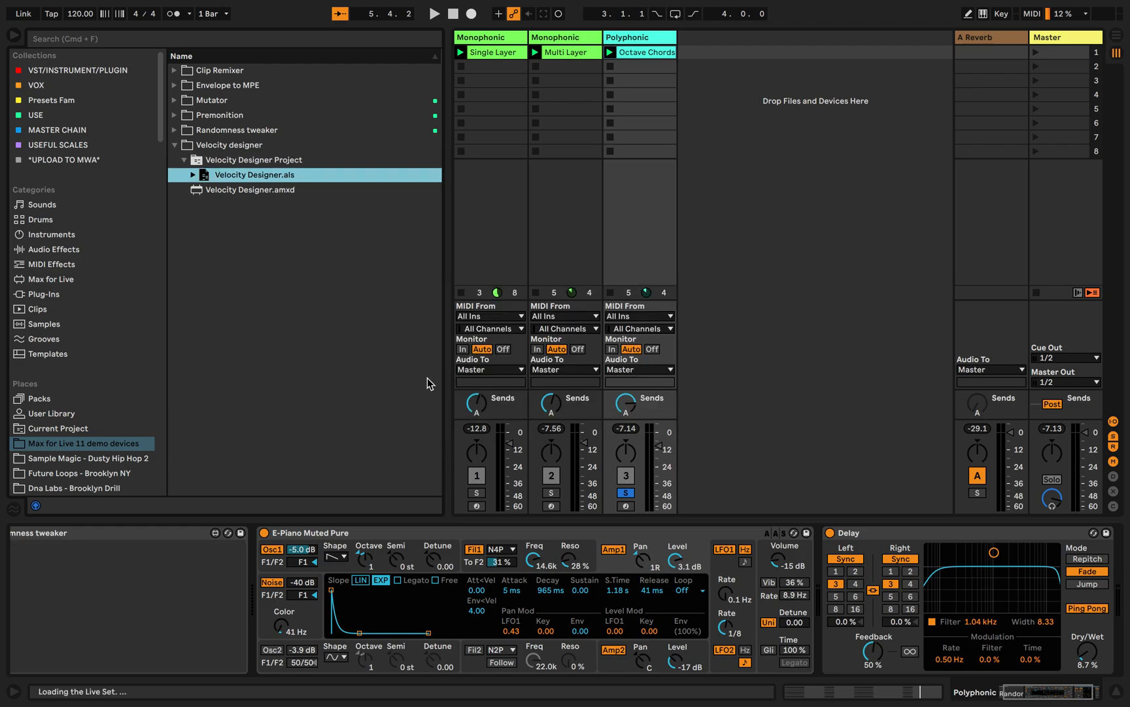
pyautogui.doubleClick(254, 174)
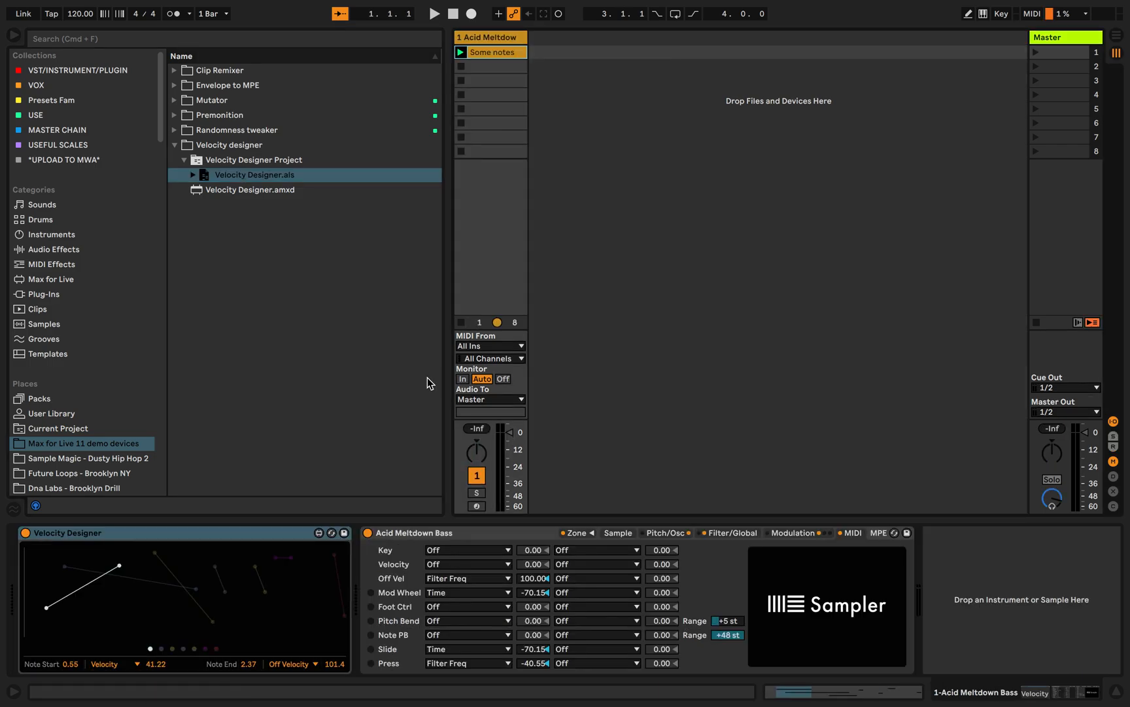
pyautogui.moveTo(479, 432)
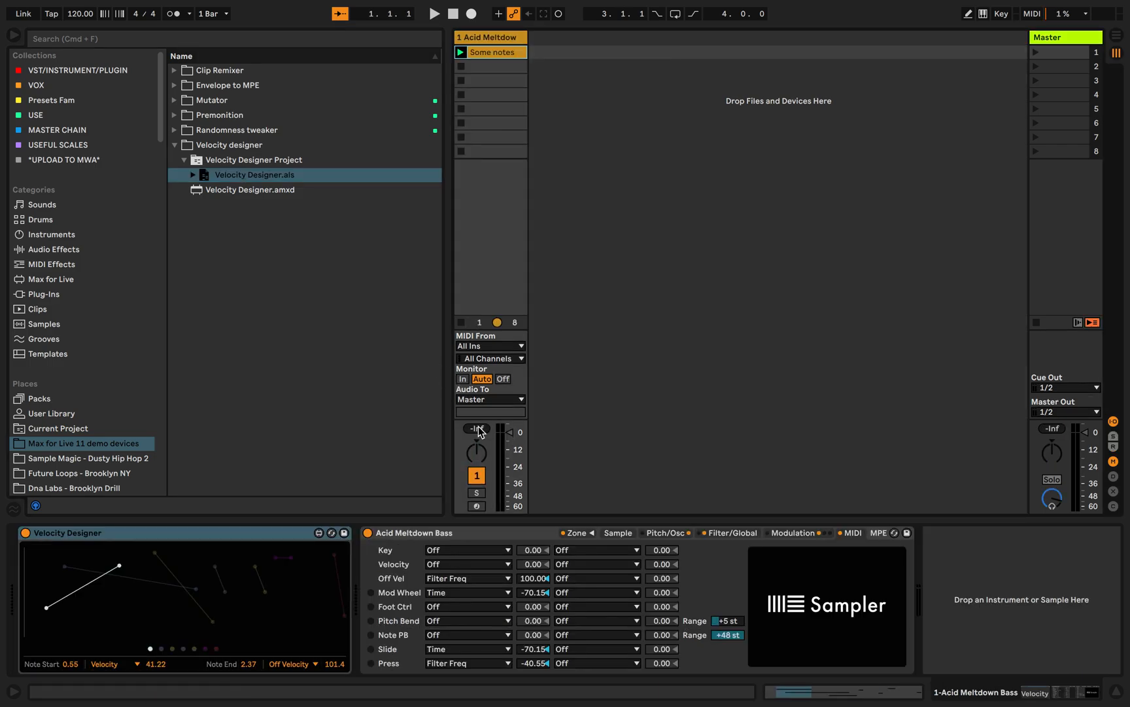
# Step: Start playback and show the Acid Meltdown Bass sample waveform in the Sampler
pyautogui.click(433, 13)
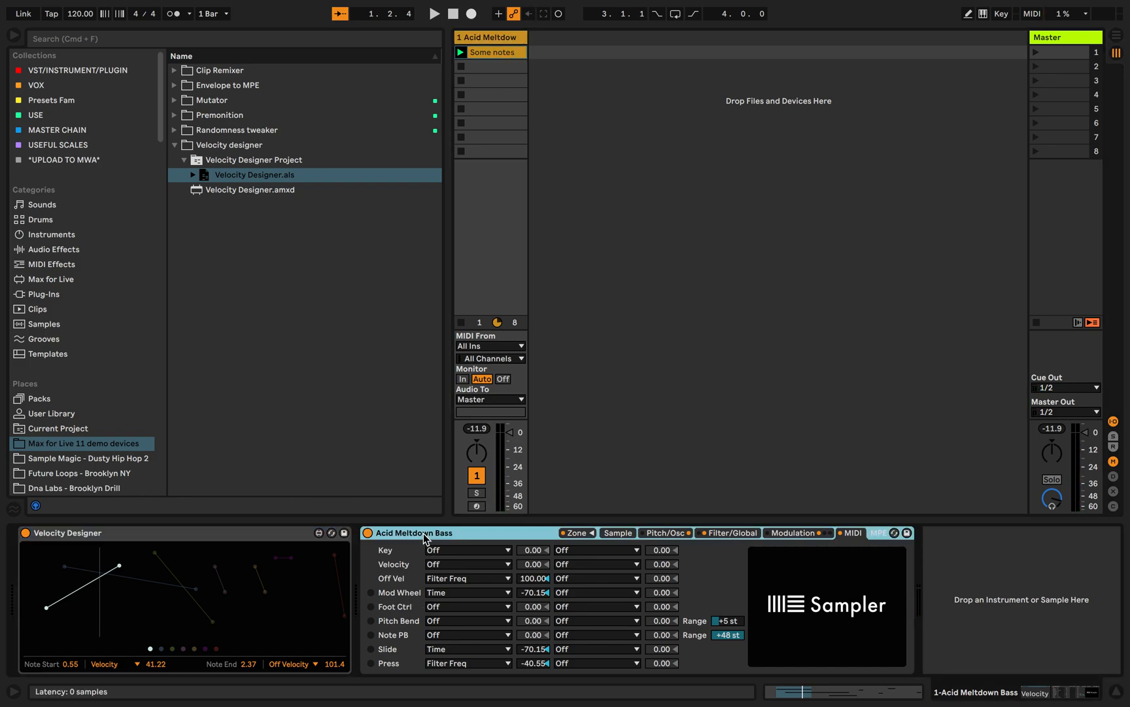
pyautogui.click(433, 13)
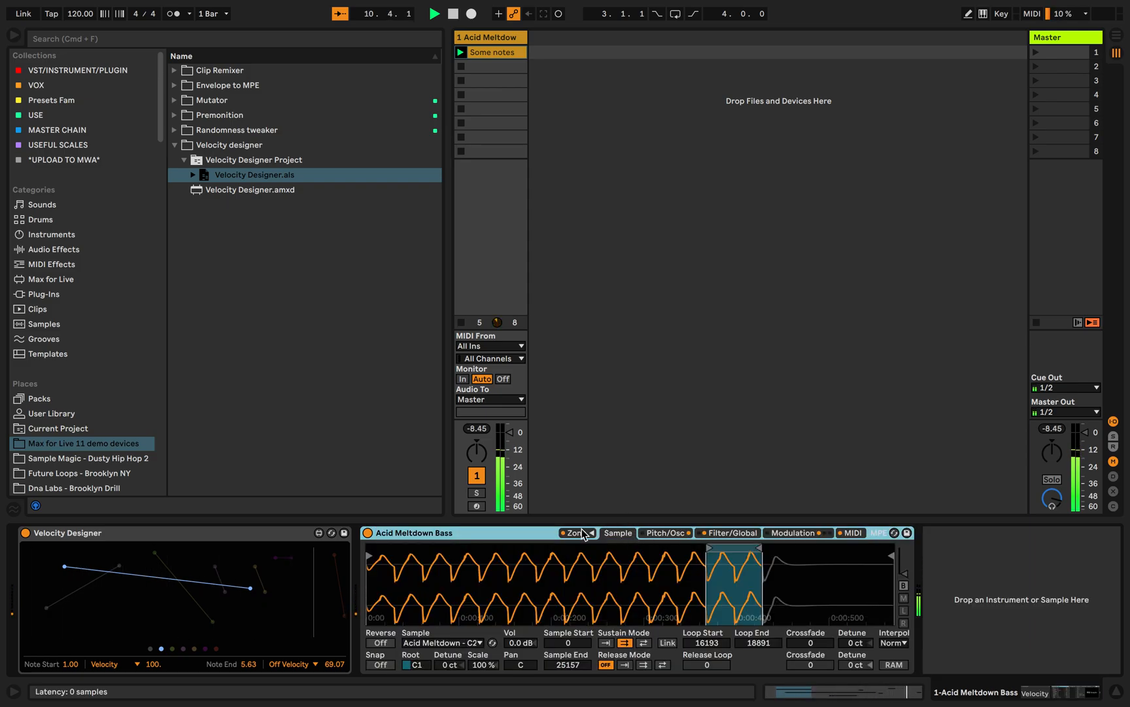
# Step: Review the bass Sampler's Zone, Pitch/Osc, Filter/Global, Modulation and MIDI pages
pyautogui.click(574, 533)
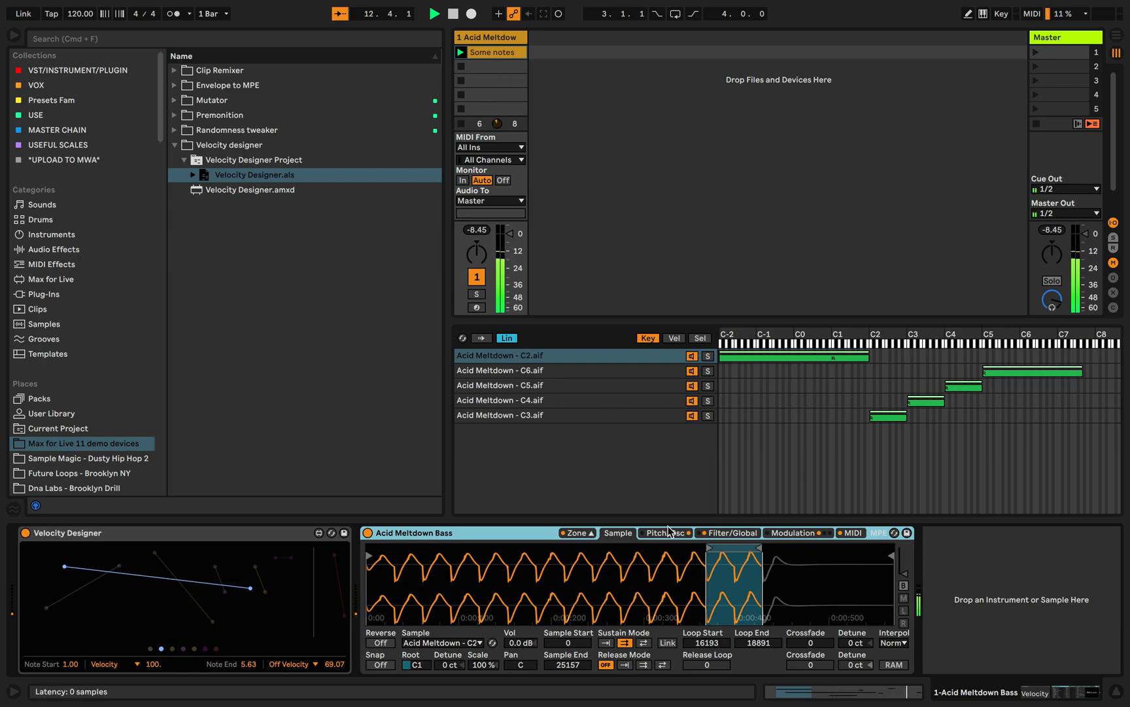
pyautogui.click(664, 533)
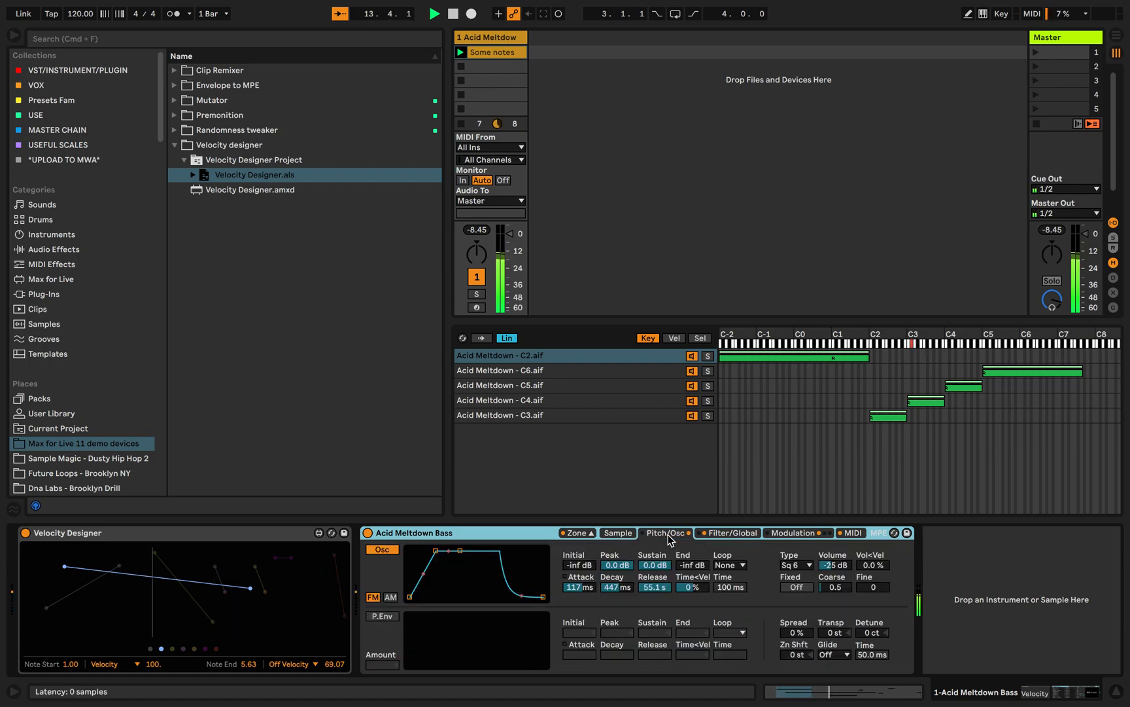
pyautogui.click(730, 532)
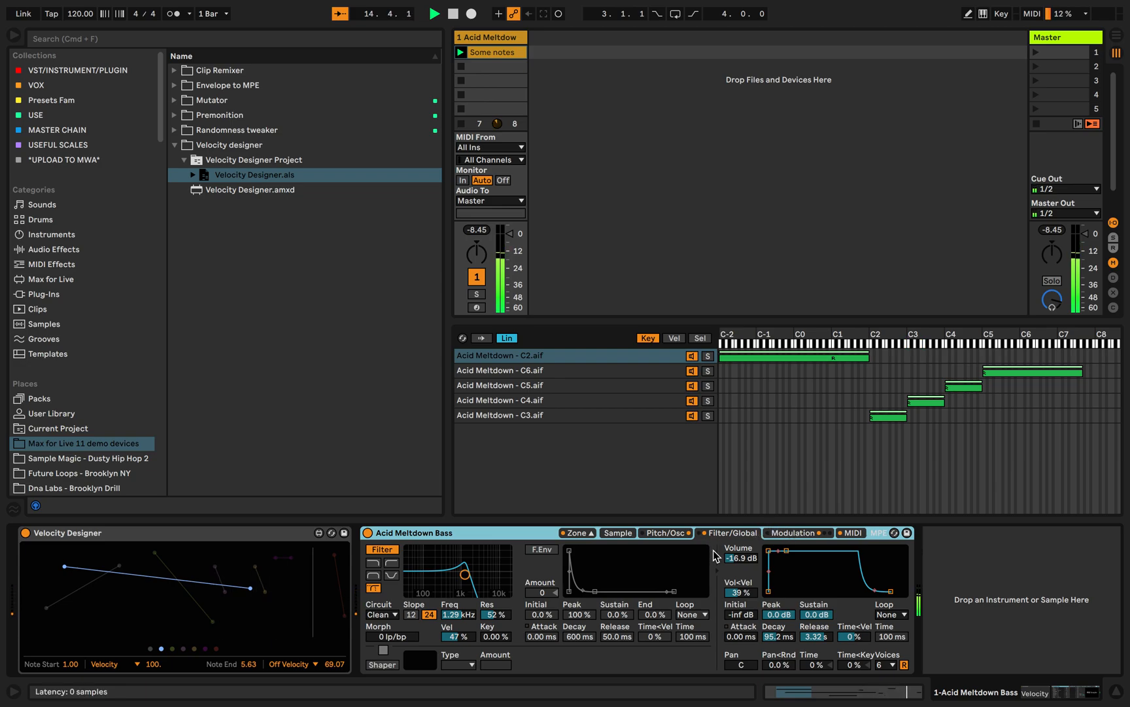
pyautogui.click(795, 532)
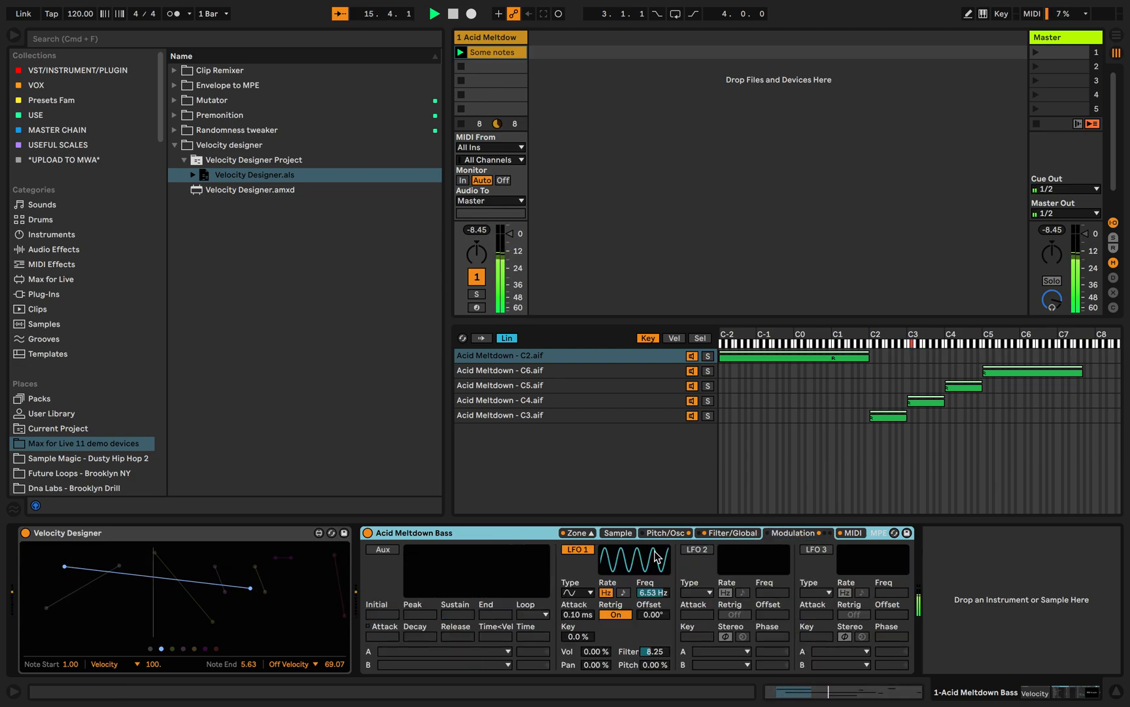
pyautogui.click(849, 533)
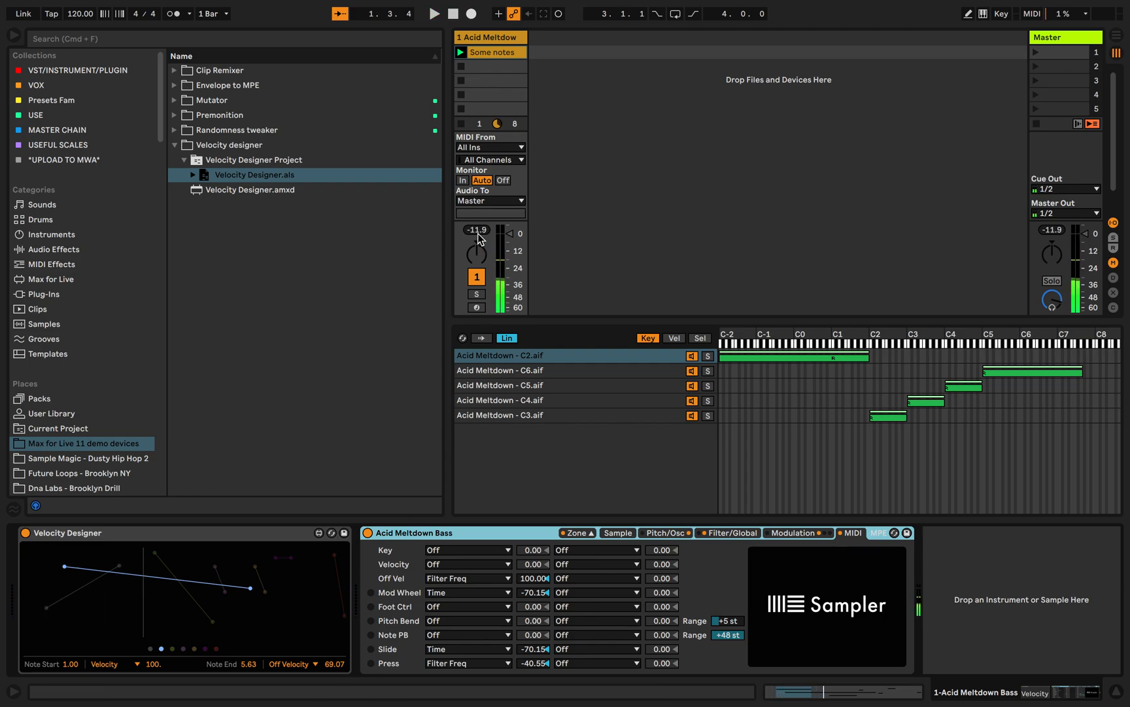
# Step: Search the browser for 'dela' and add a Delay after the bass Sampler
pyautogui.write('dela')
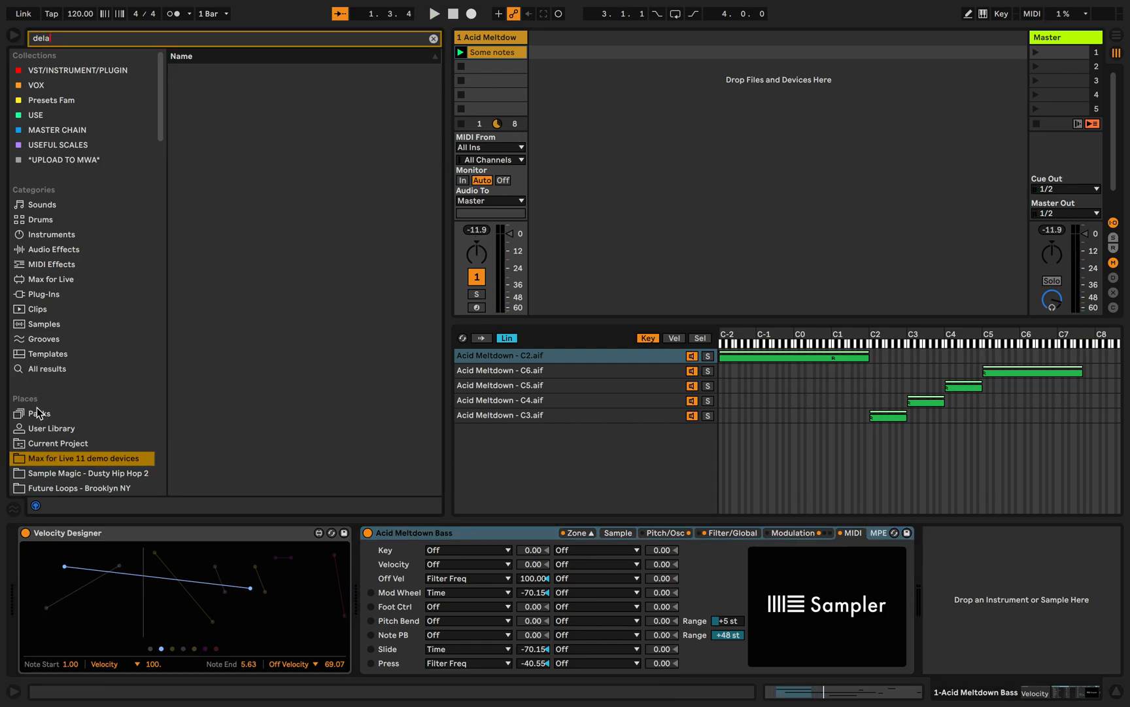
pyautogui.press('Return')
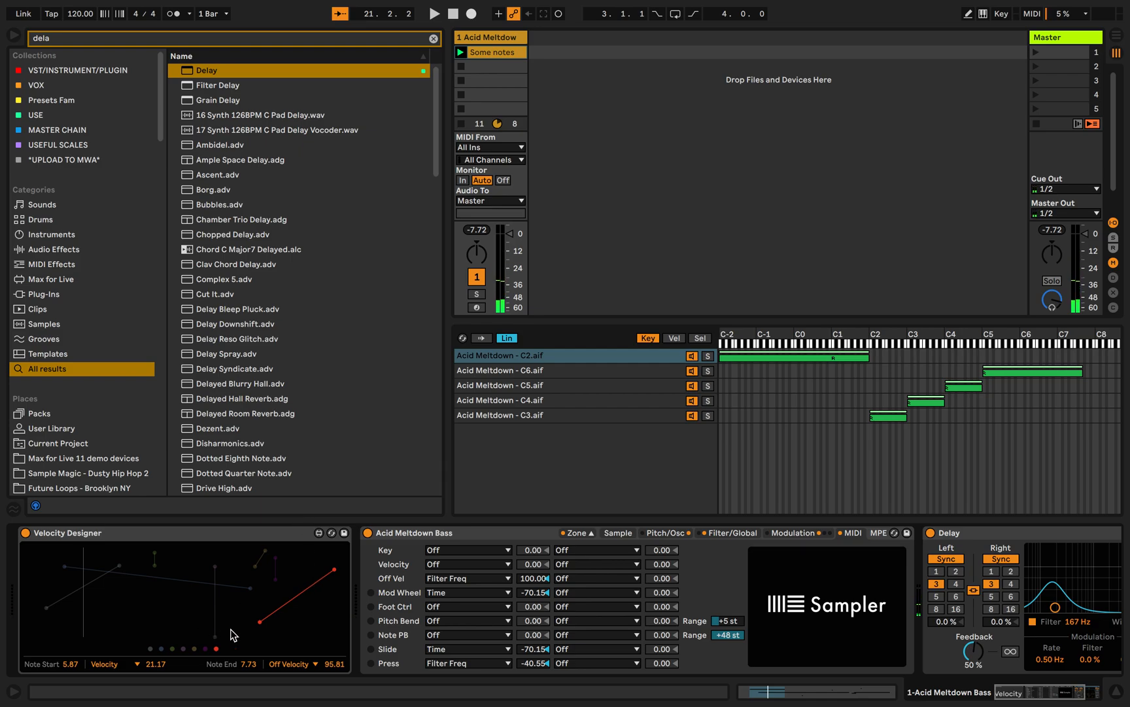
# Step: Set the Velocity Designer target to Pitch instead of Velocity, then stop playback
pyautogui.click(108, 663)
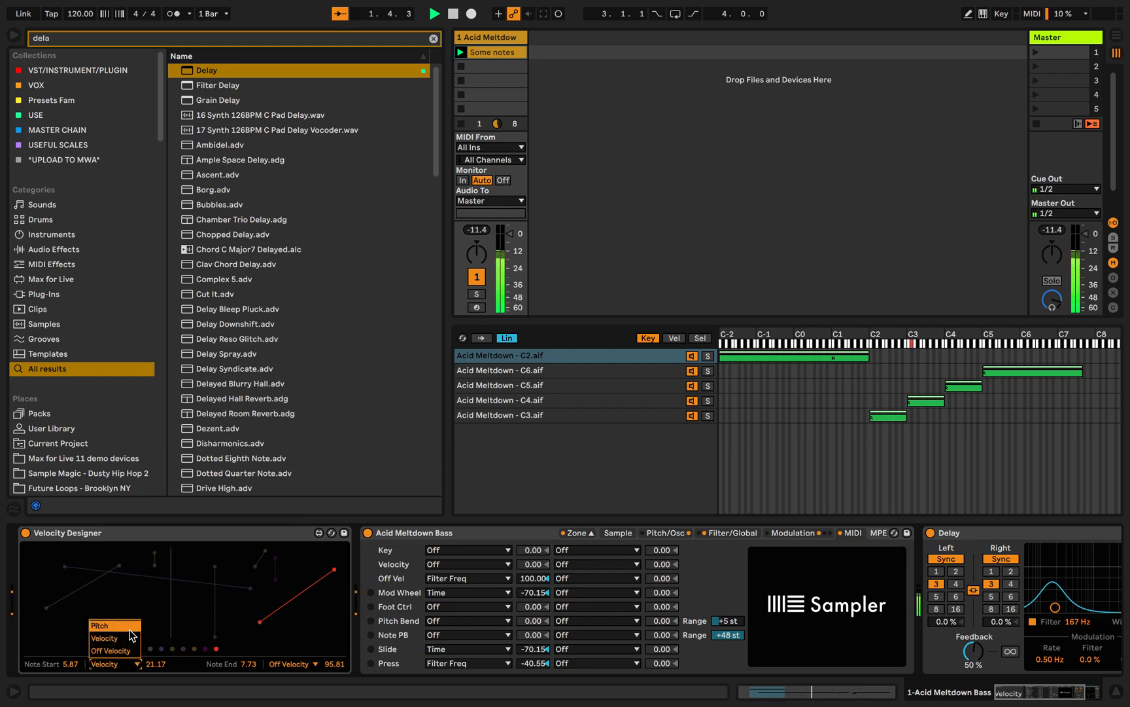
pyautogui.click(100, 626)
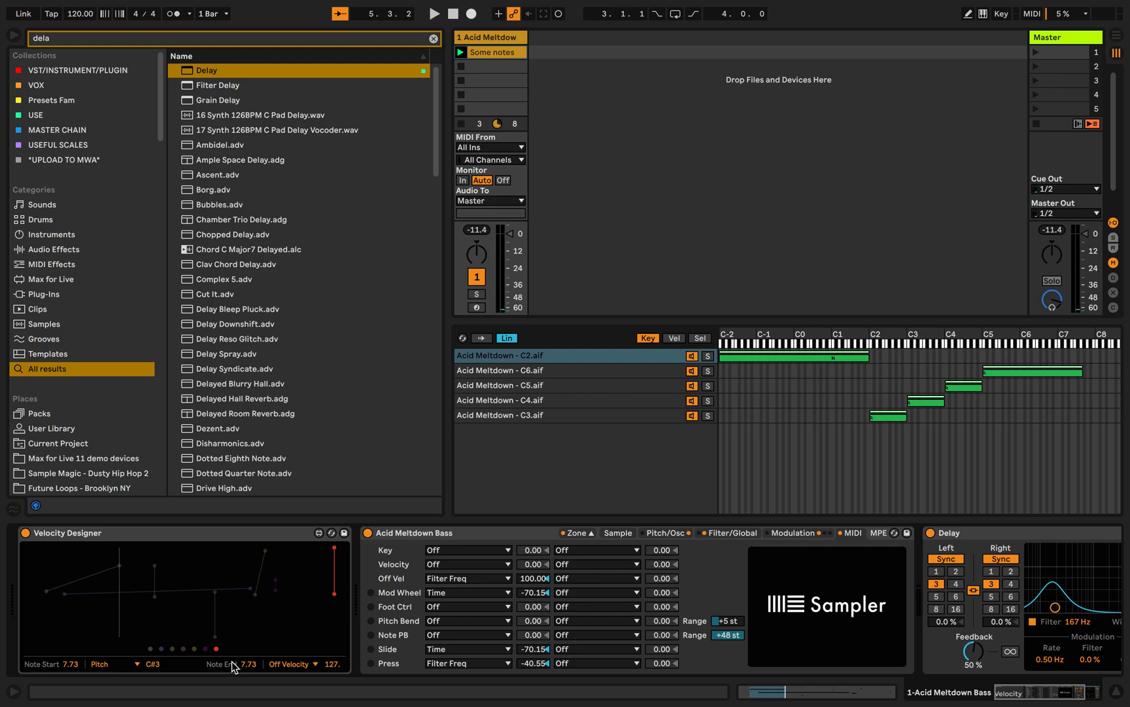
pyautogui.click(433, 13)
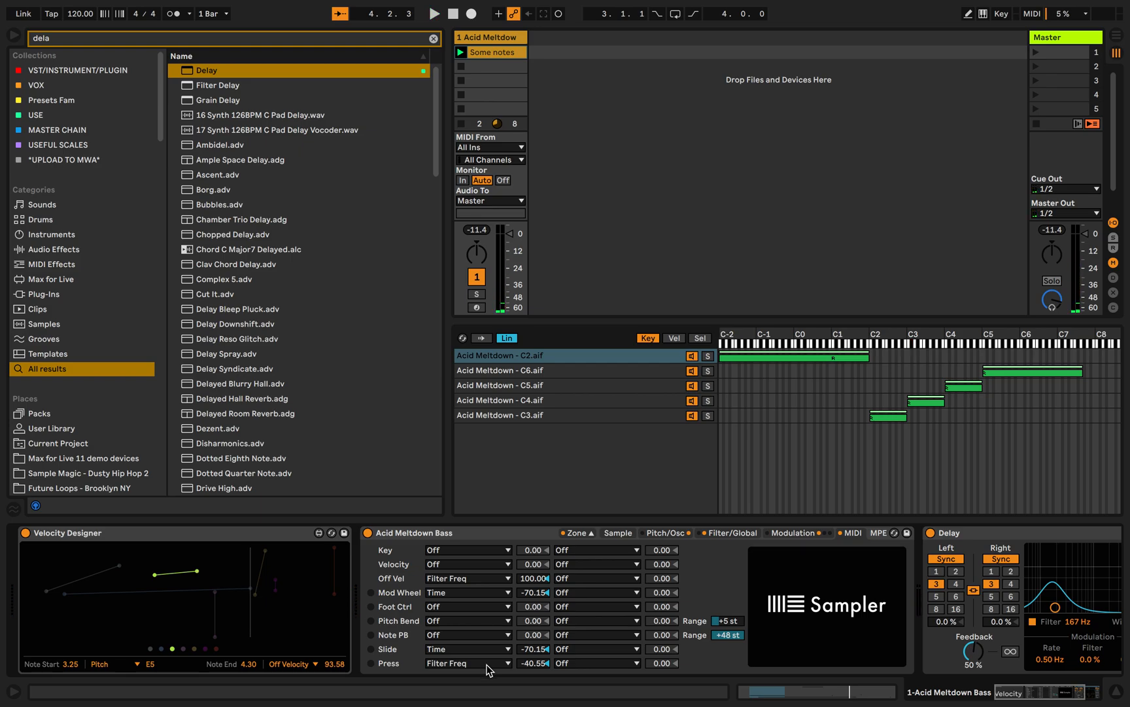
pyautogui.moveTo(375, 597)
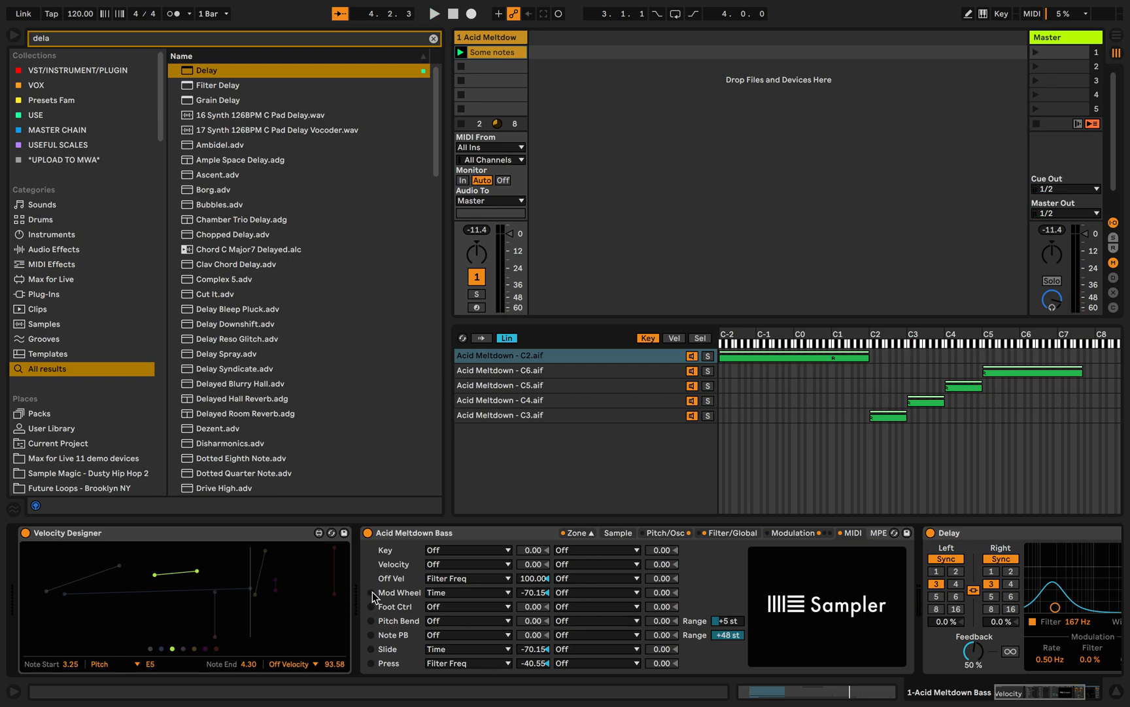
pyautogui.click(433, 13)
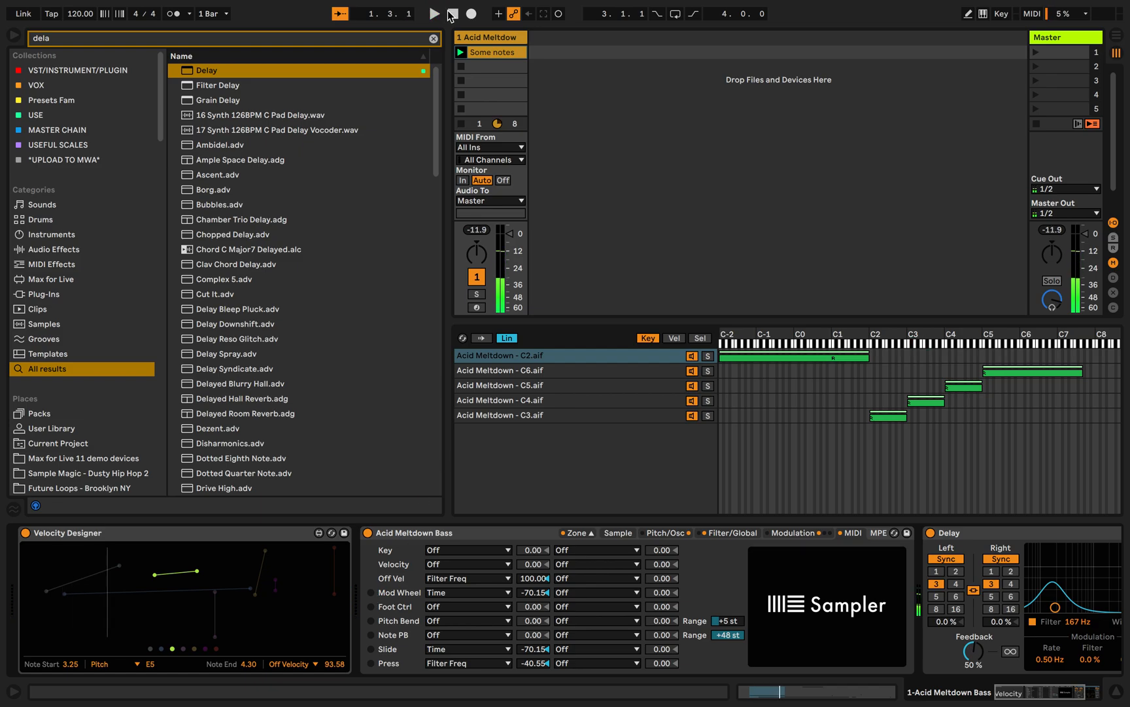
# Step: Stop playback, hide the device area and return to the Max for Live 11 demo devices place
pyautogui.click(433, 40)
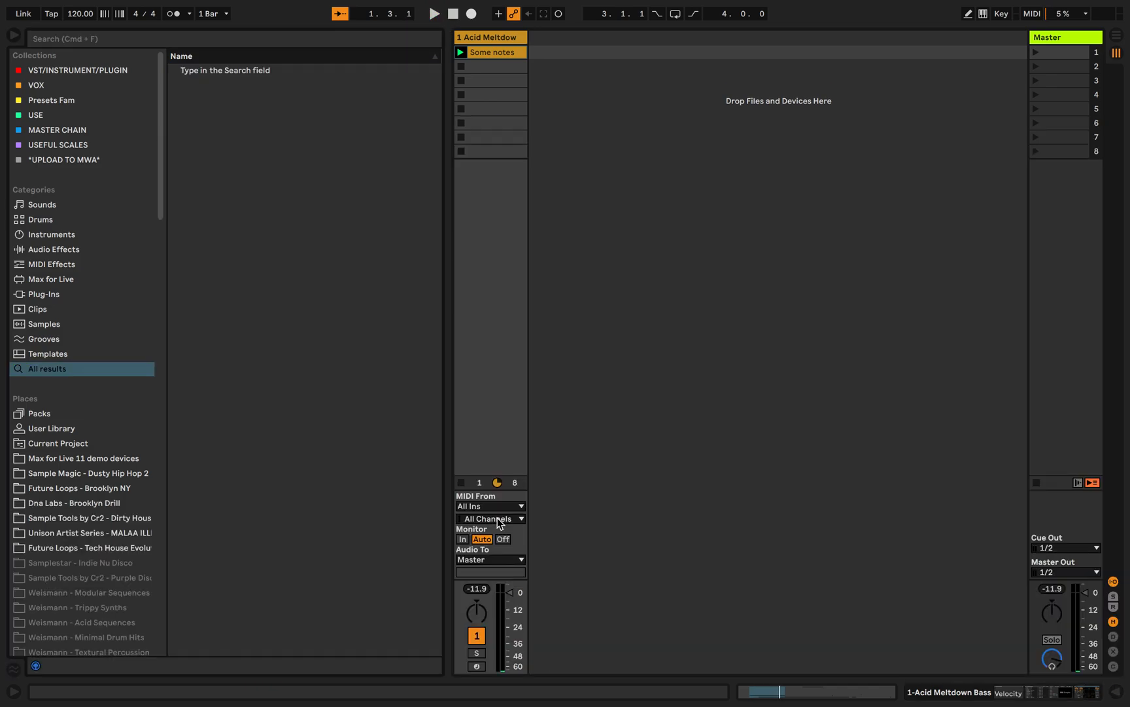
pyautogui.click(13, 33)
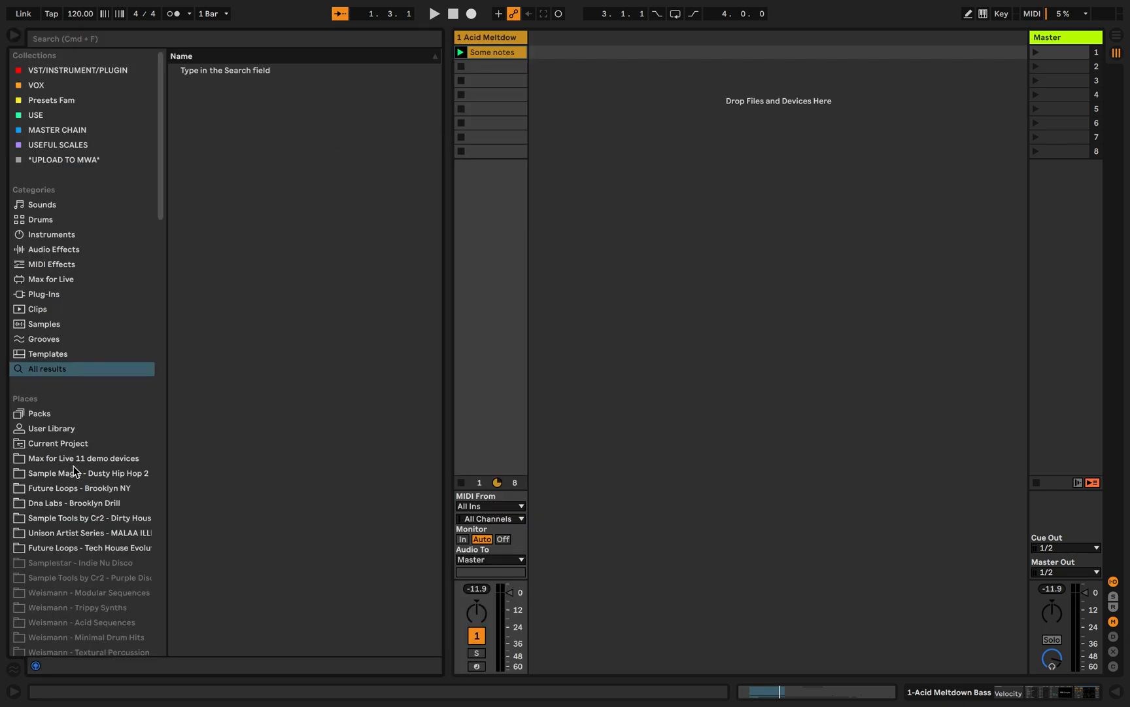
pyautogui.click(82, 442)
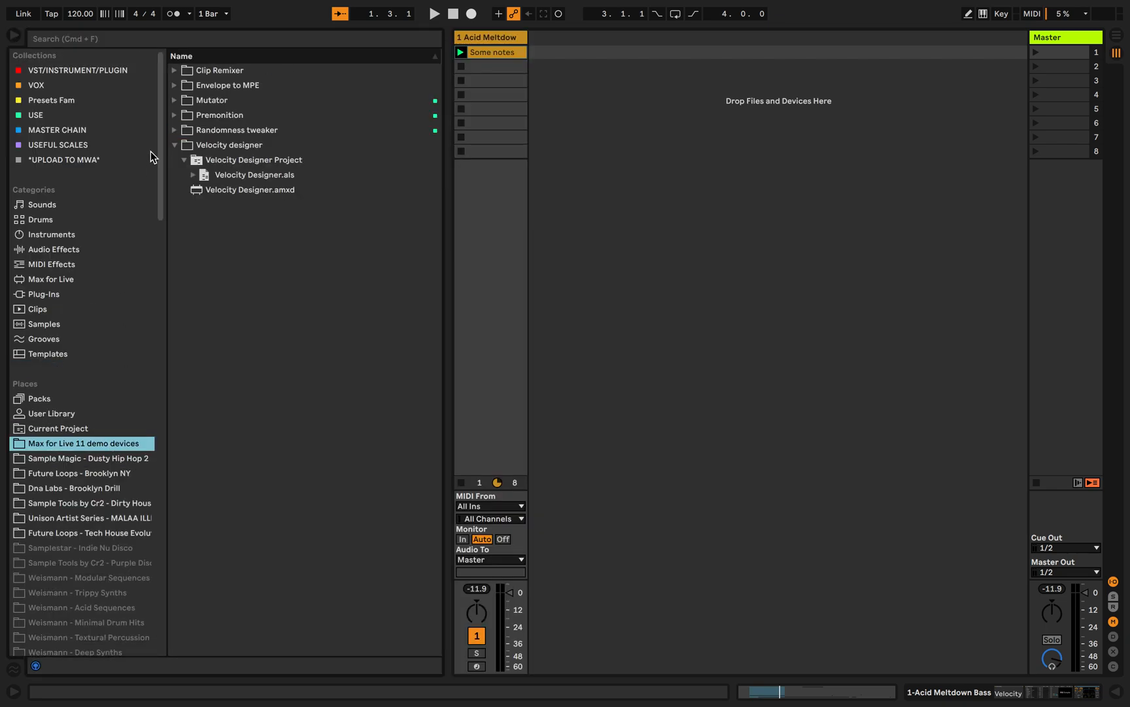
# Step: Browse the Premonition, Clip Remixer and Envelope to MPE demo device folders
pyautogui.click(174, 115)
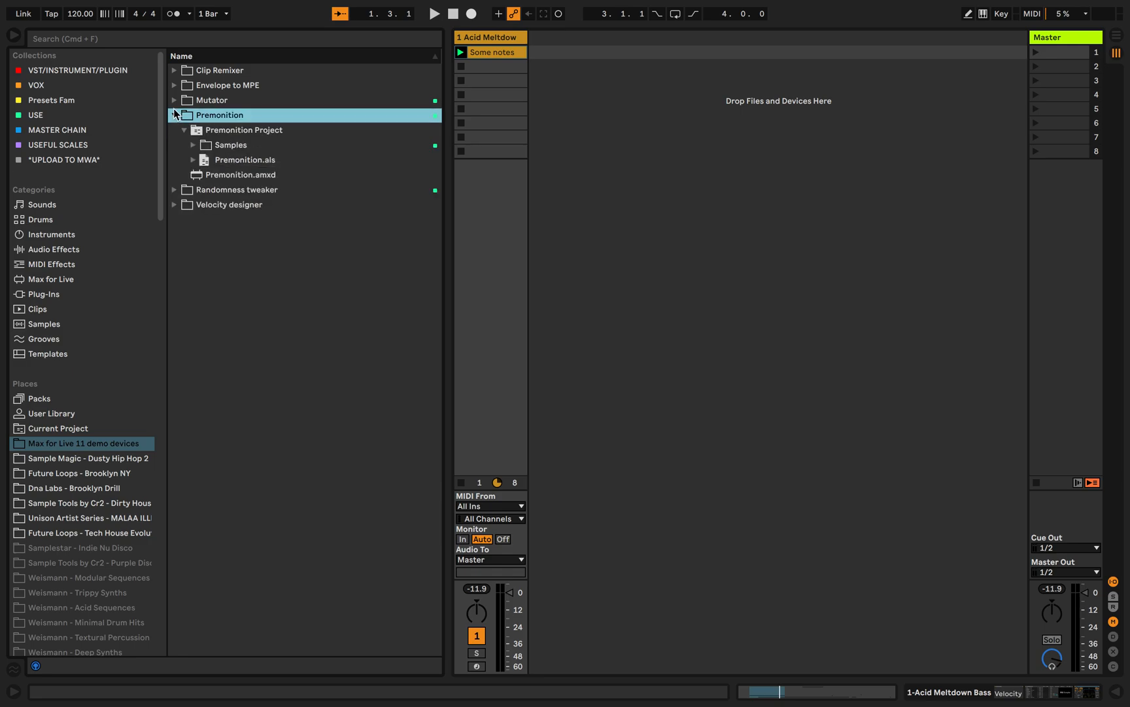
pyautogui.click(174, 115)
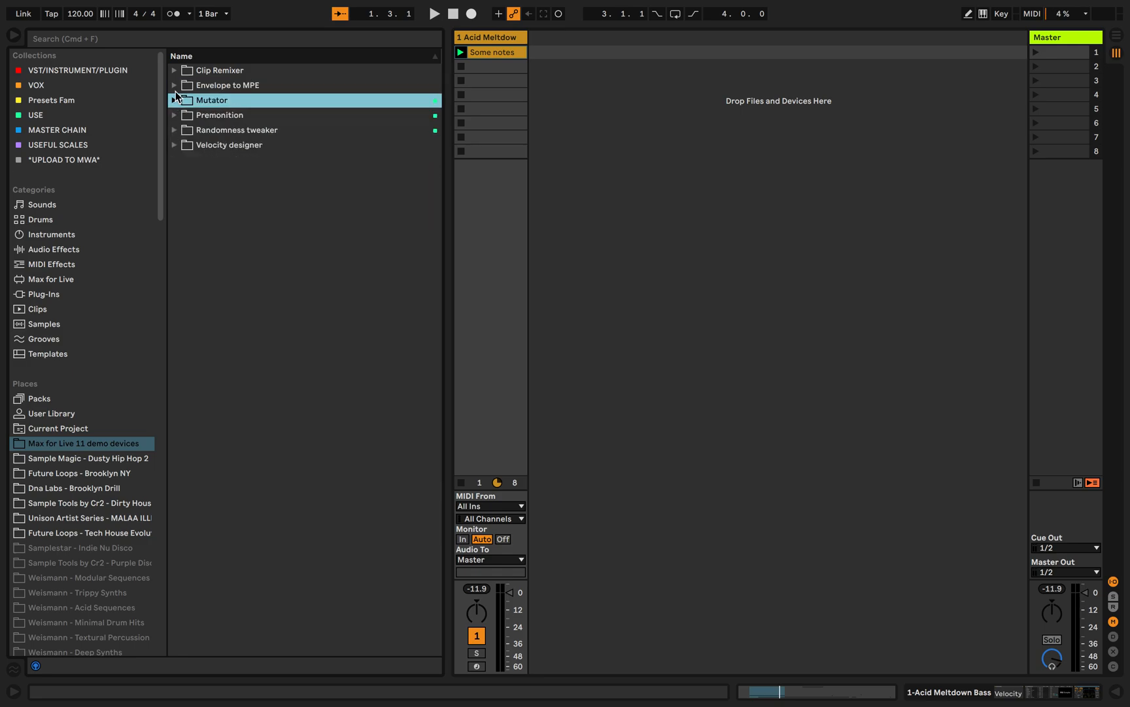
pyautogui.click(220, 70)
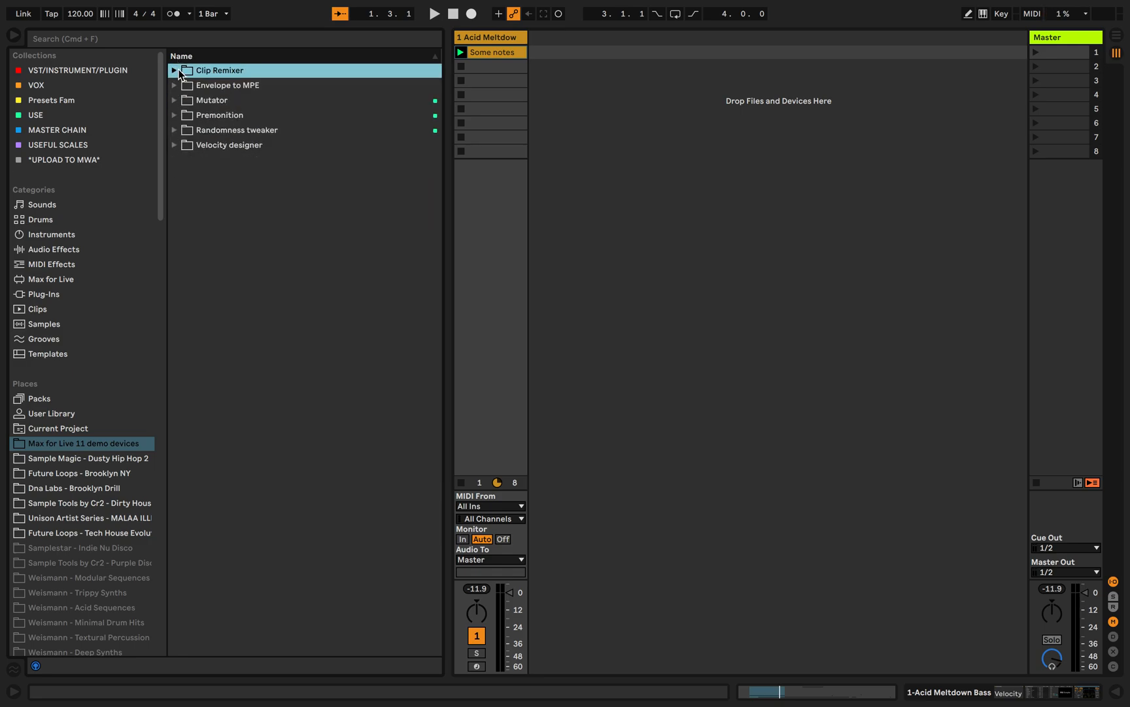
pyautogui.click(228, 85)
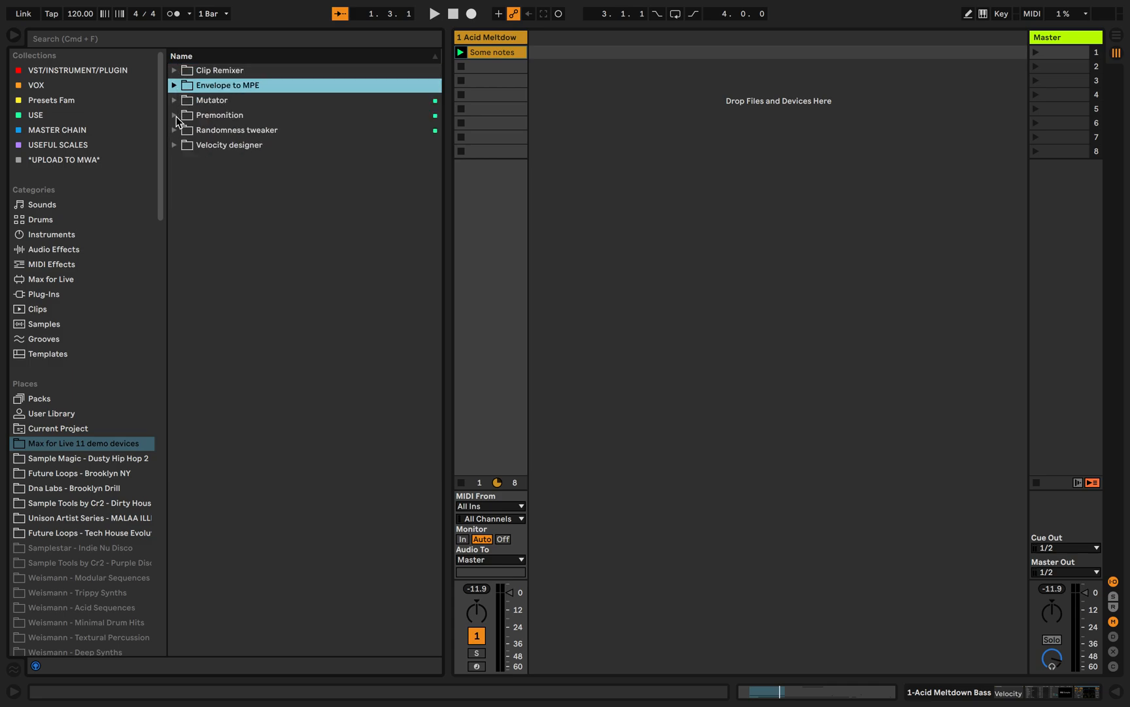
pyautogui.click(219, 115)
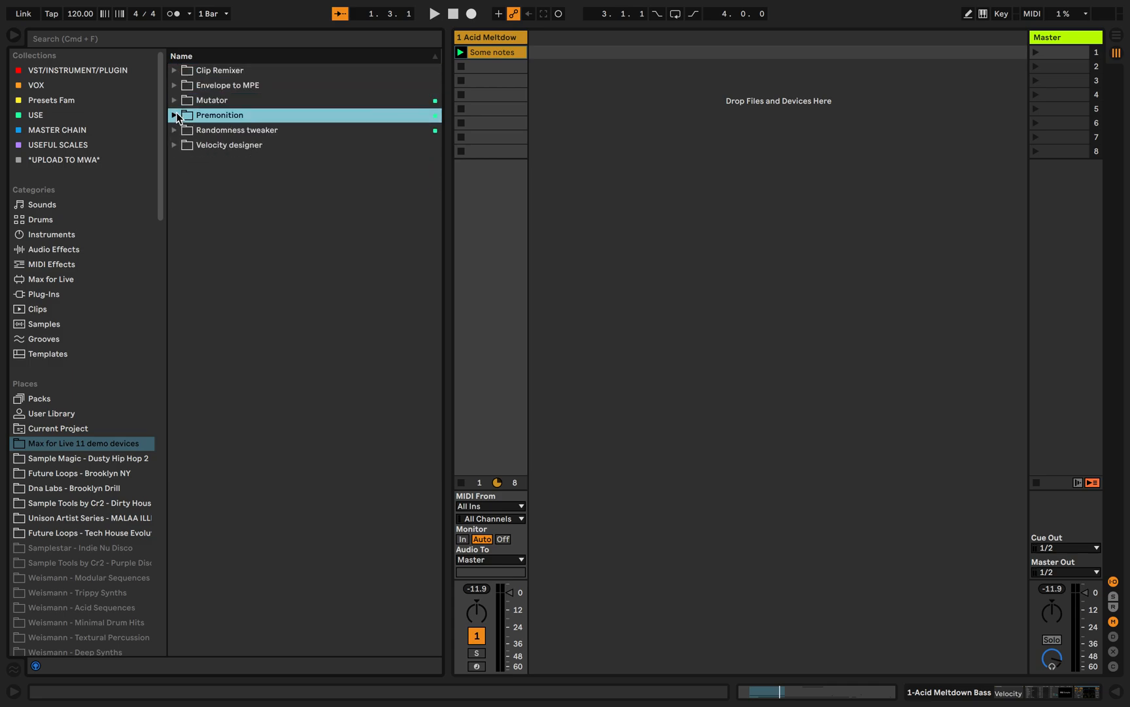